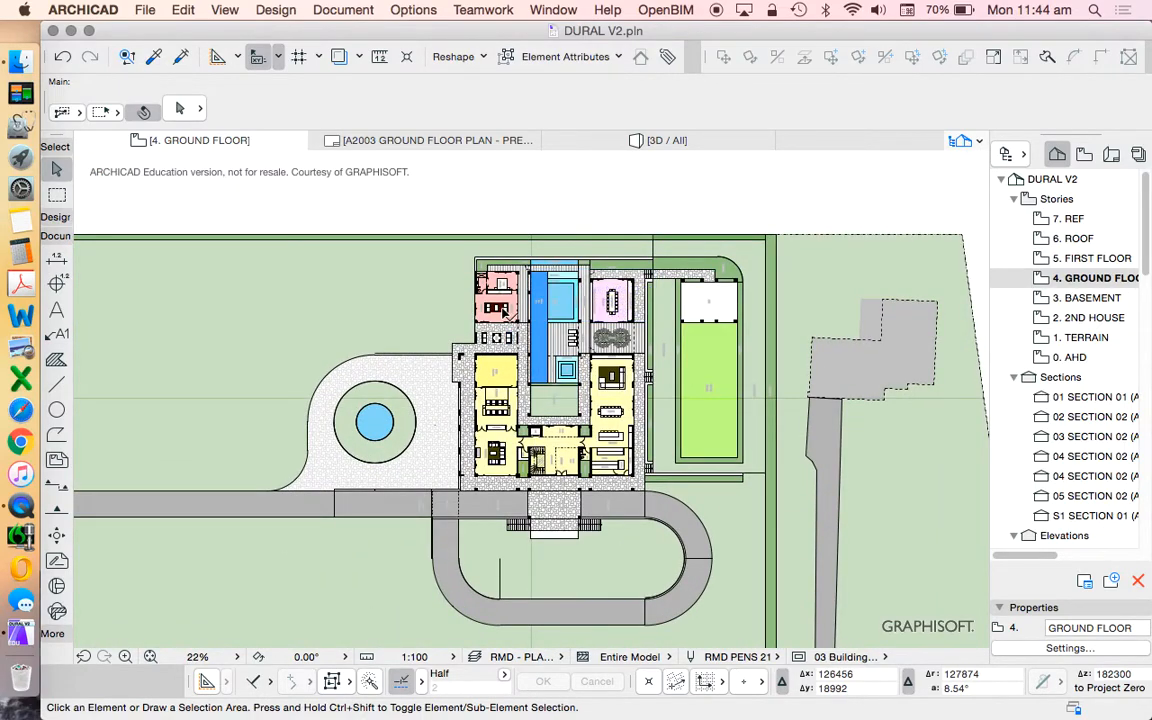
# - Draw the North 3 elevation line north of the house and confirm its marker settings with a uniform pen for the marked distant area
pyautogui.scroll(-3)
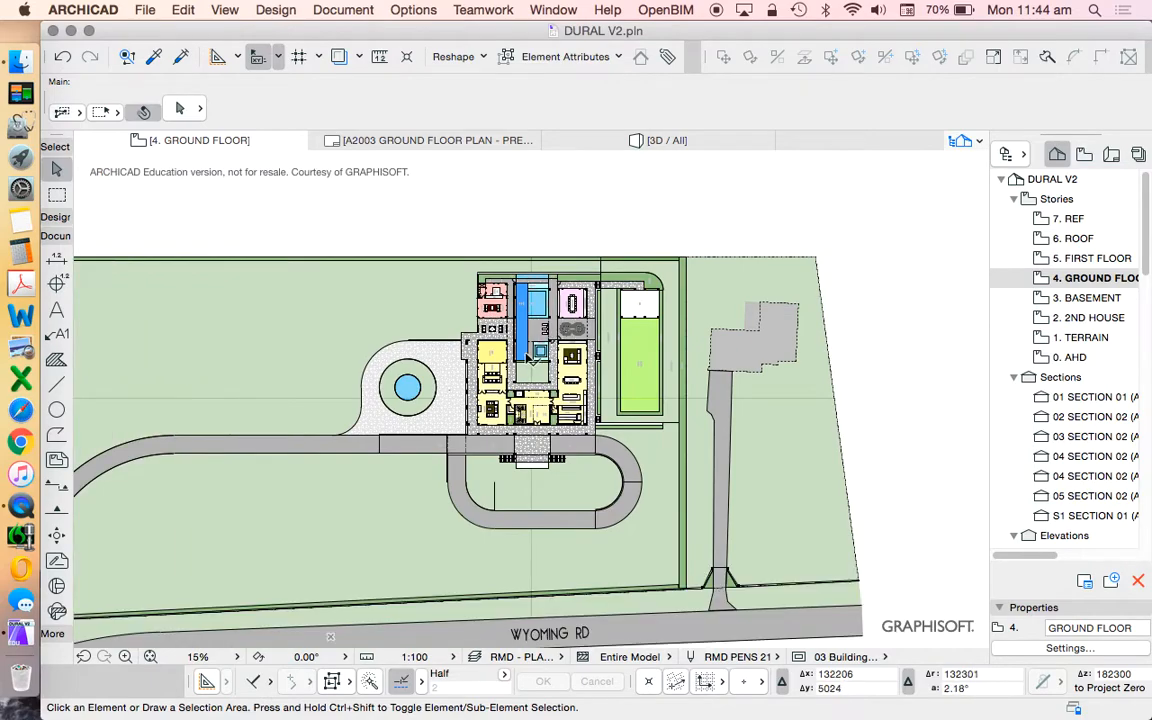
pyautogui.scroll(-3)
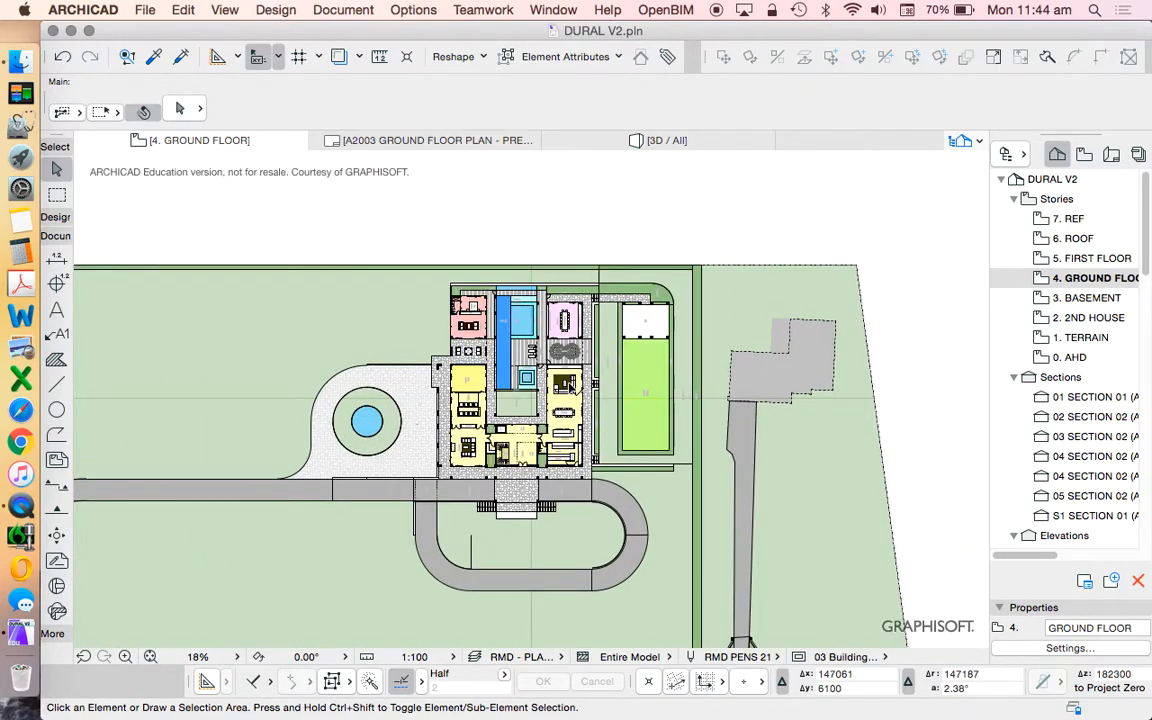
pyautogui.moveTo(536, 404)
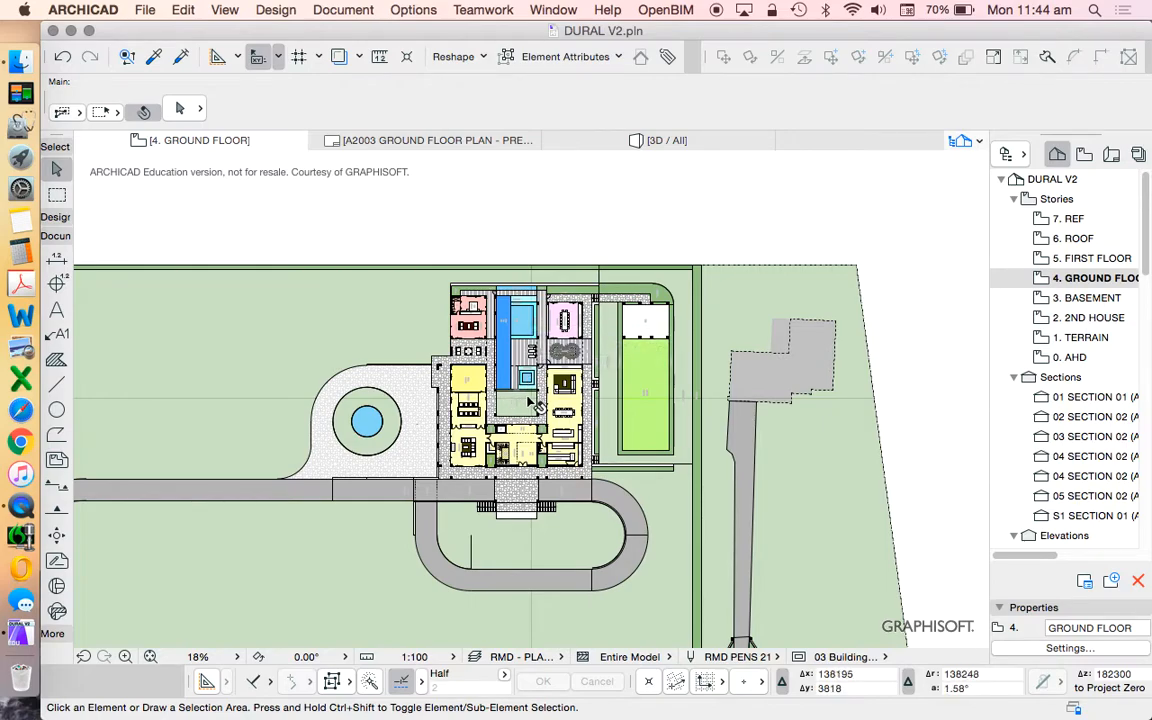
pyautogui.scroll(-3)
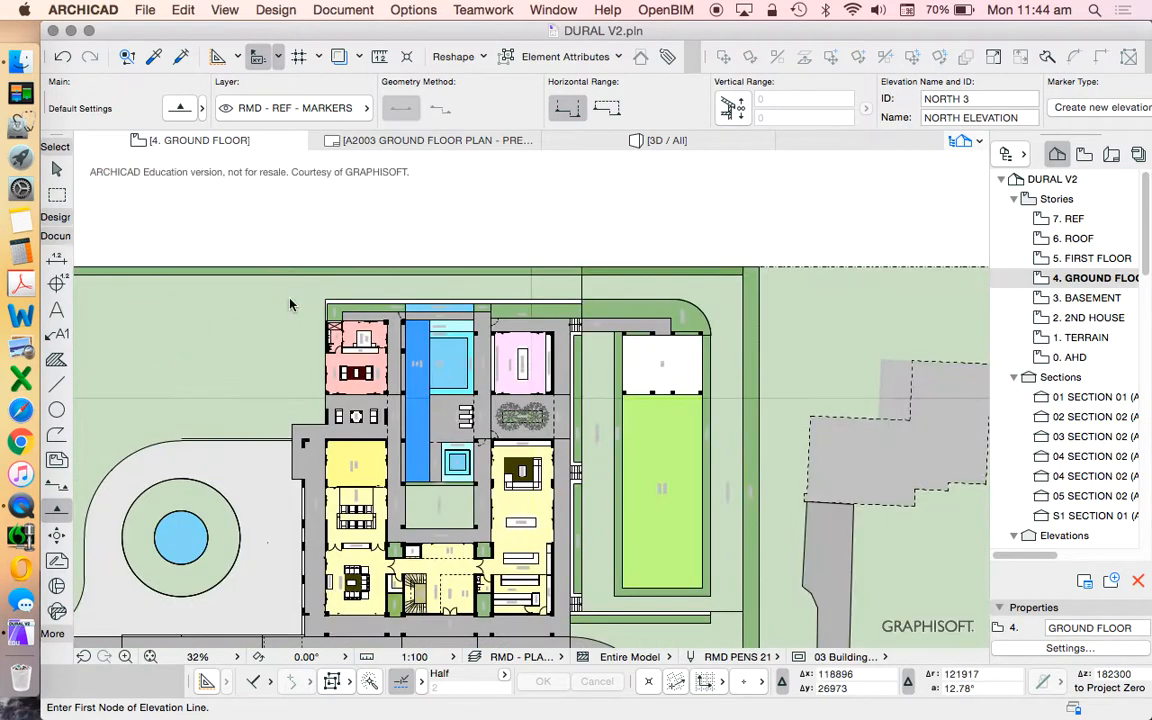
pyautogui.click(712, 296)
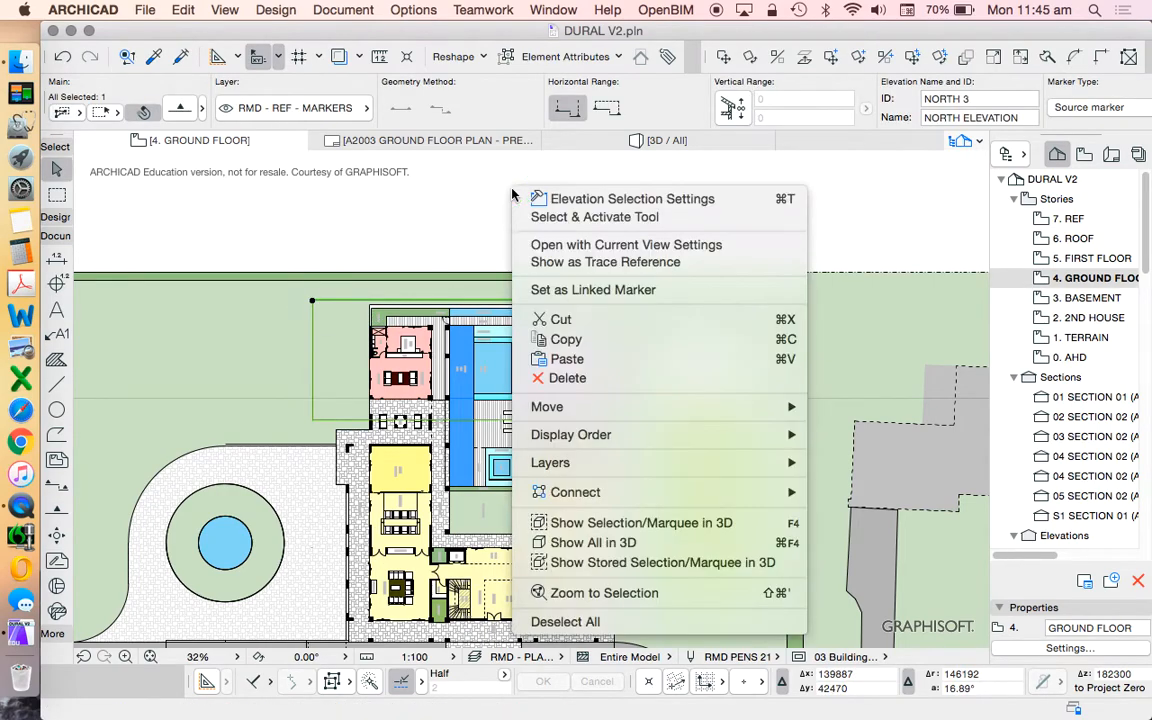
pyautogui.moveTo(640, 522)
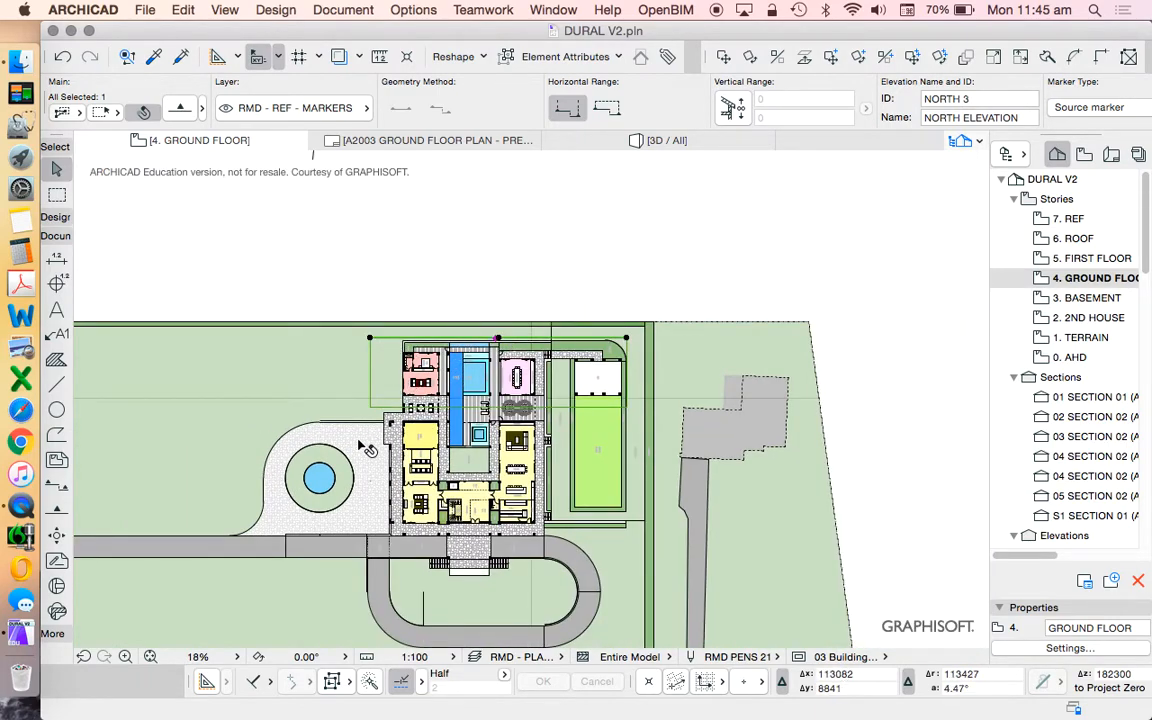
pyautogui.scroll(3)
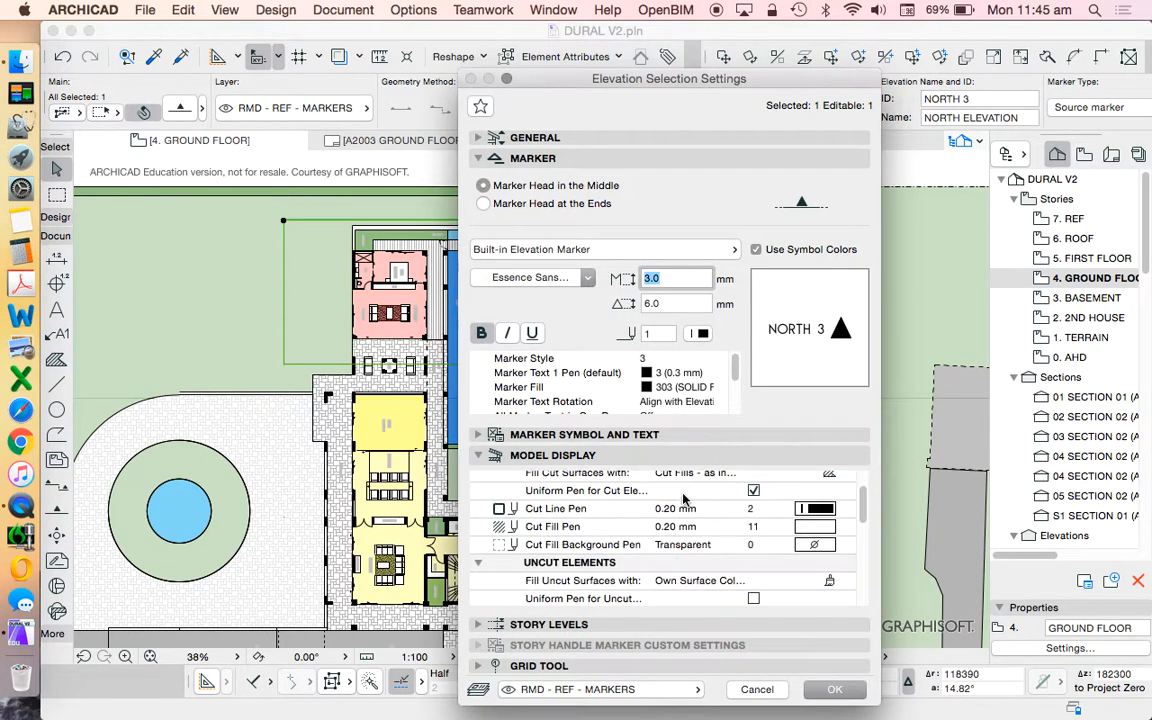
pyautogui.scroll(-3)
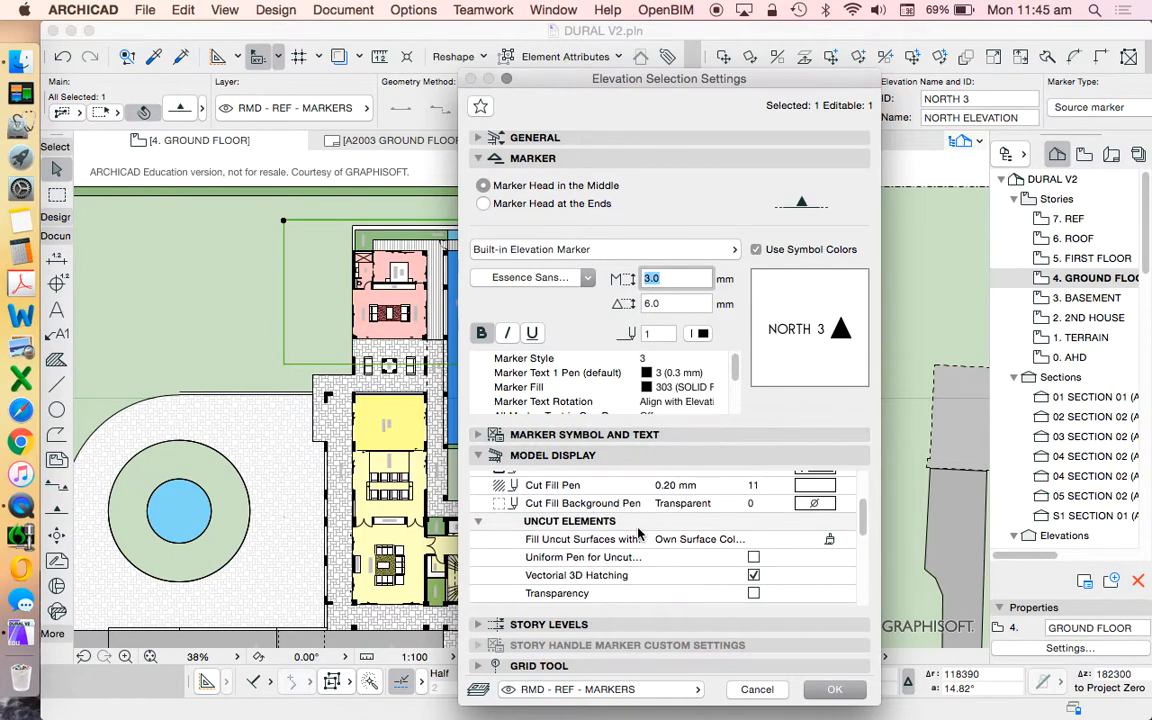
pyautogui.scroll(-3)
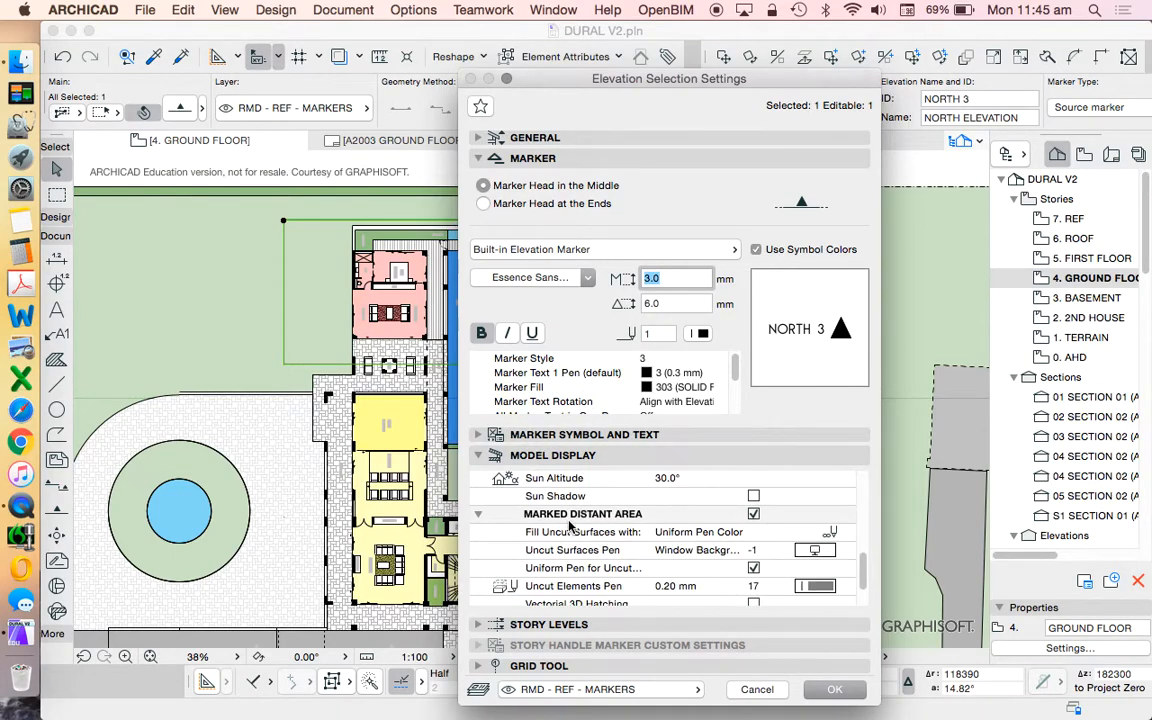
pyautogui.moveTo(682, 544)
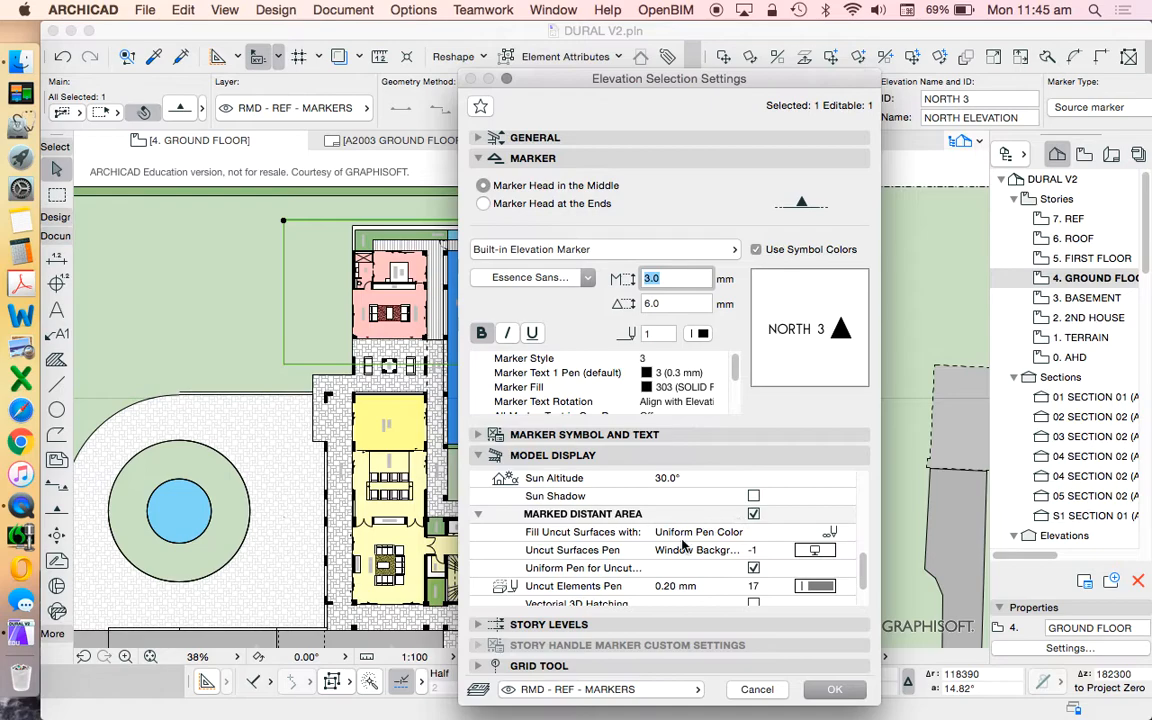
pyautogui.click(834, 688)
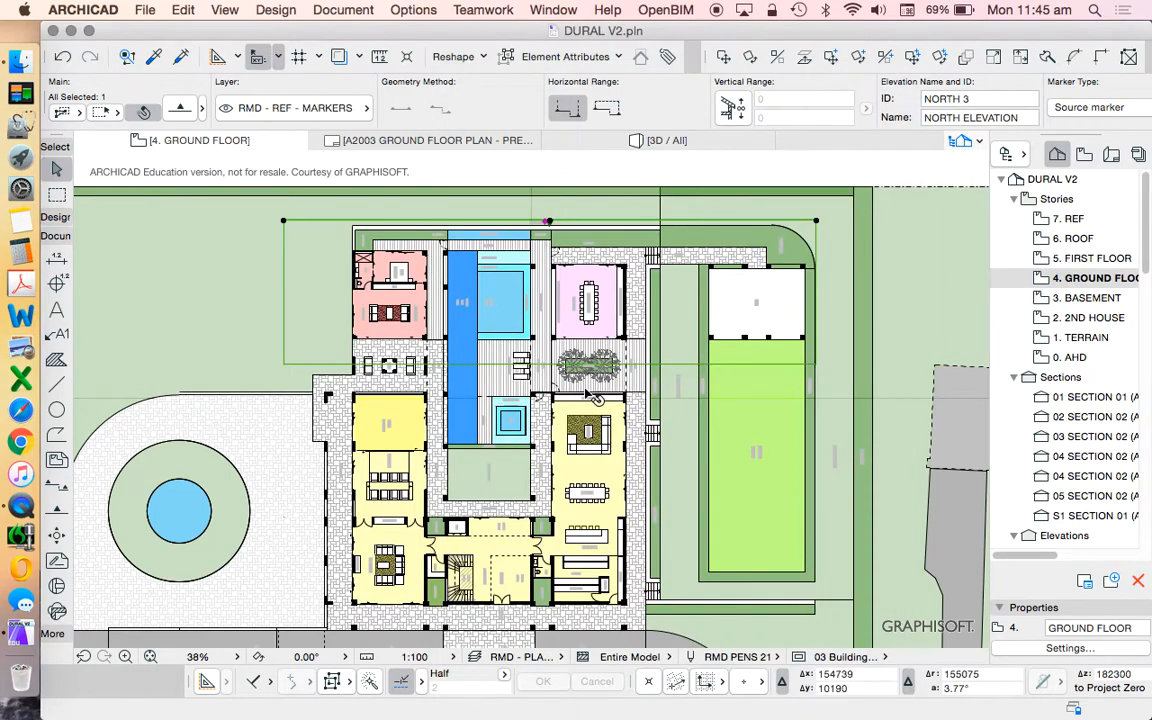
# - Open the North 3 North Elevation from the elevation marker's context menu and look over the facade
pyautogui.rightClick(596, 396)
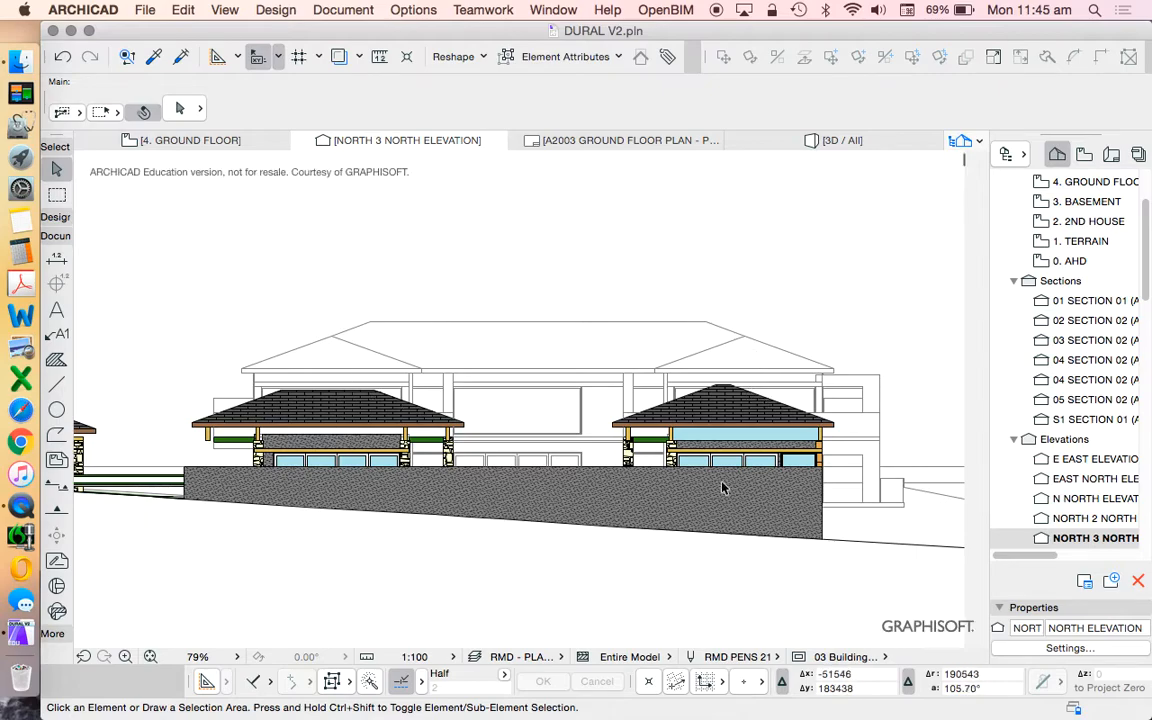
pyautogui.scroll(-3)
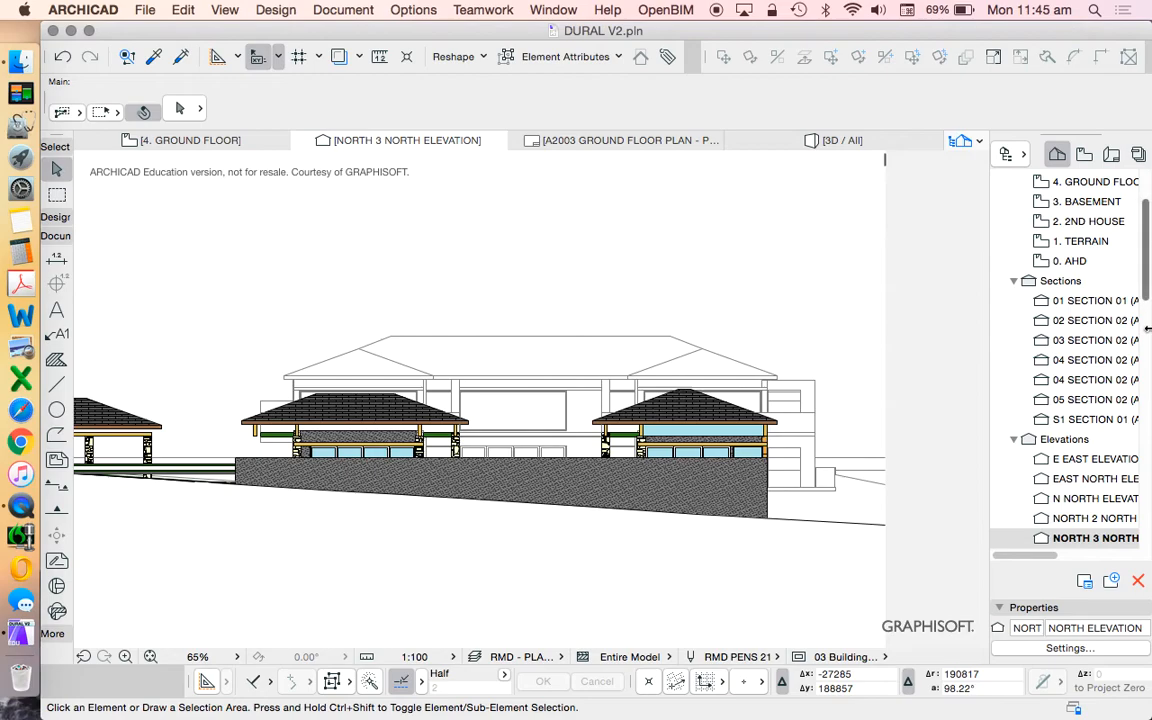
pyautogui.scroll(3)
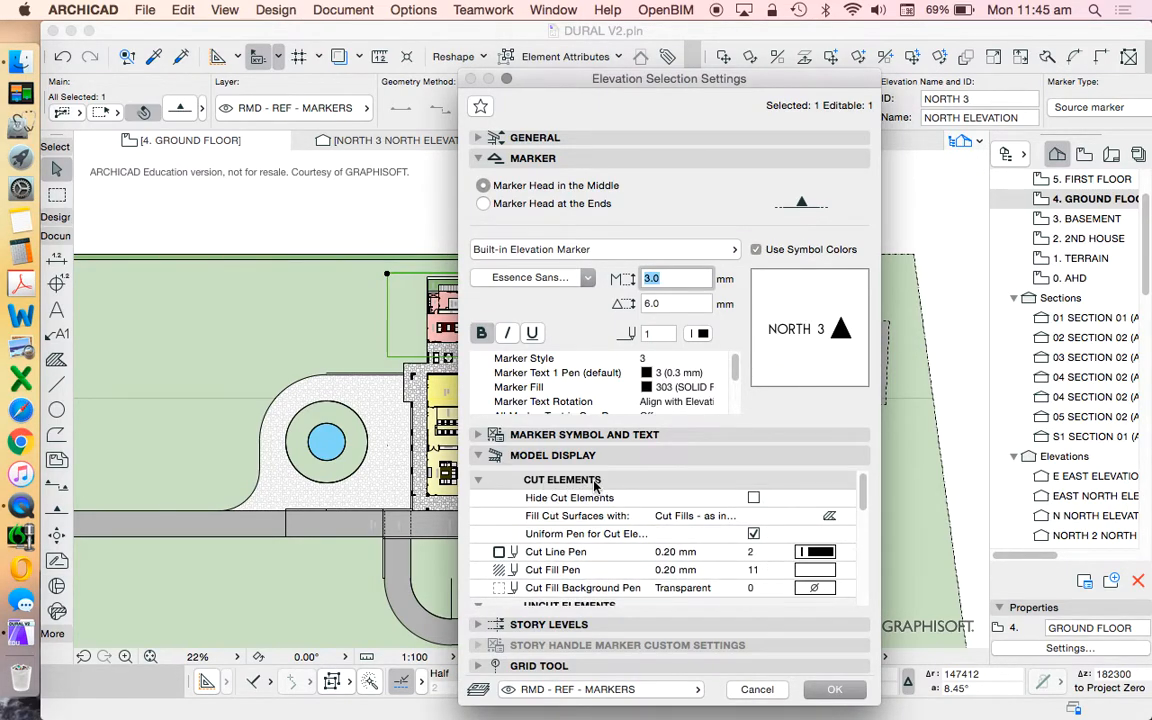
pyautogui.moveTo(668, 536)
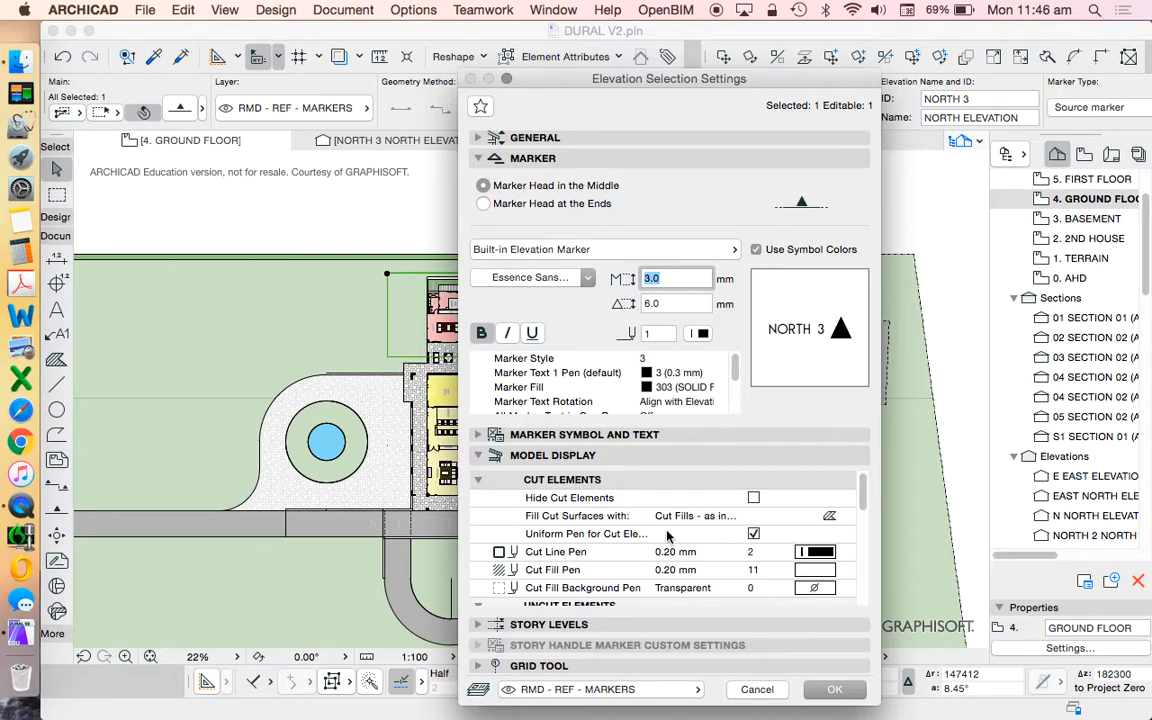
pyautogui.moveTo(764, 530)
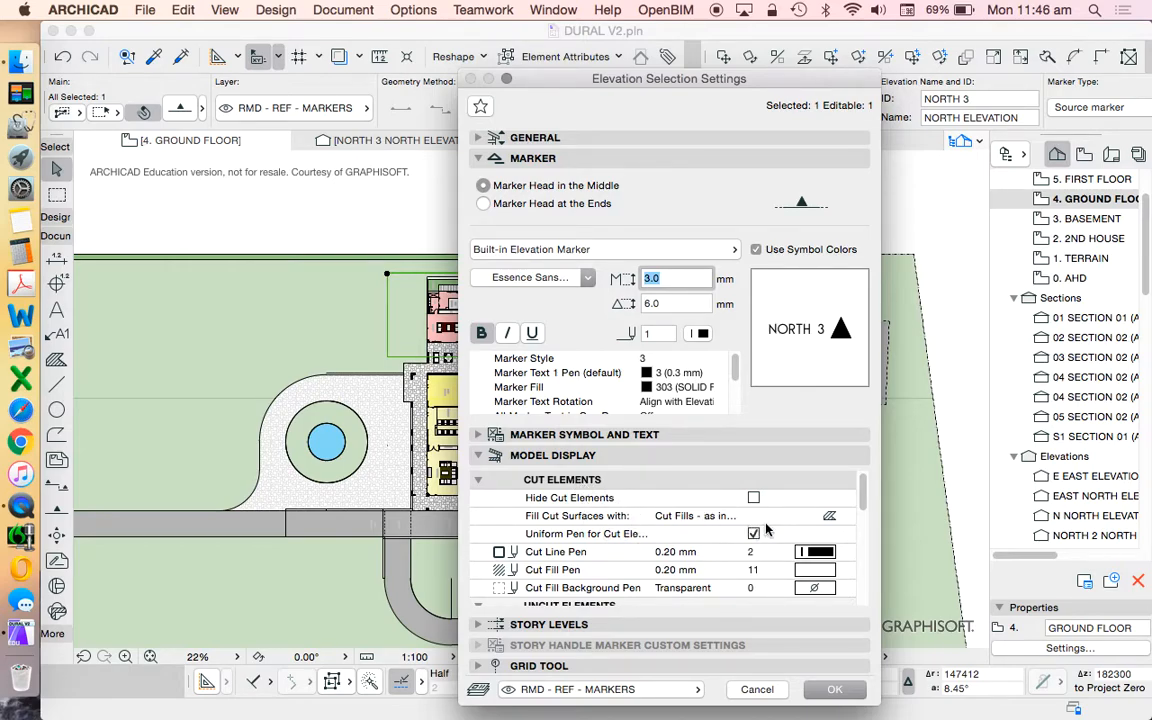
pyautogui.moveTo(628, 176)
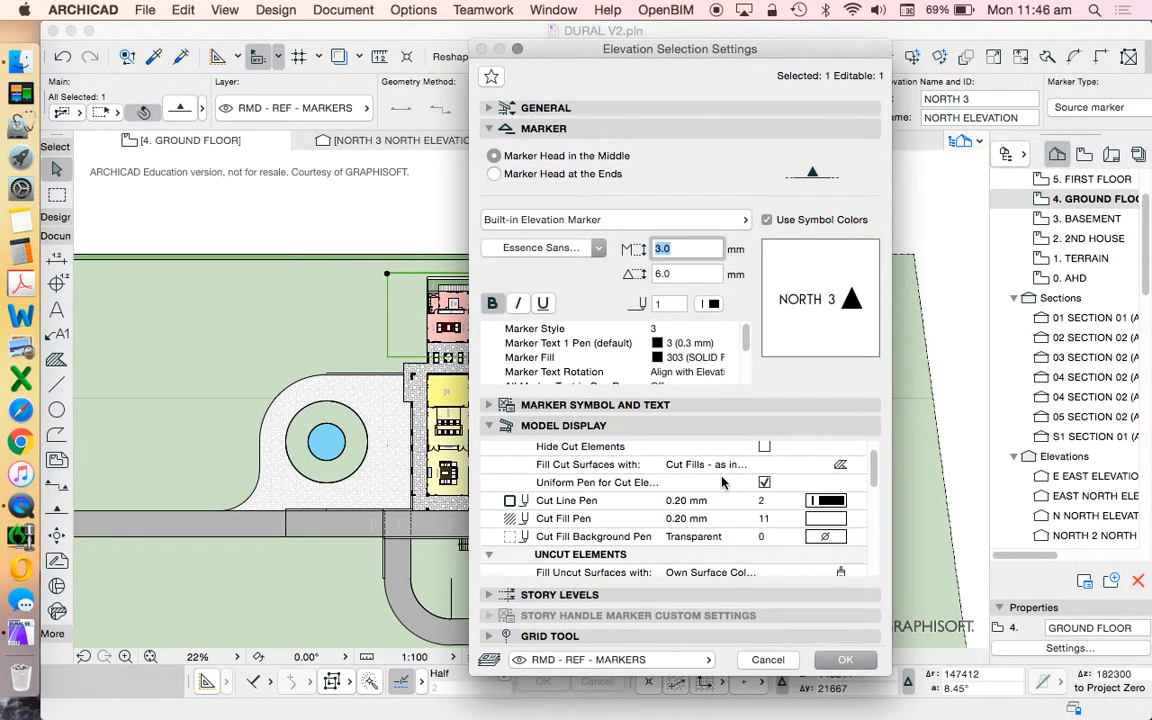
# - Apply uniform cut pens, custom sun at 60° azimuth and 30° altitude, and a uniform-pen marked distant area to North 3
pyautogui.scroll(-3)
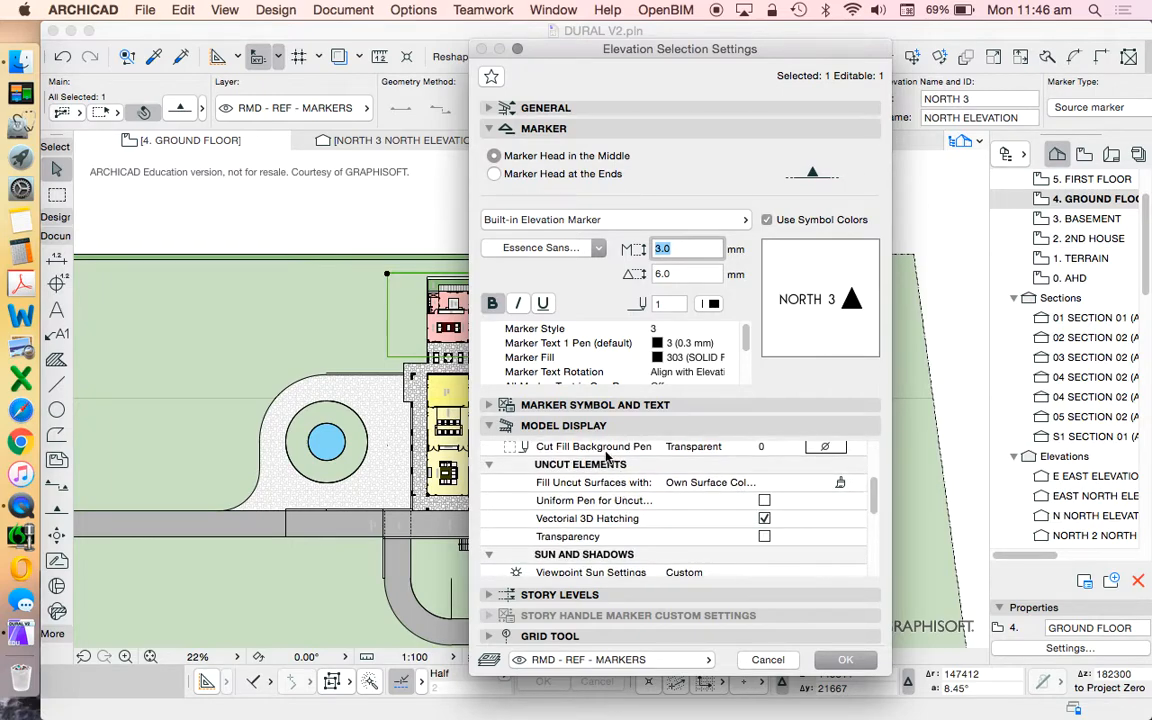
pyautogui.moveTo(830, 486)
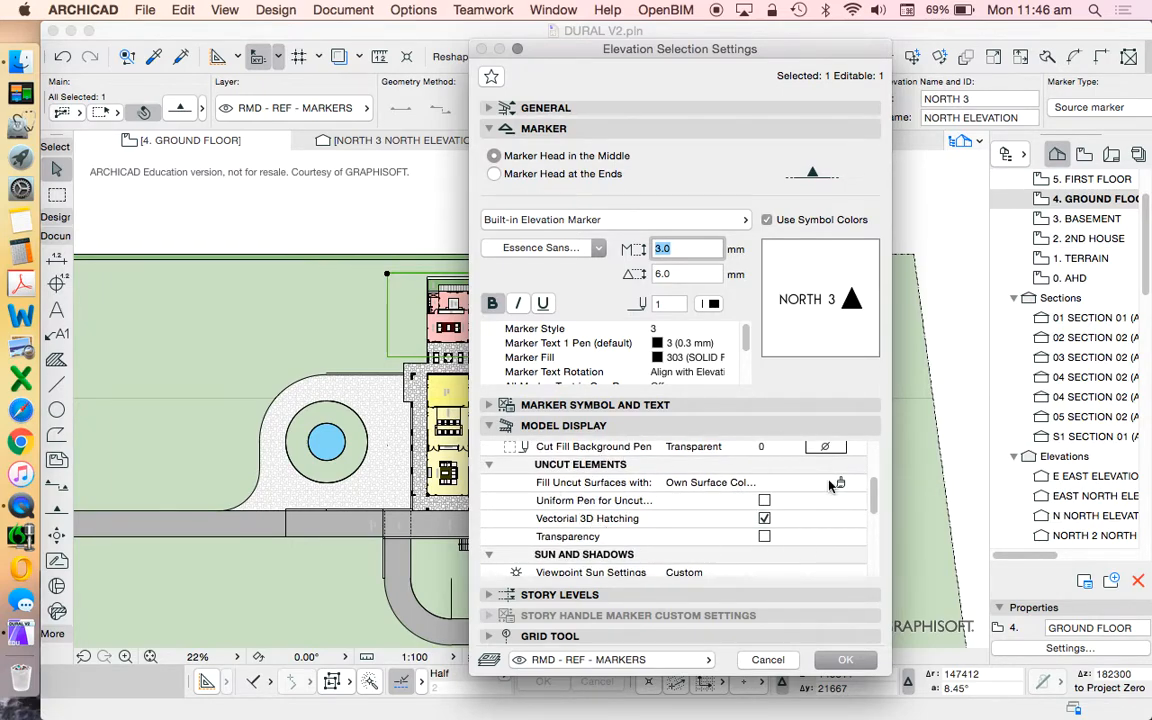
pyautogui.scroll(-3)
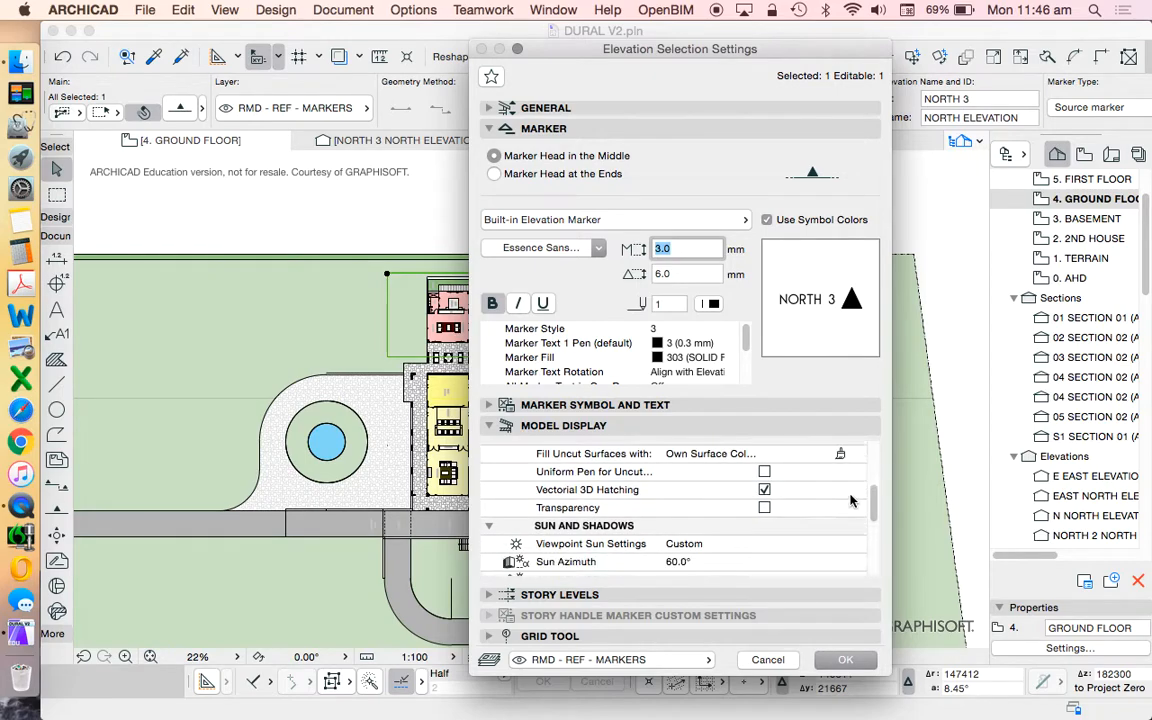
pyautogui.scroll(-3)
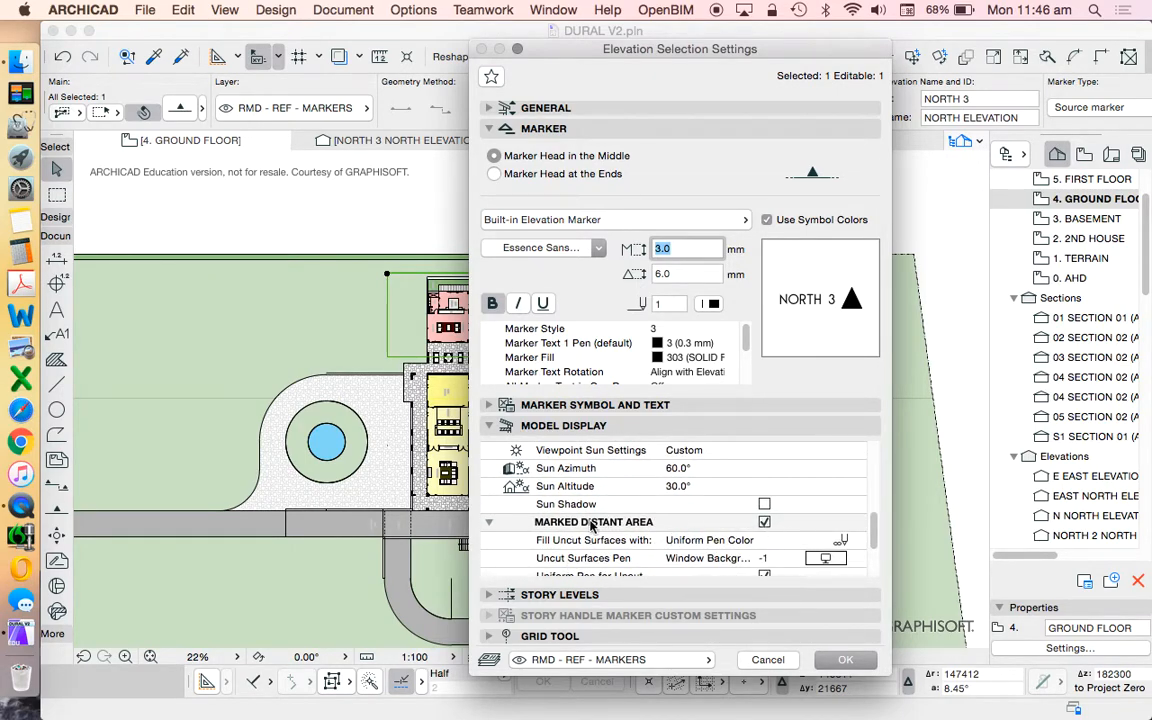
pyautogui.scroll(-3)
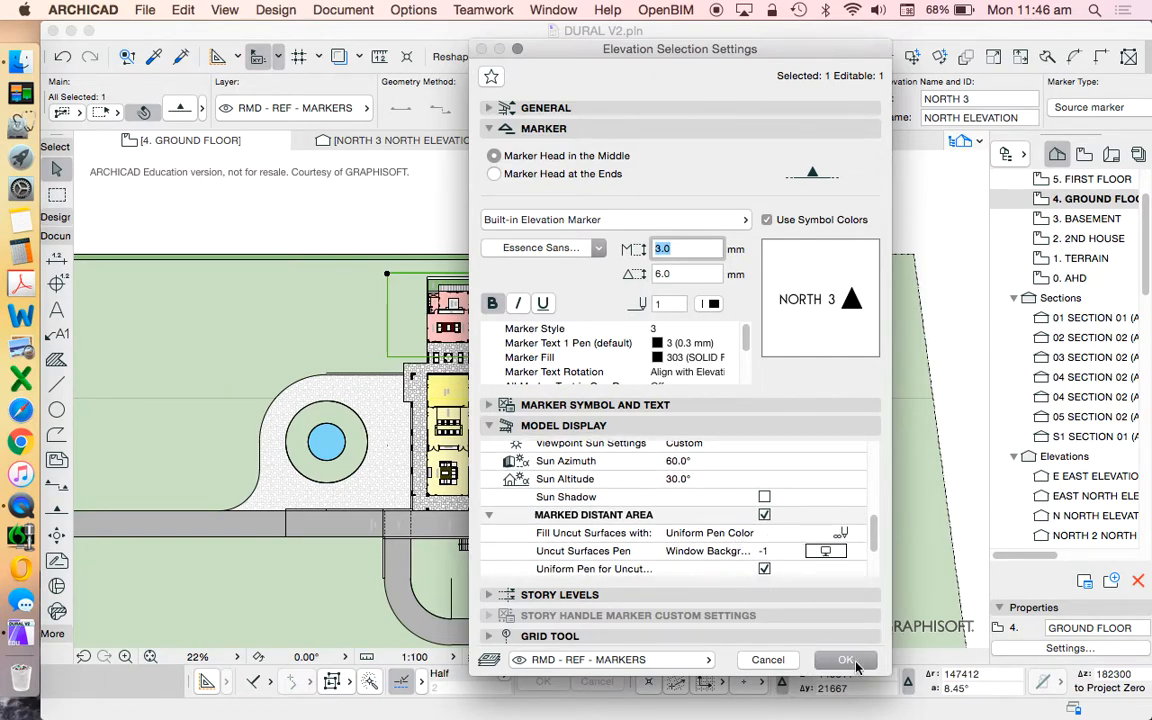
pyautogui.click(844, 660)
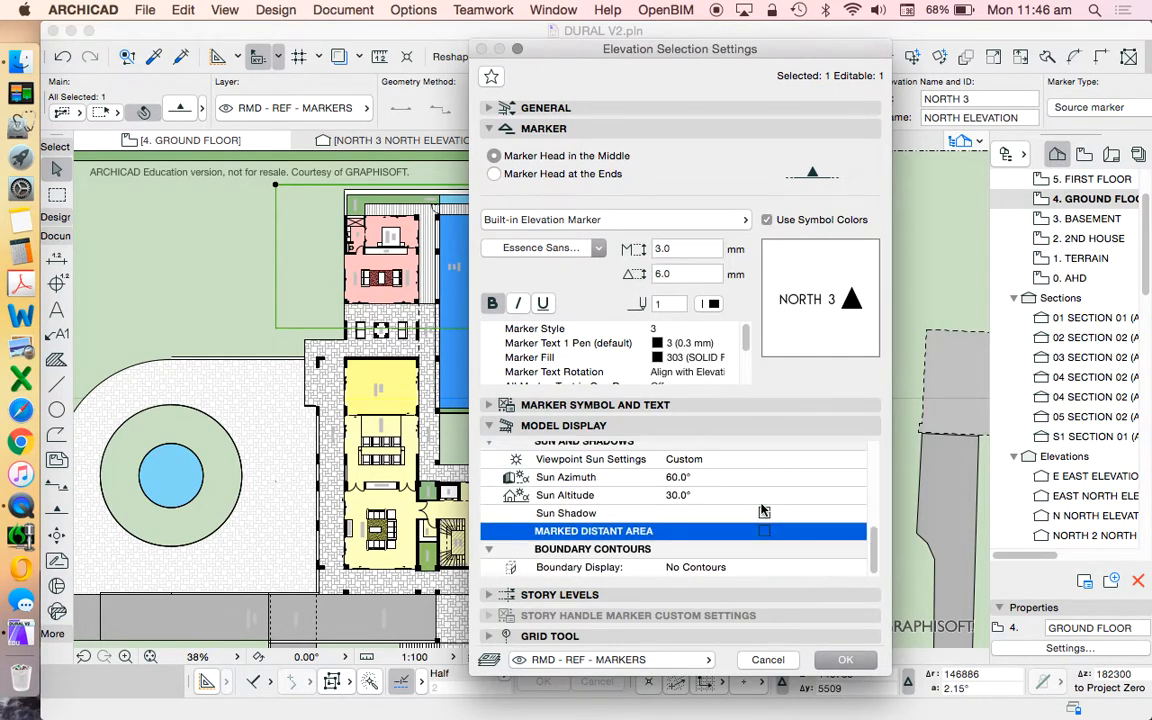
pyautogui.click(844, 660)
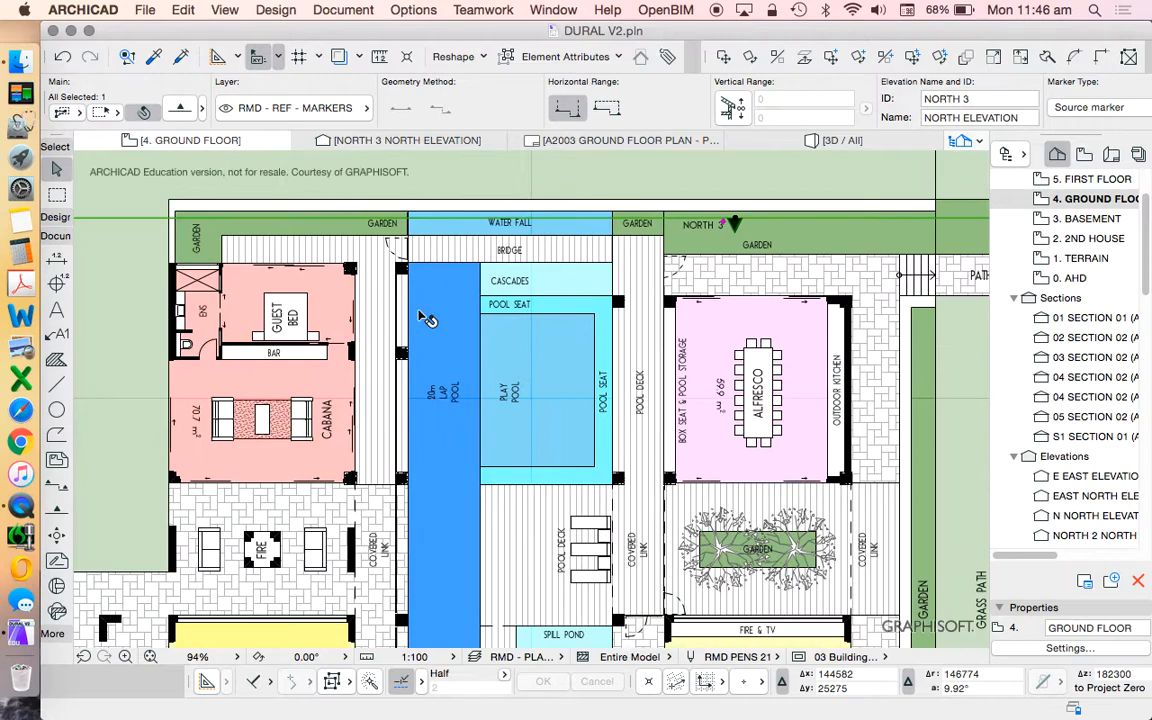
# - Open the North 3 North Elevation again from the marker to see the full north facade
pyautogui.scroll(-3)
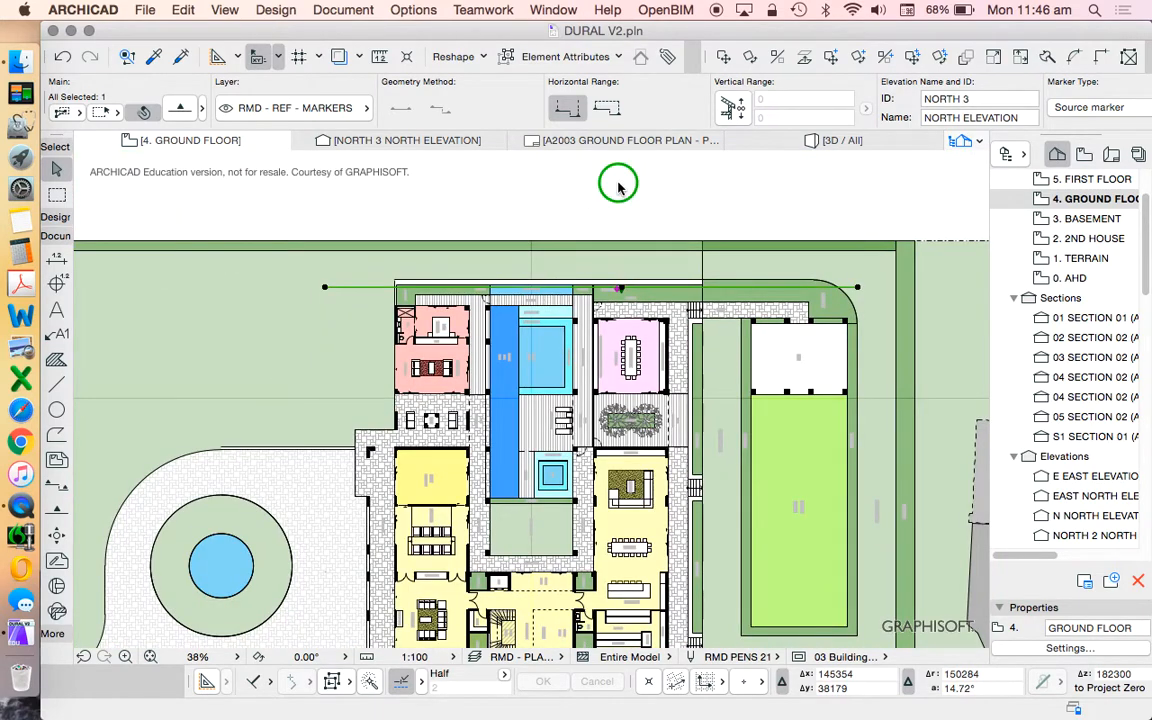
pyautogui.rightClick(618, 186)
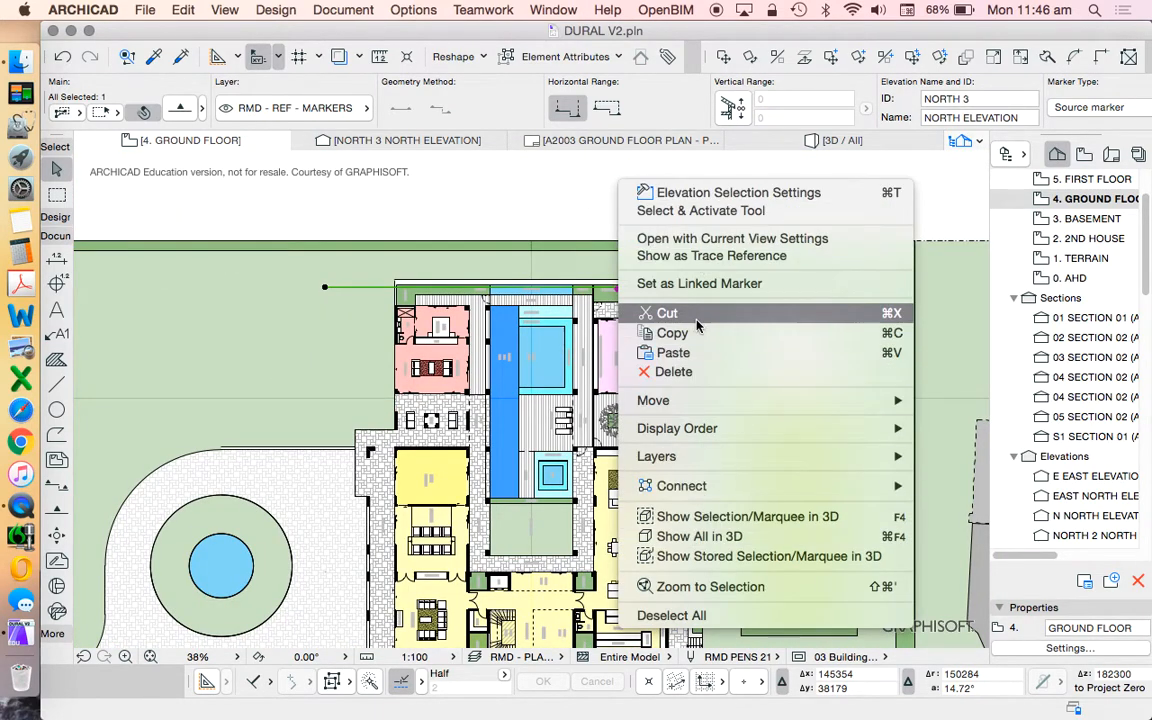
pyautogui.click(732, 238)
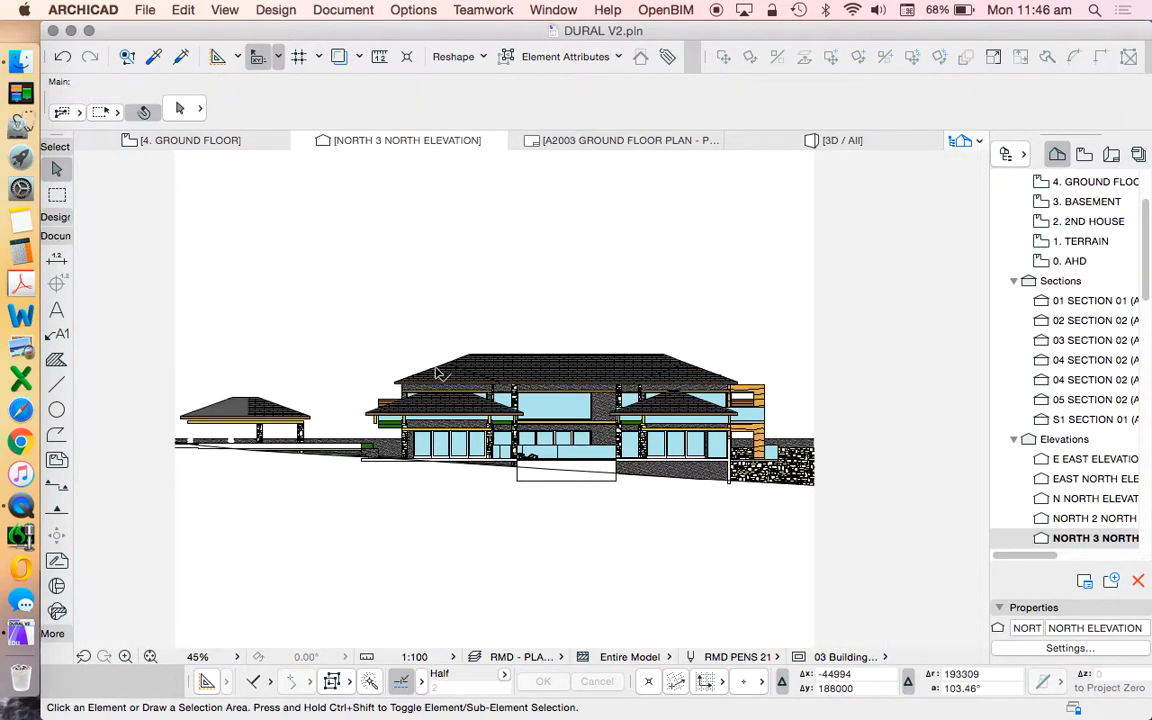
pyautogui.scroll(3)
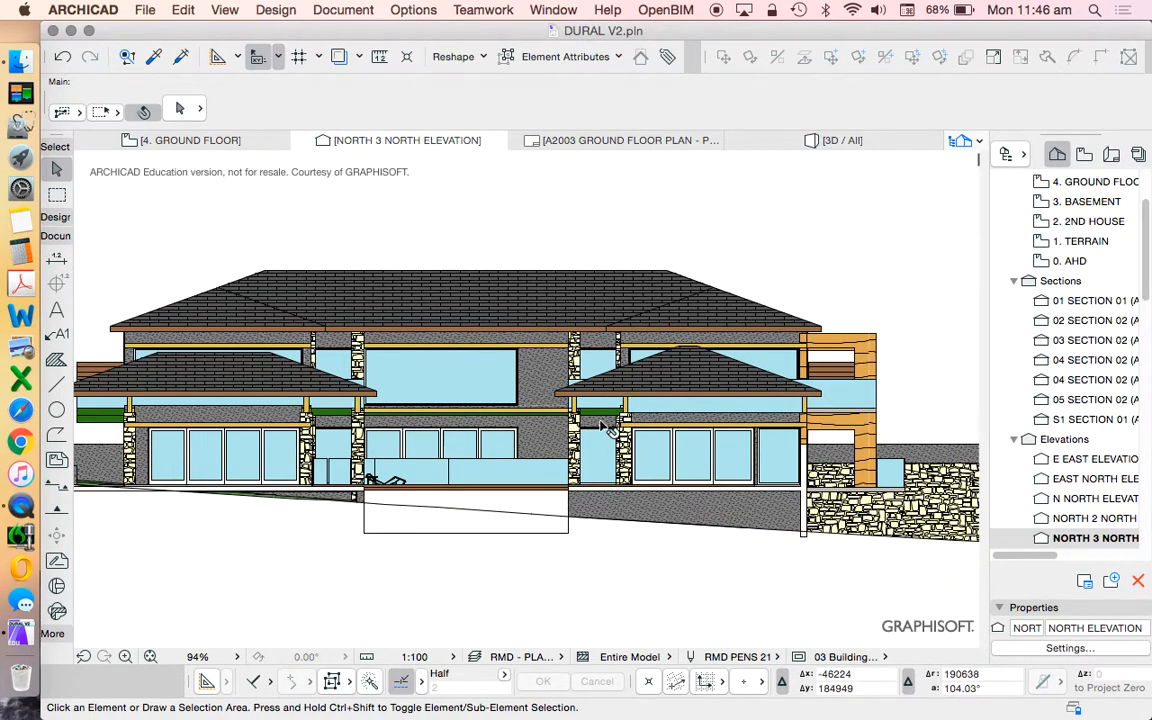
pyautogui.moveTo(724, 480)
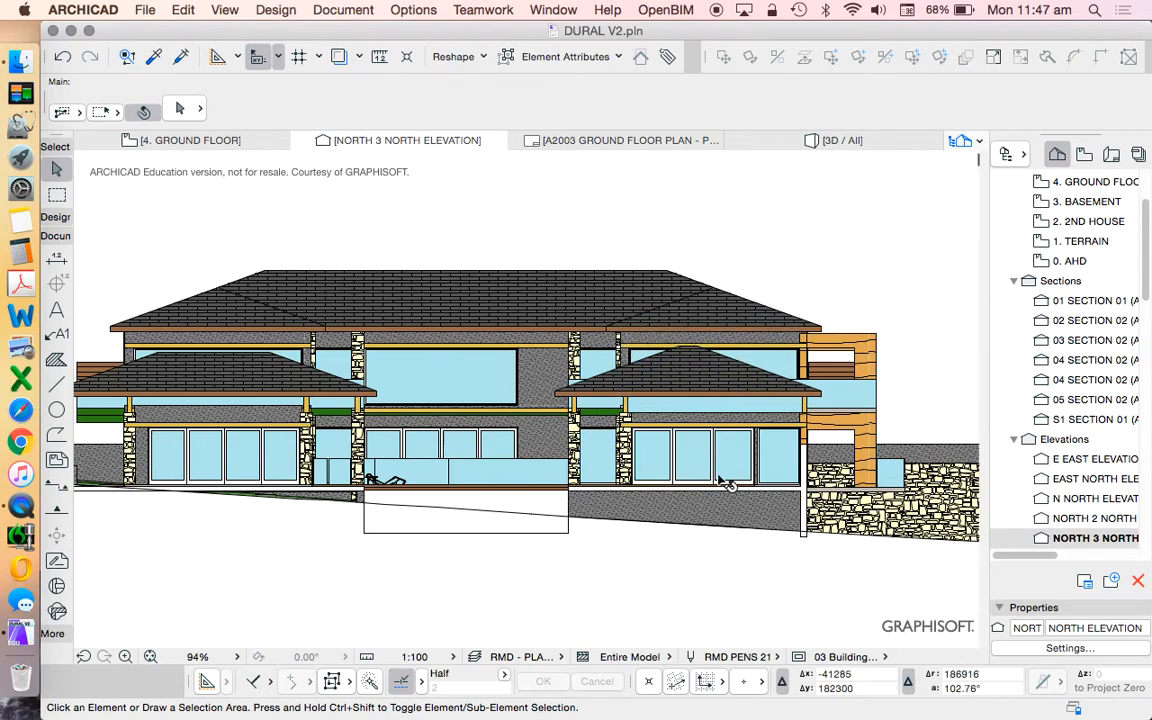
pyautogui.moveTo(564, 464)
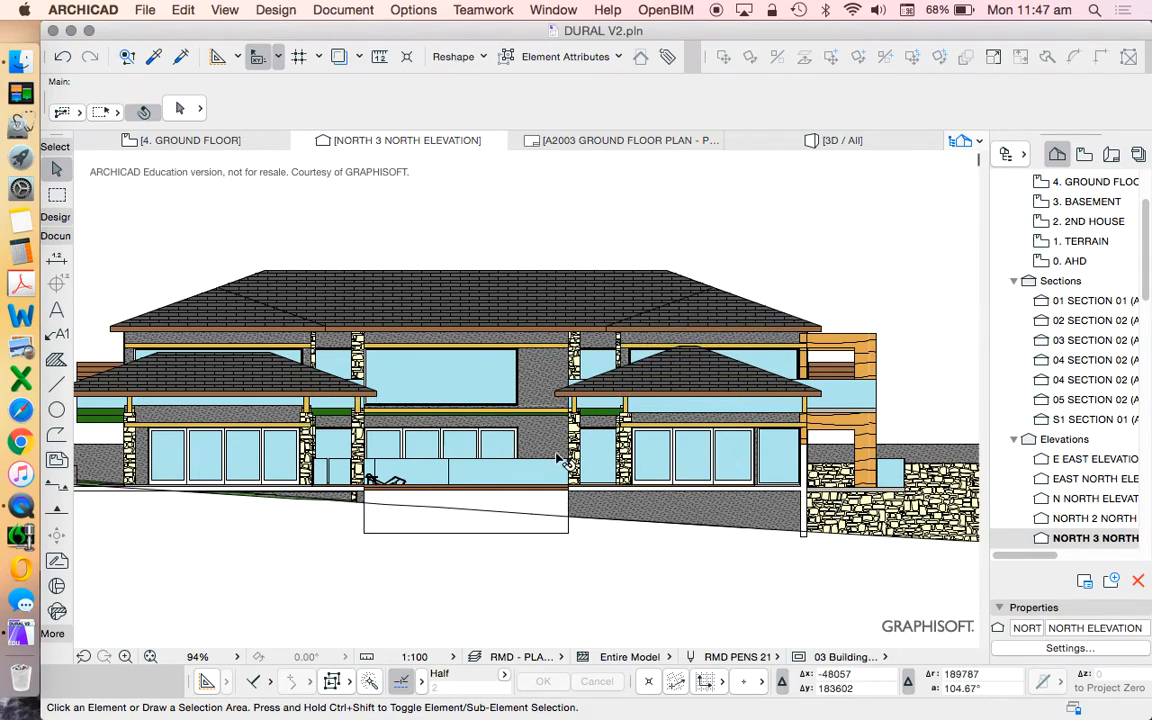
pyautogui.scroll(3)
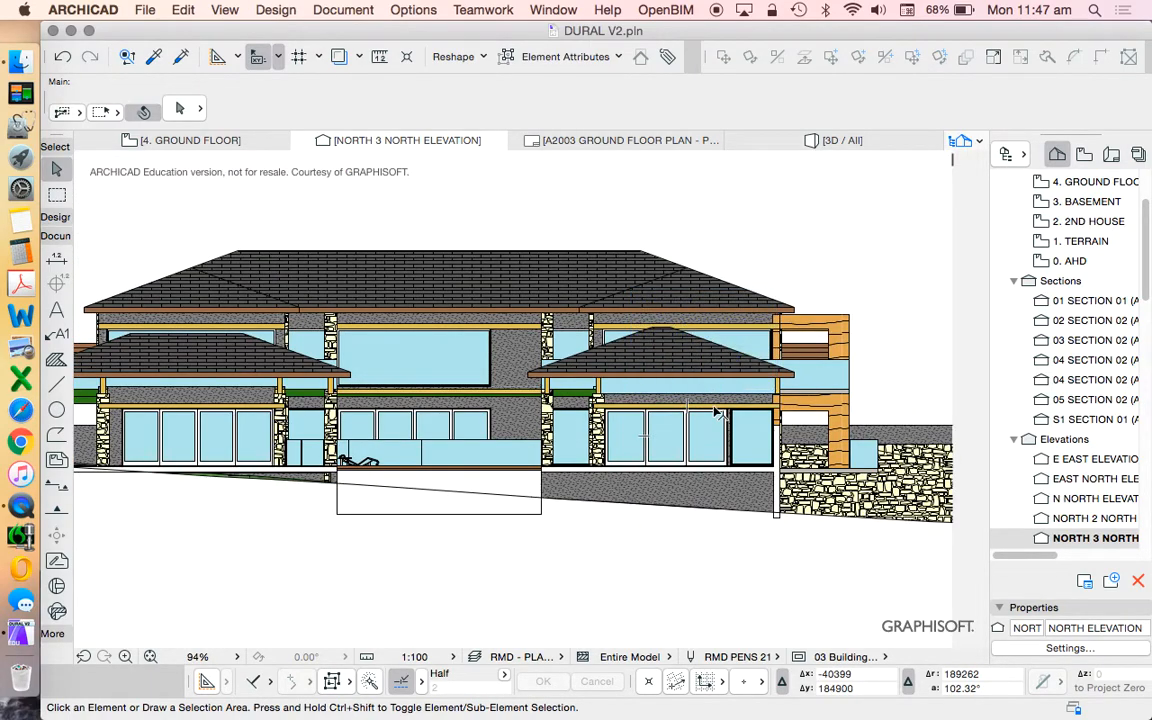
pyautogui.moveTo(610, 404)
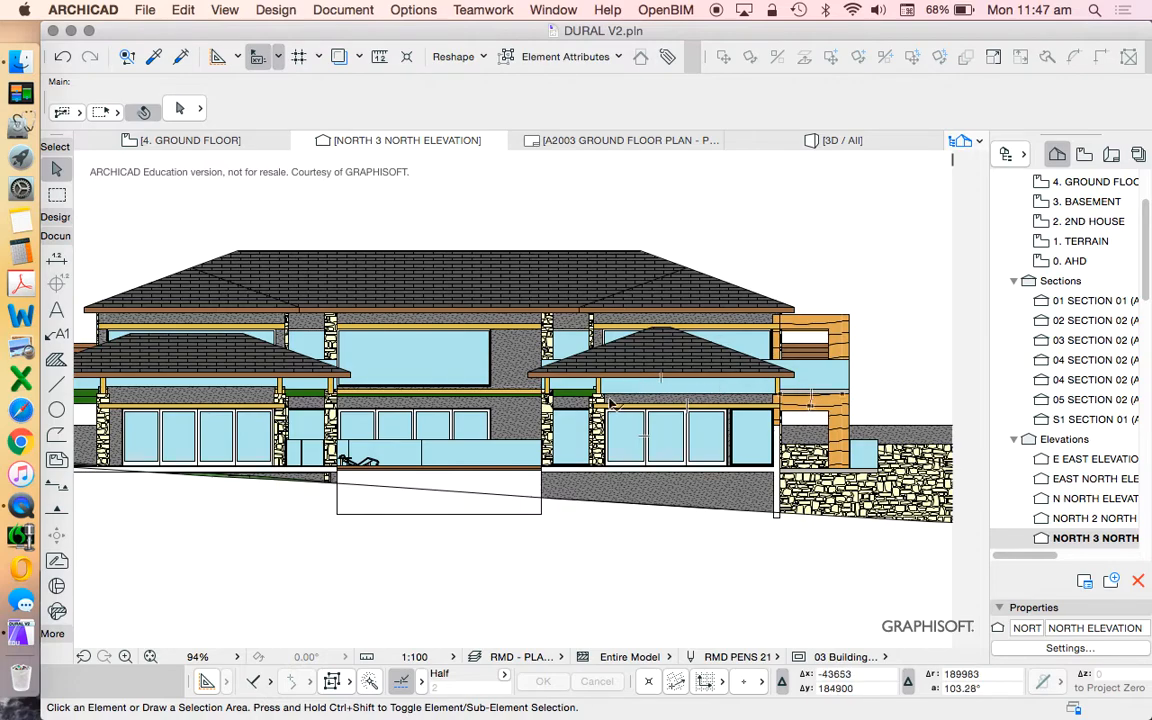
pyautogui.moveTo(620, 418)
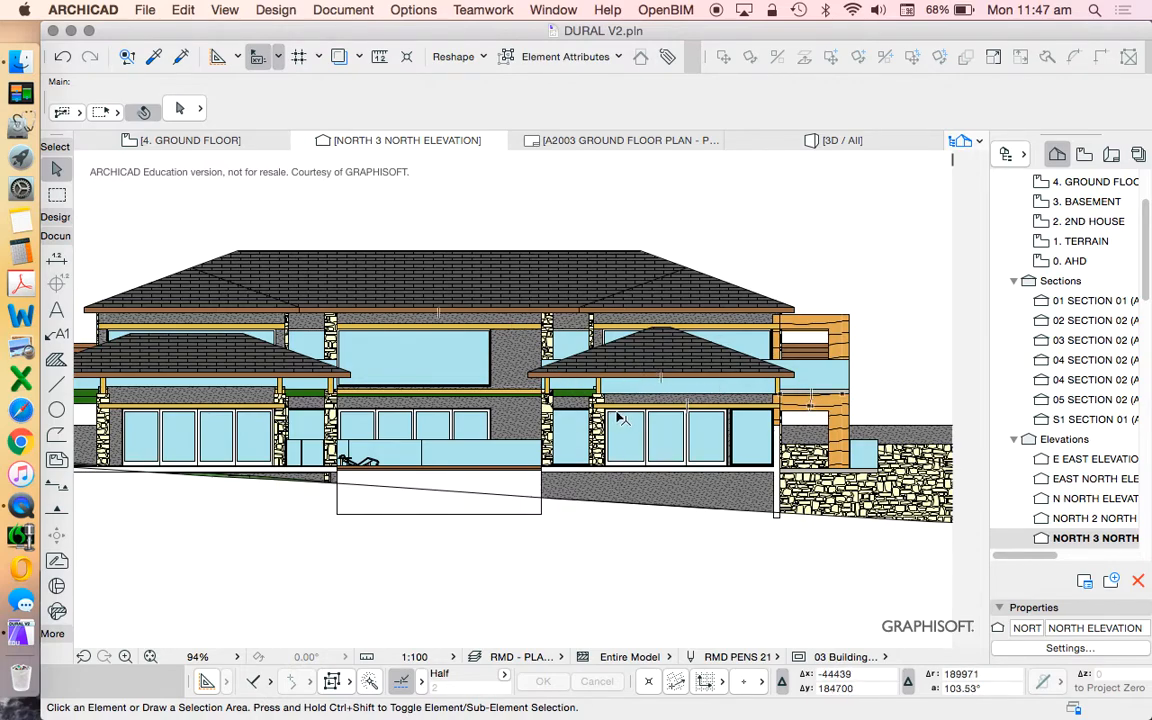
pyautogui.moveTo(276, 462)
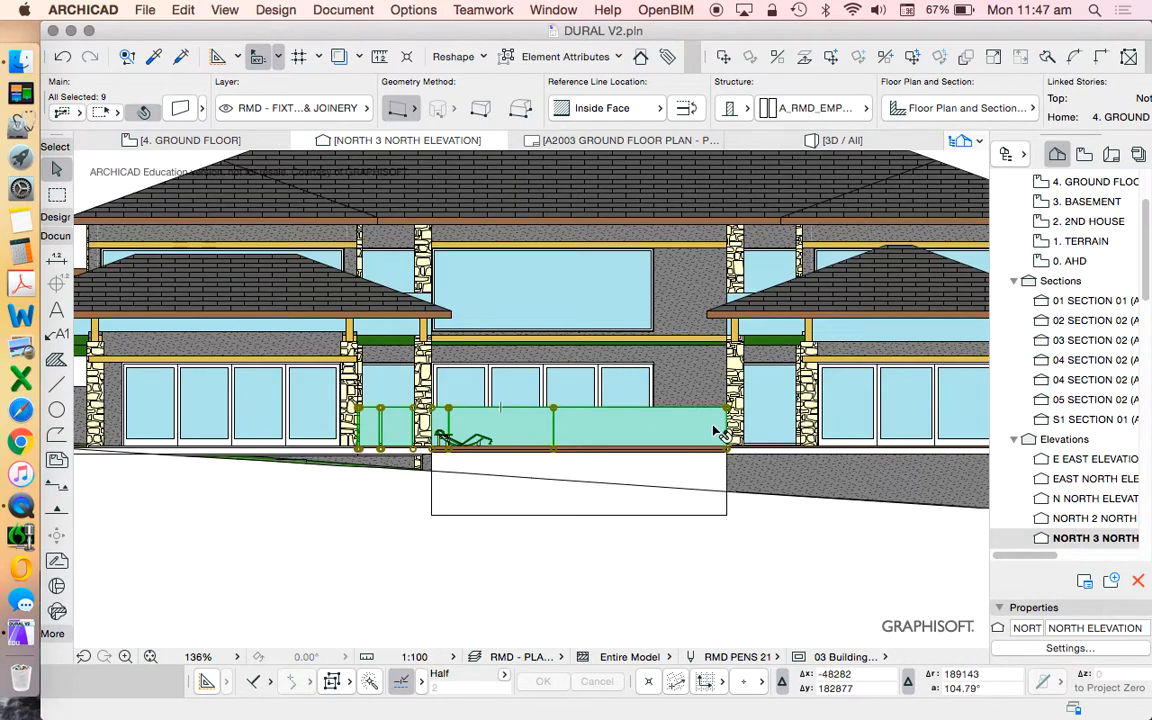
pyautogui.moveTo(610, 472)
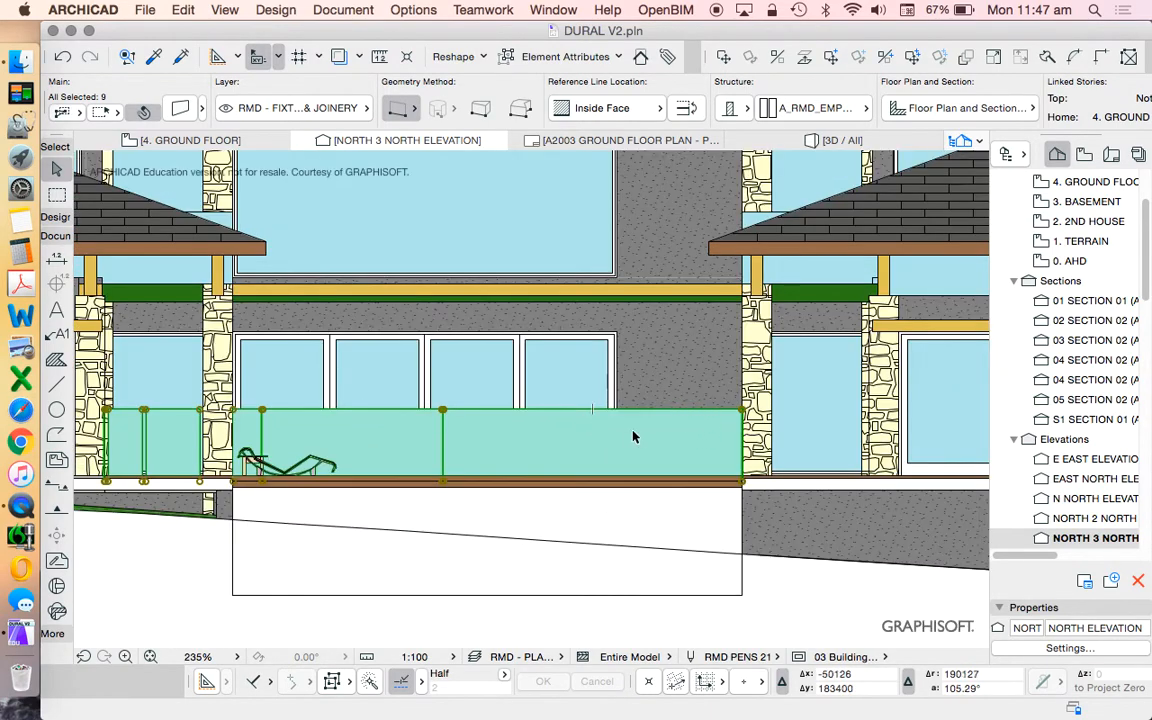
pyautogui.moveTo(348, 388)
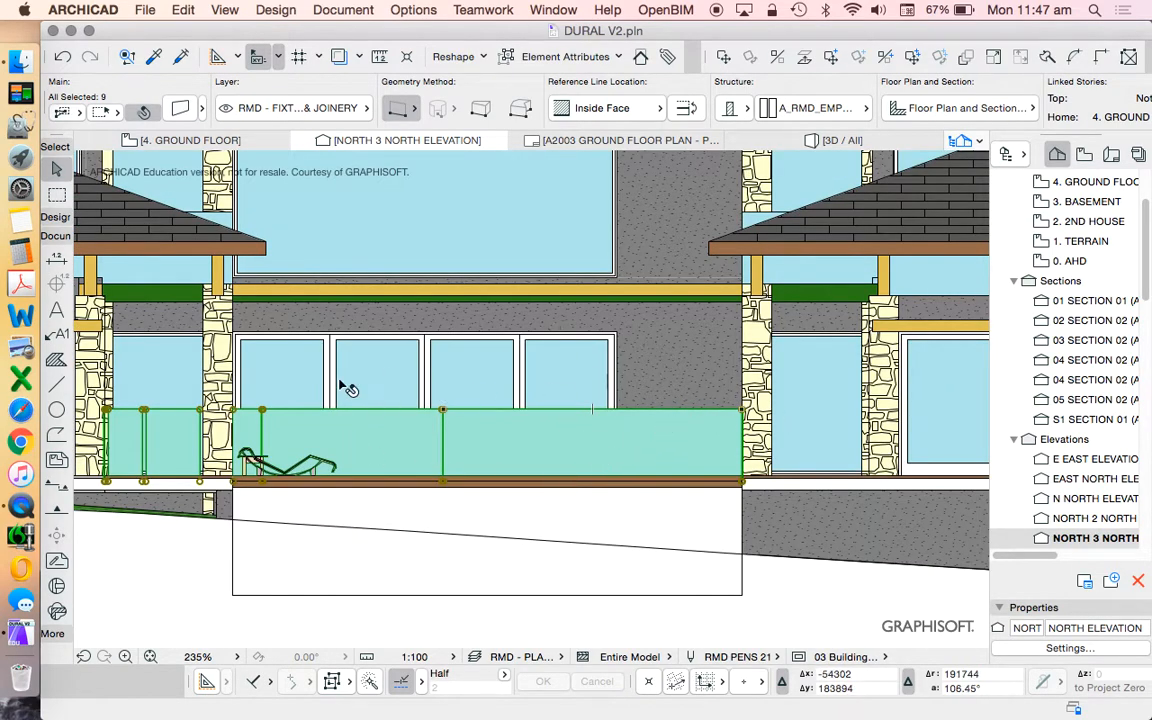
# - Select Sliding Door 21 behind the glass pool balustrade to bring up its door settings
pyautogui.scroll(-3)
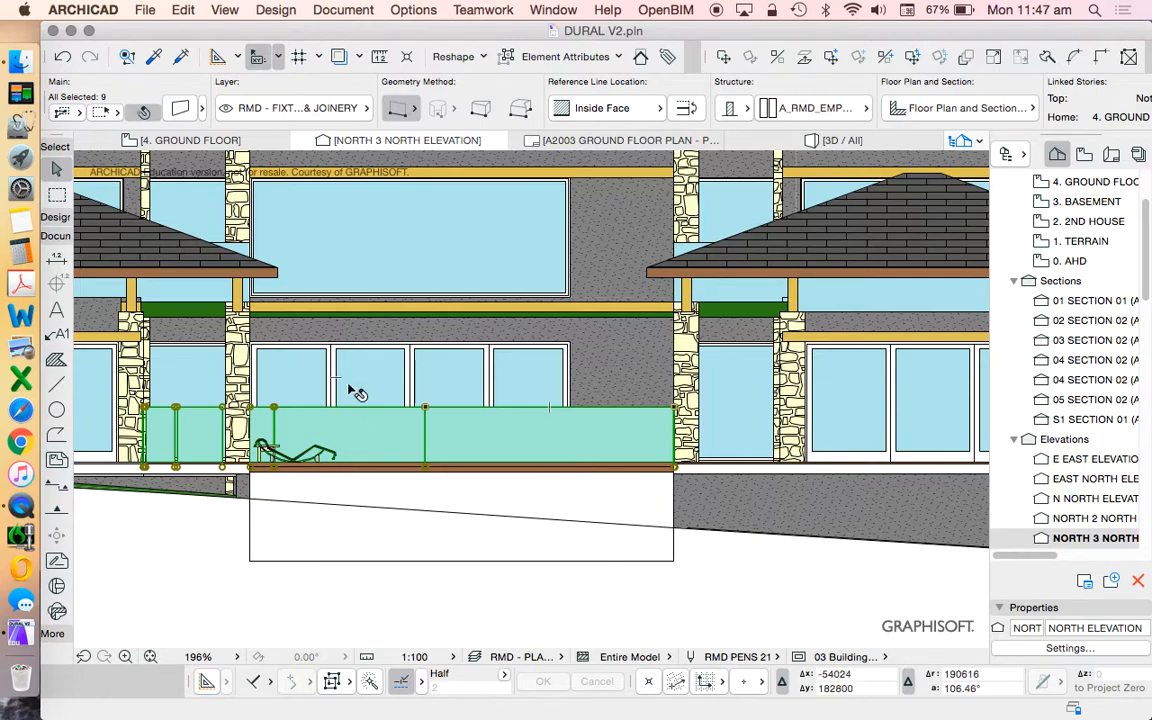
pyautogui.moveTo(590, 390)
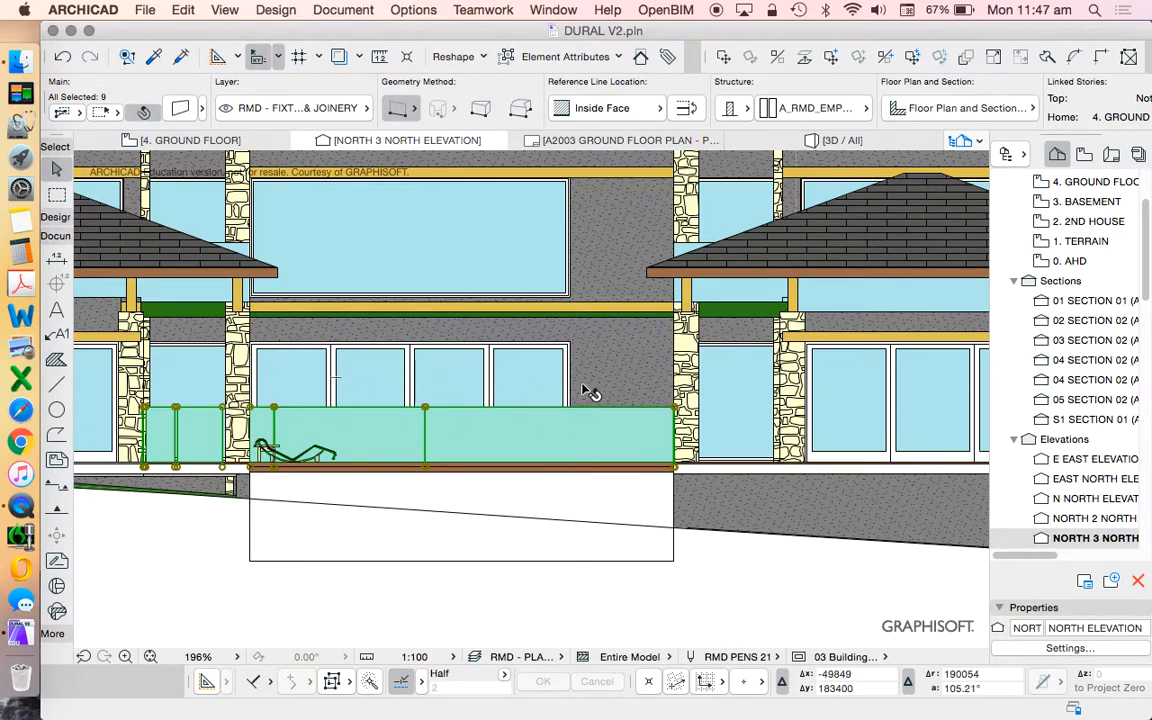
pyautogui.moveTo(276, 352)
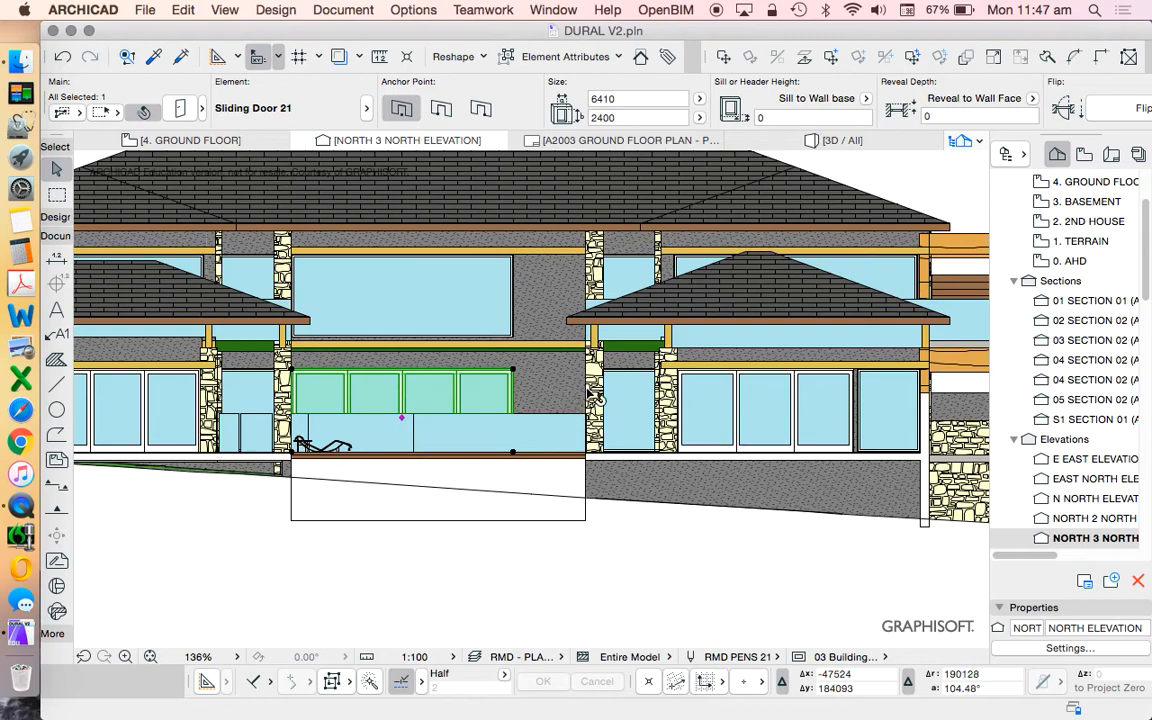
pyautogui.moveTo(604, 436)
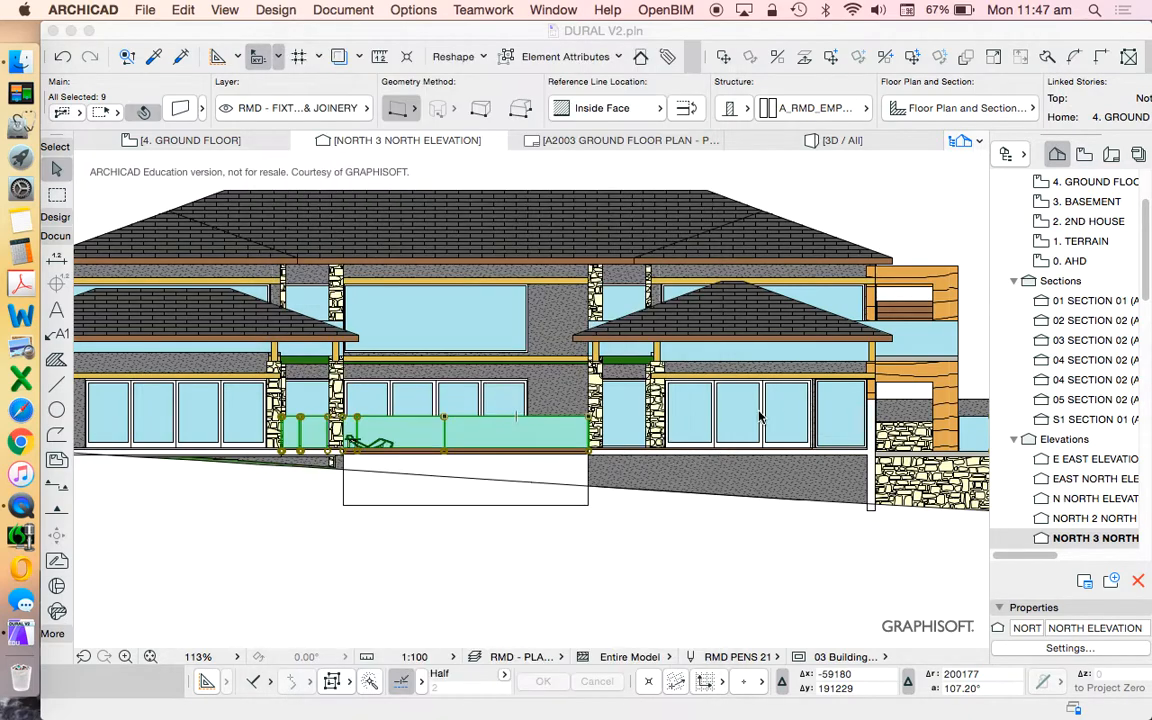
pyautogui.moveTo(744, 404)
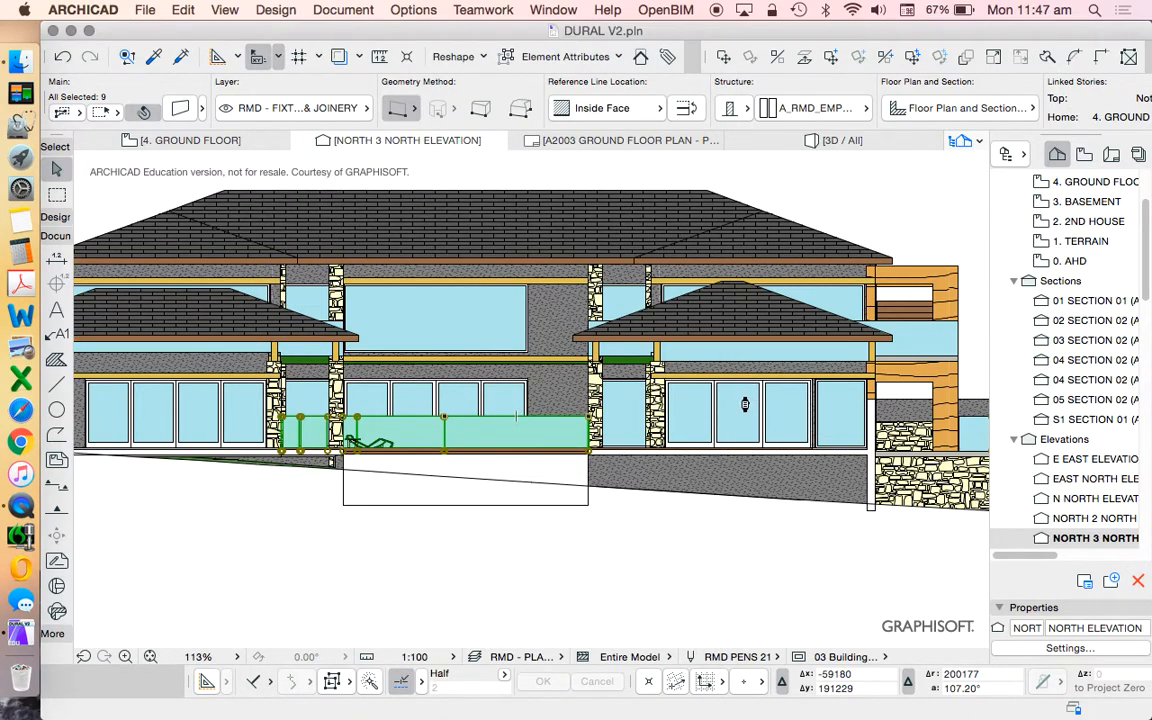
pyautogui.click(744, 404)
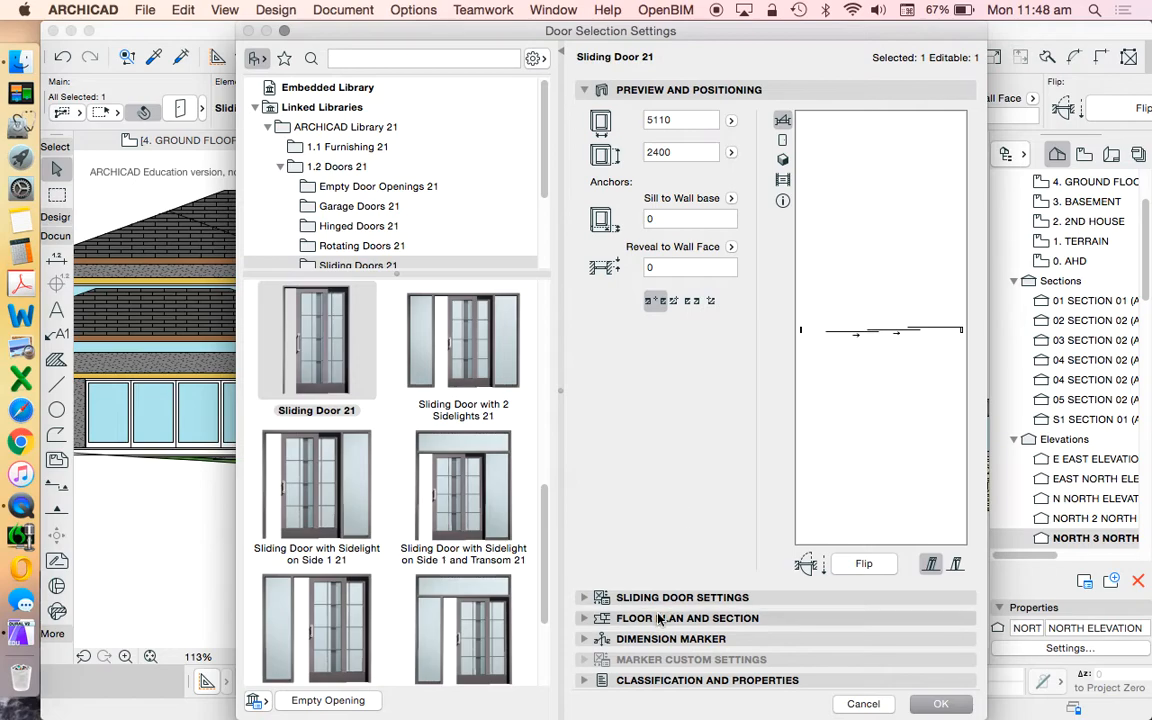
# - Inspect the sliding door's Glass surface under Model Attributes and close the door settings without changes
pyautogui.click(680, 596)
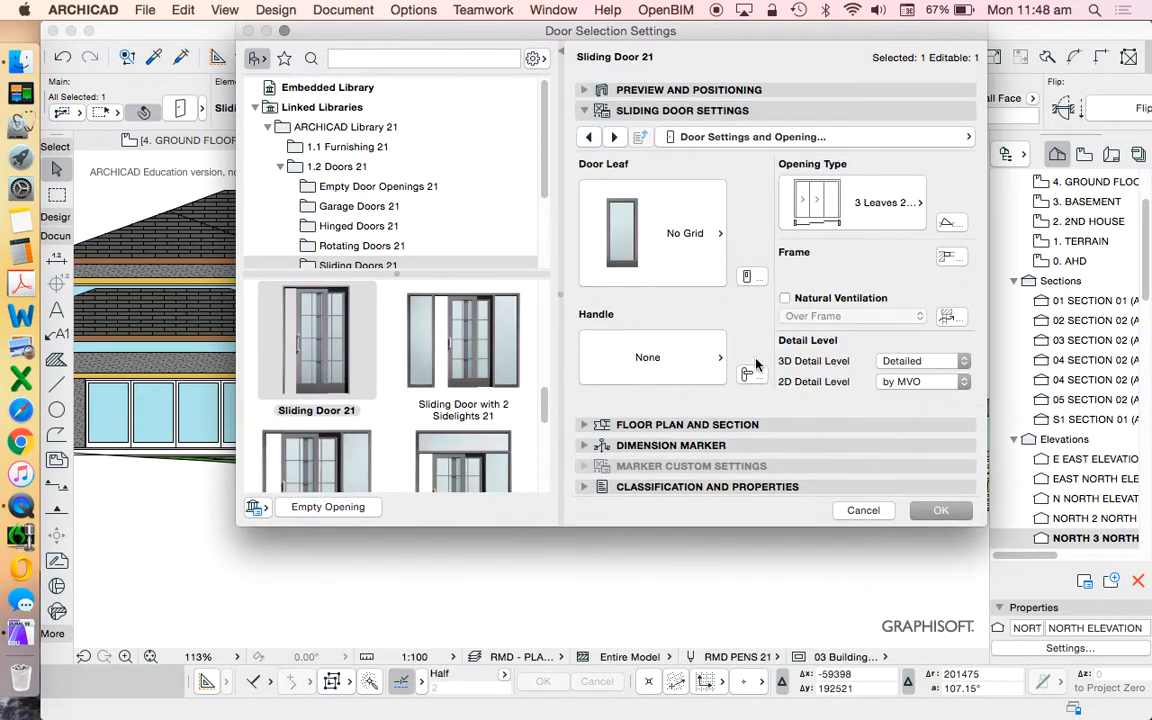
pyautogui.click(750, 136)
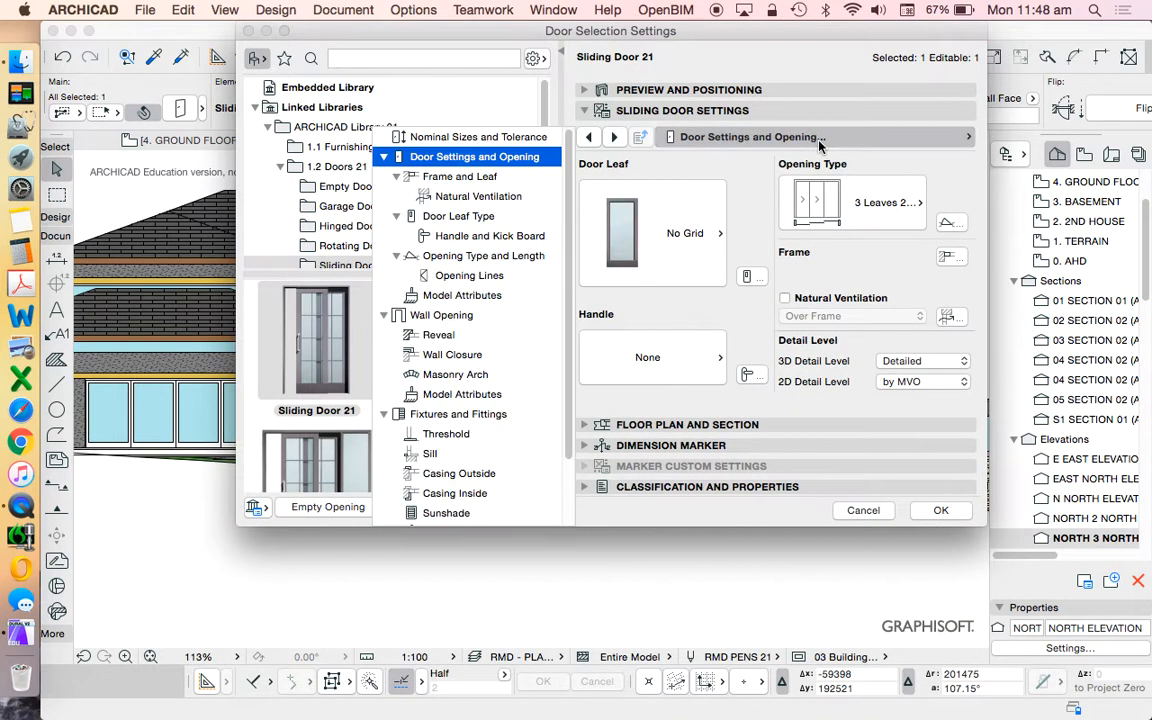
pyautogui.click(462, 296)
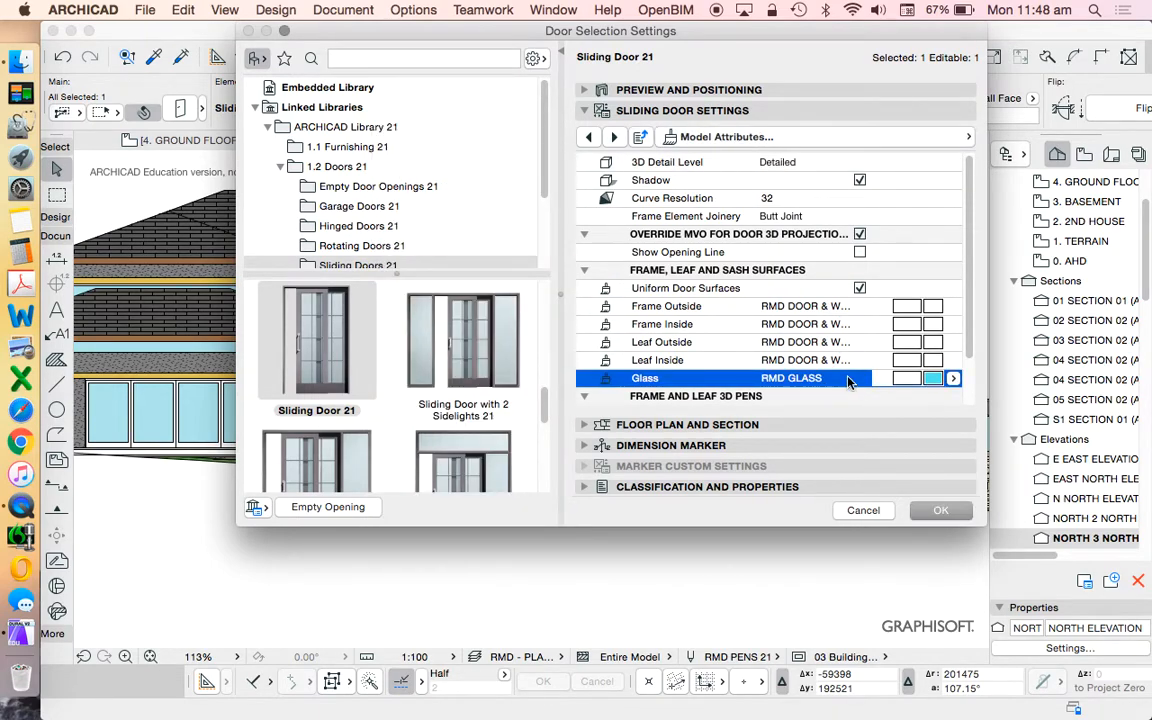
pyautogui.click(864, 510)
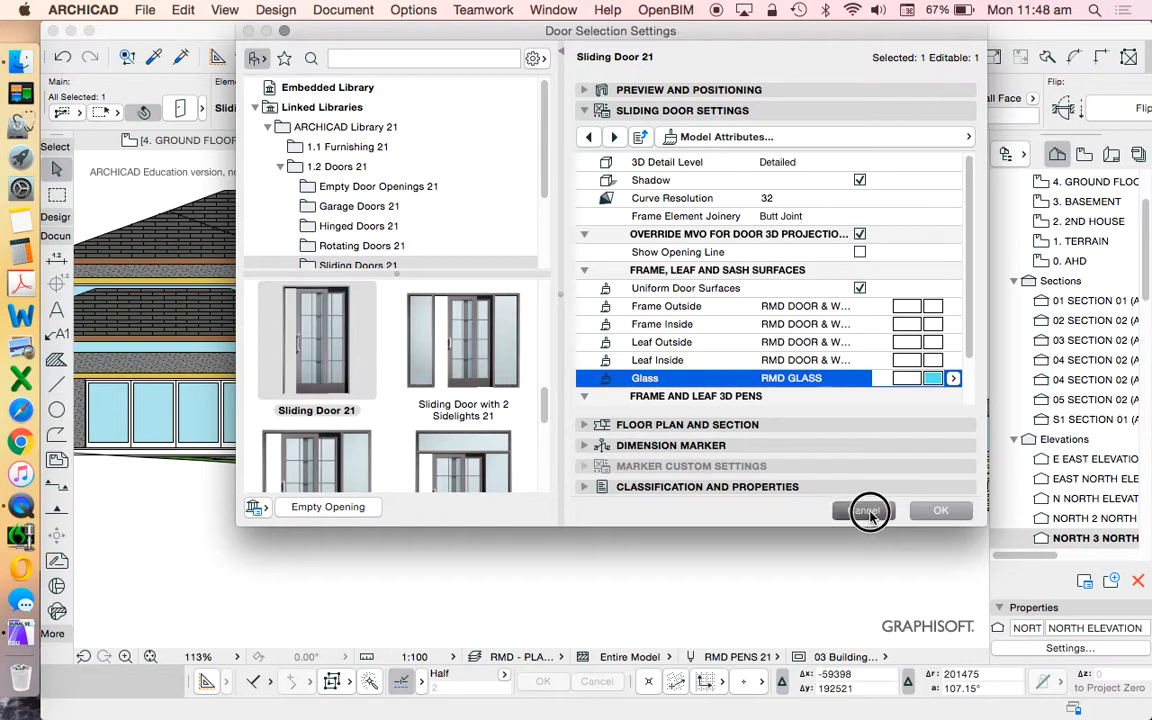
pyautogui.click(864, 510)
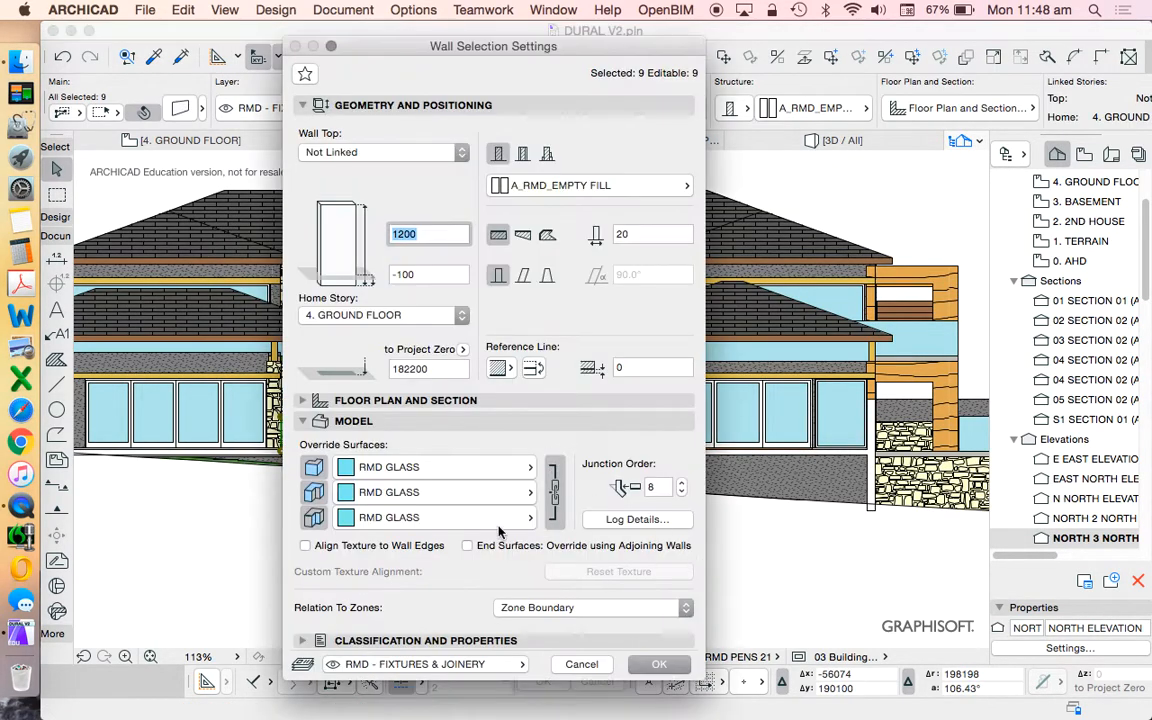
# - Show the RMD GLASS surface in Surface Settings via Options > Element Attributes > Surfaces
pyautogui.click(410, 8)
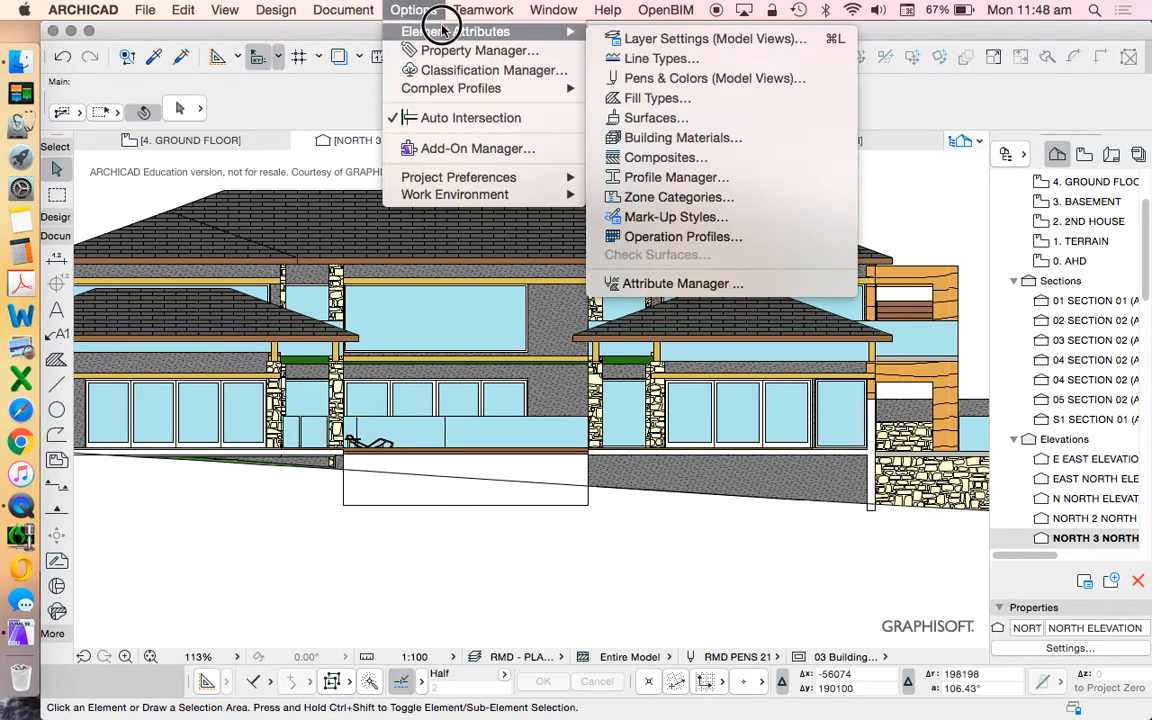
pyautogui.moveTo(684, 136)
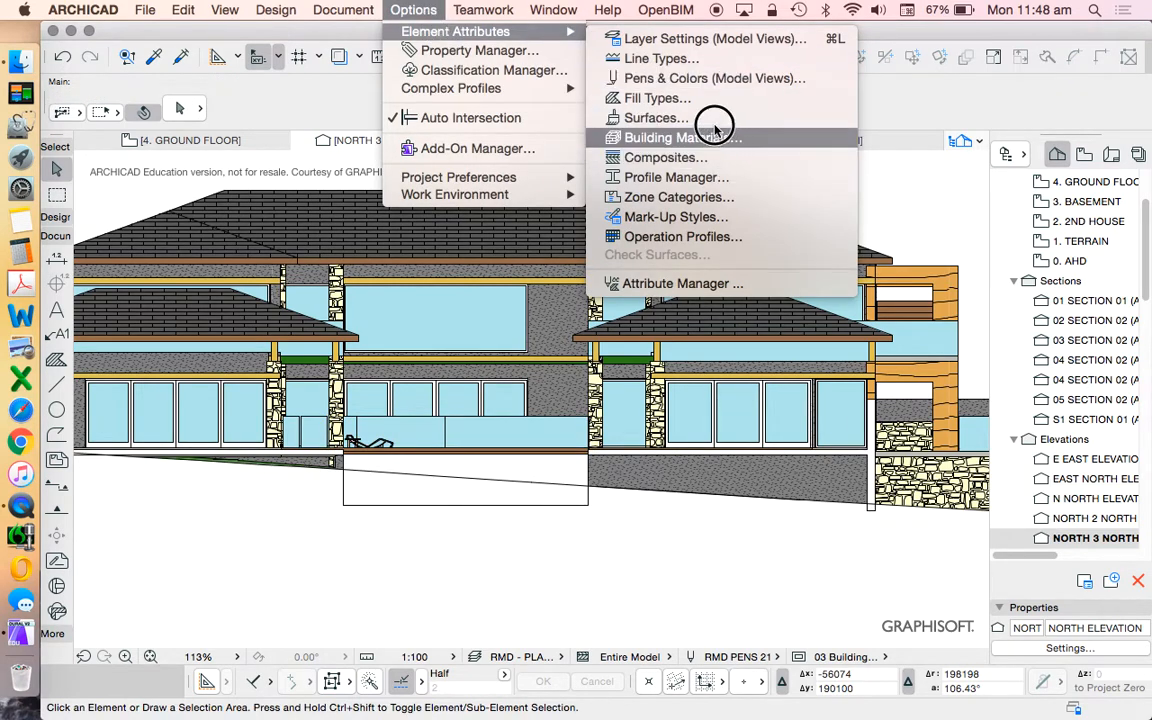
pyautogui.click(656, 116)
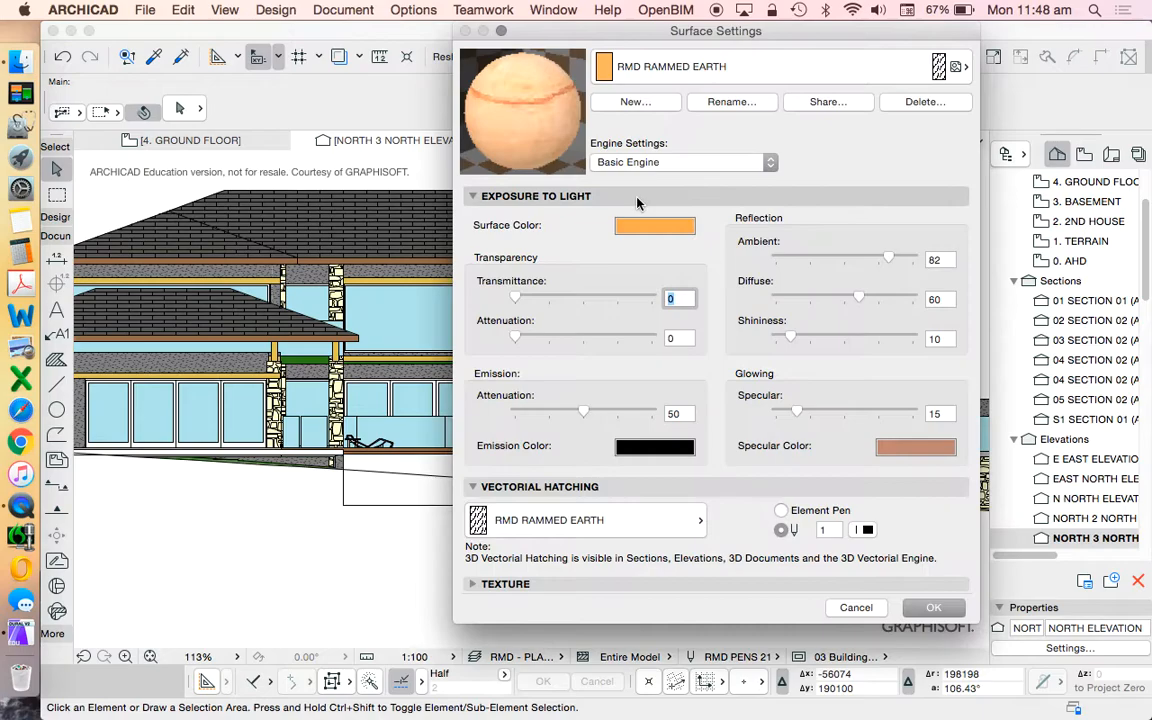
pyautogui.click(670, 66)
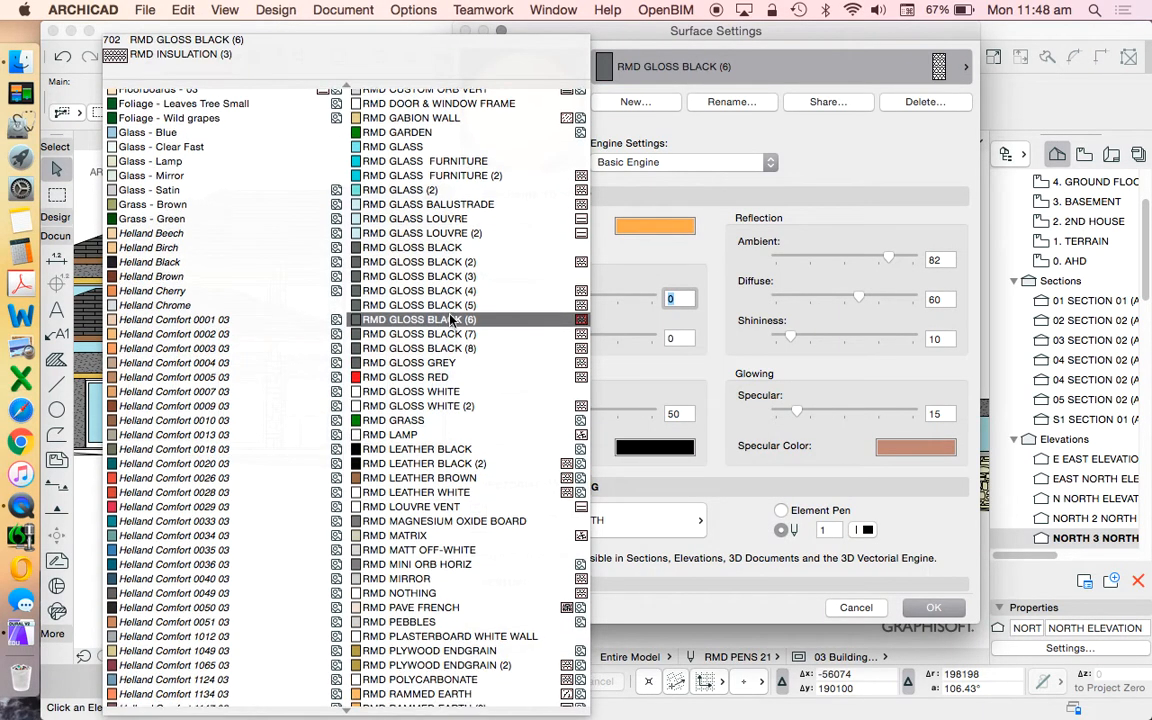
pyautogui.click(392, 146)
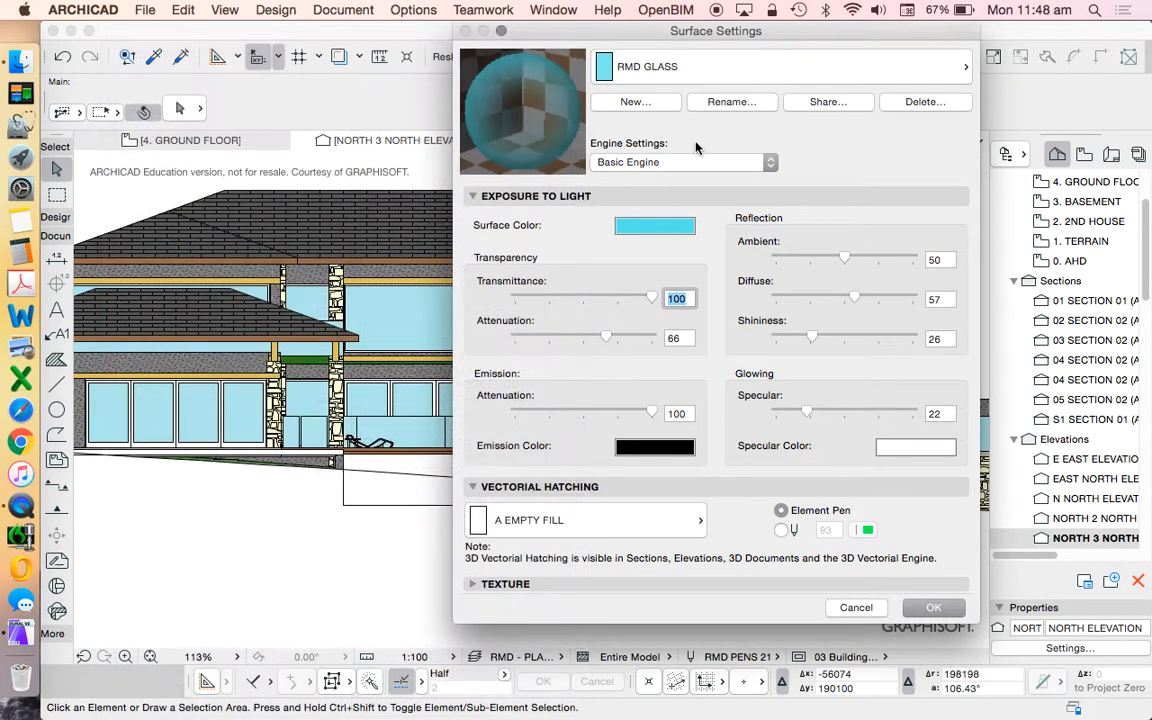
# - Duplicate RMD GLASS as RMD GLASS BALUSTRADE, dismiss the duplicate-name warning, and select the existing RMD GLASS BALUSTRADE surface
pyautogui.click(636, 100)
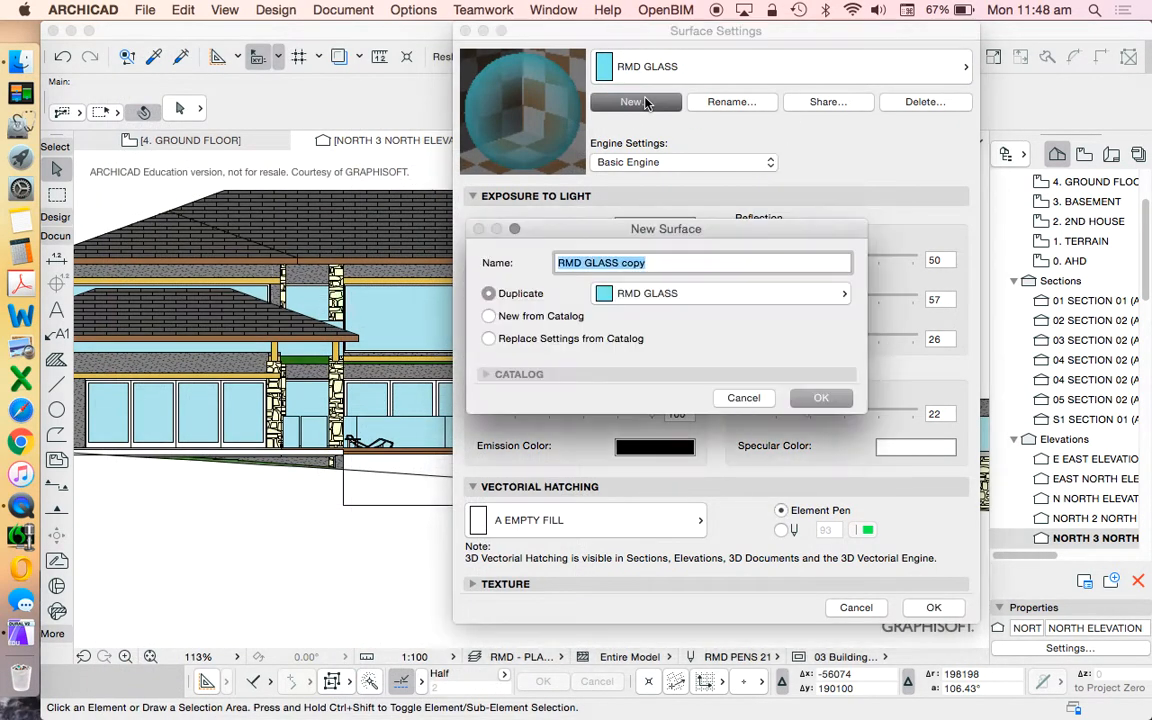
pyautogui.click(664, 262)
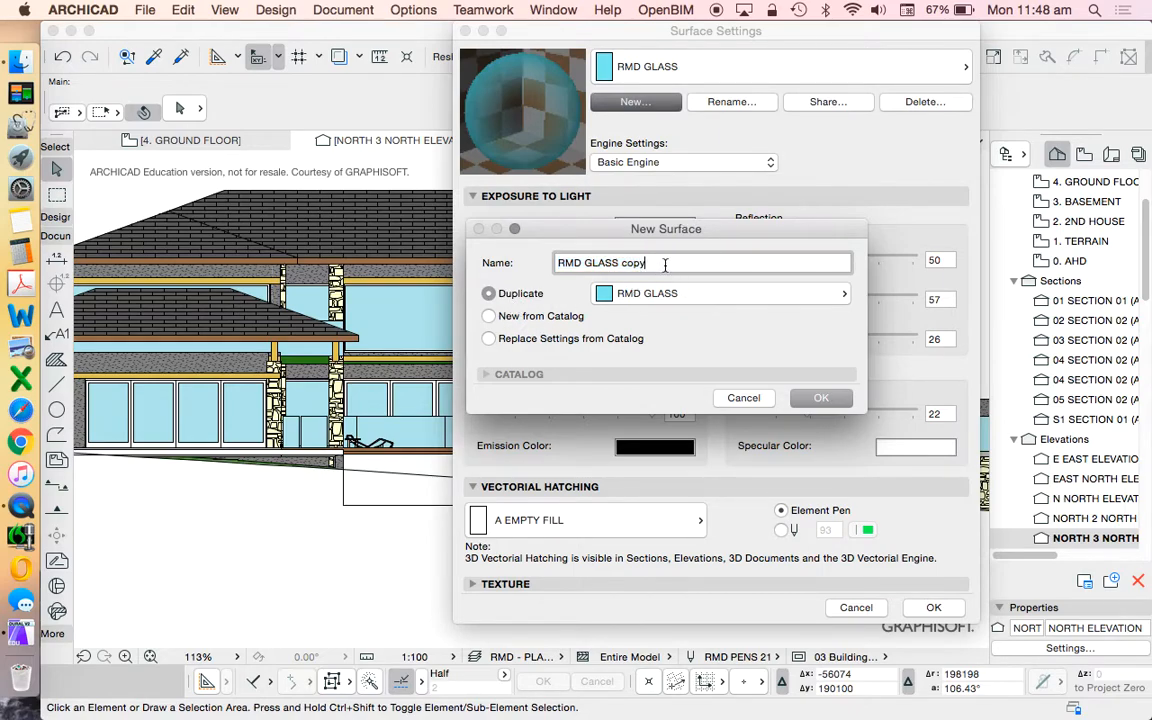
pyautogui.doubleClick(624, 262)
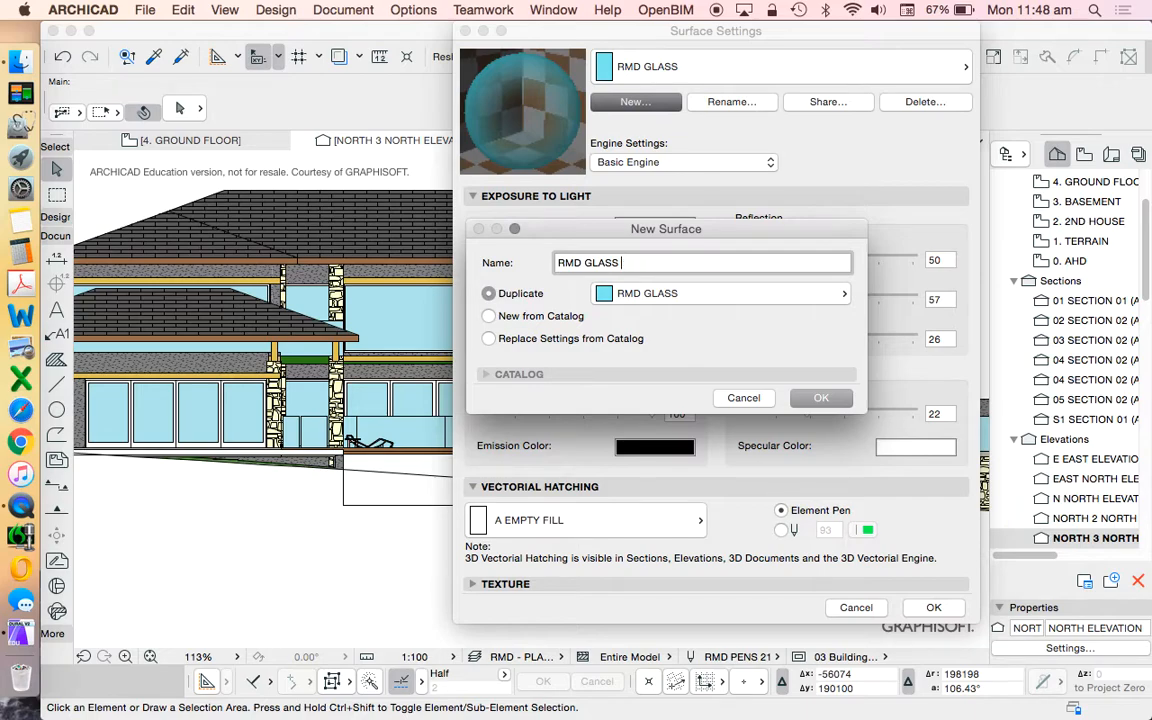
pyautogui.write('BALUSTRAD')
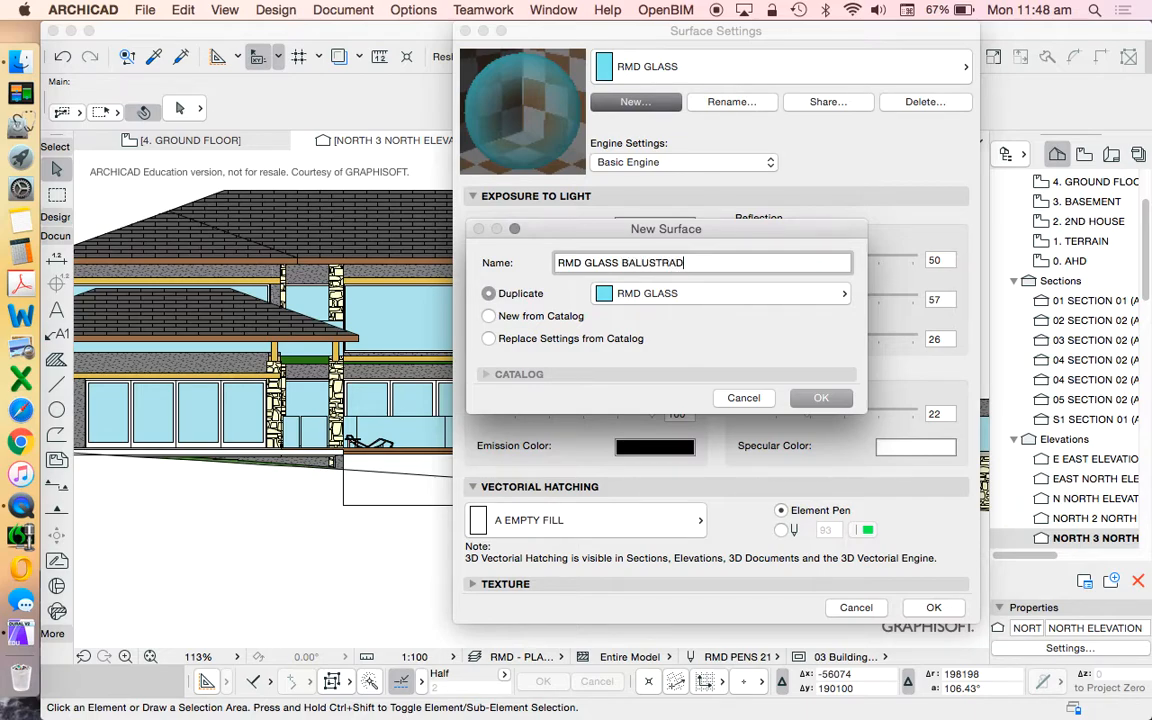
pyautogui.click(820, 396)
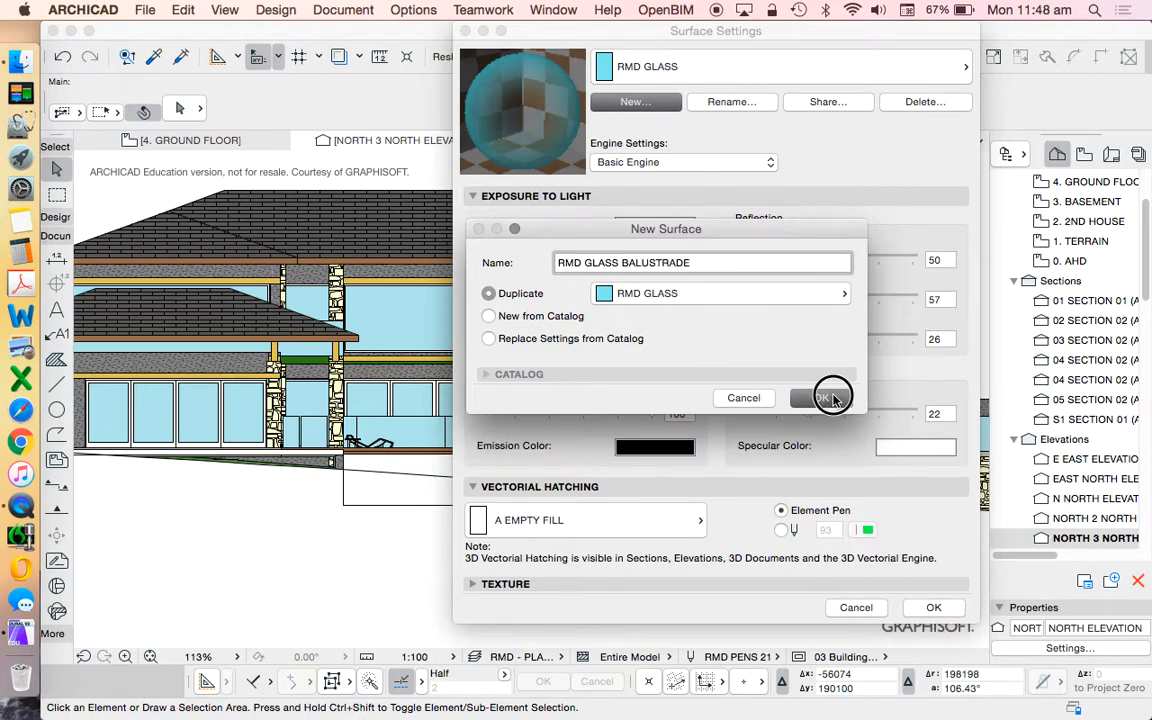
pyautogui.click(818, 396)
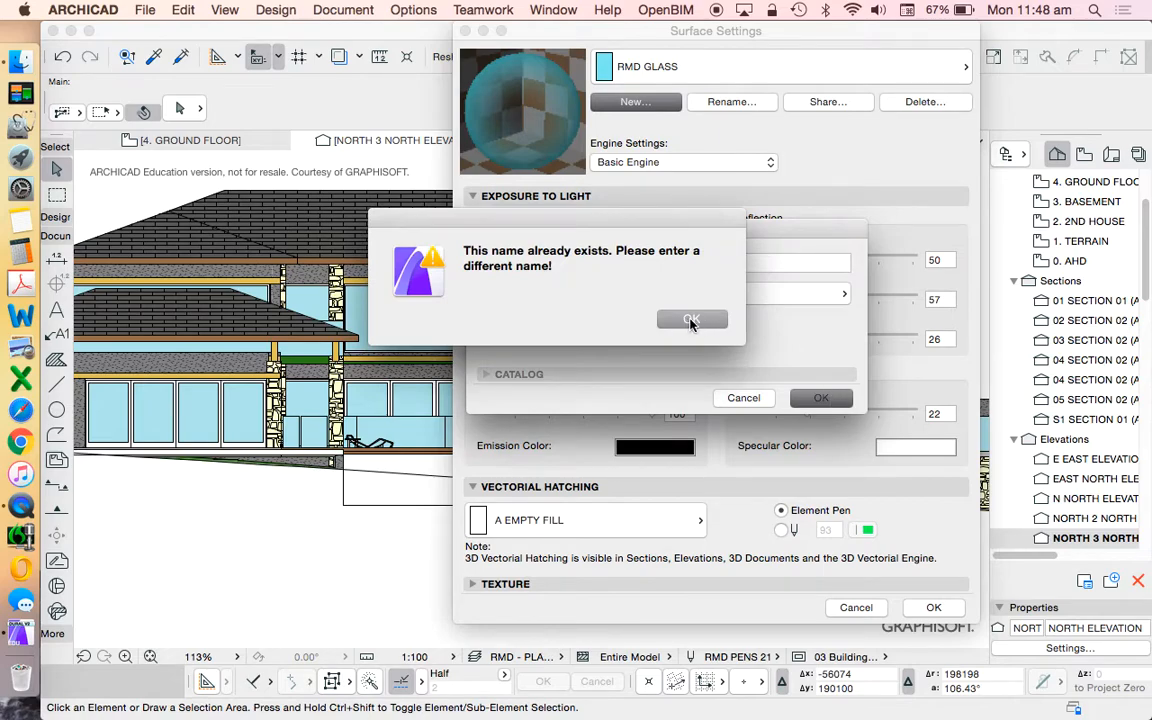
pyautogui.click(692, 320)
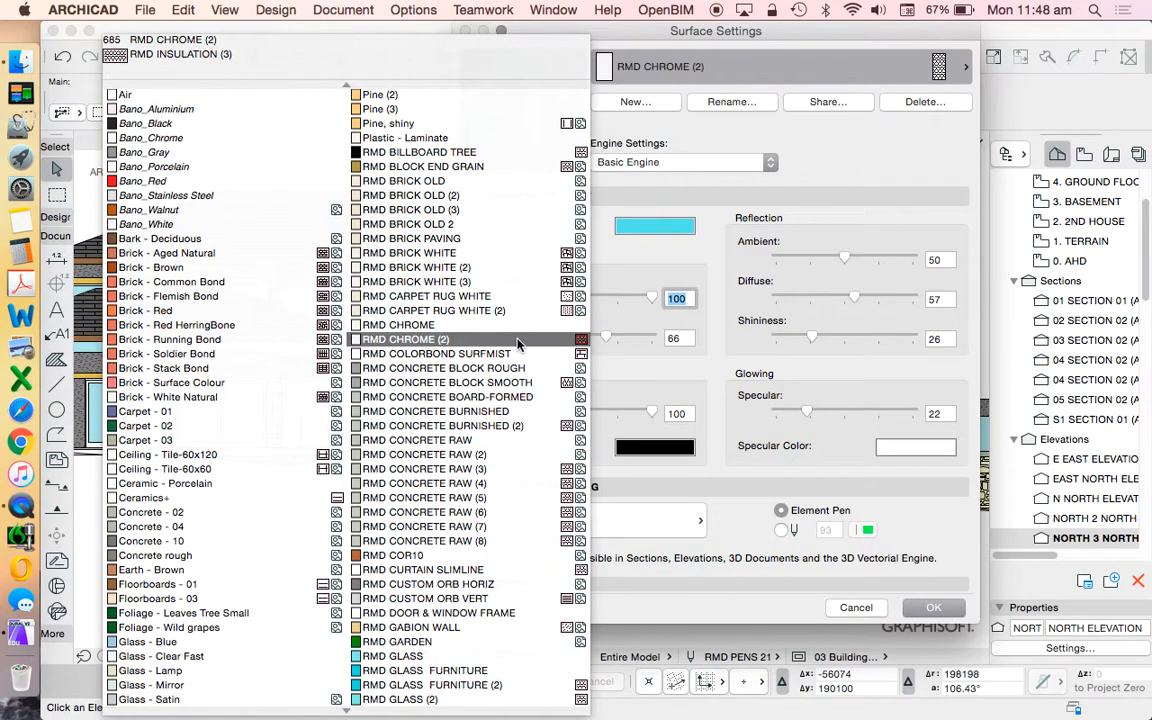
pyautogui.click(416, 300)
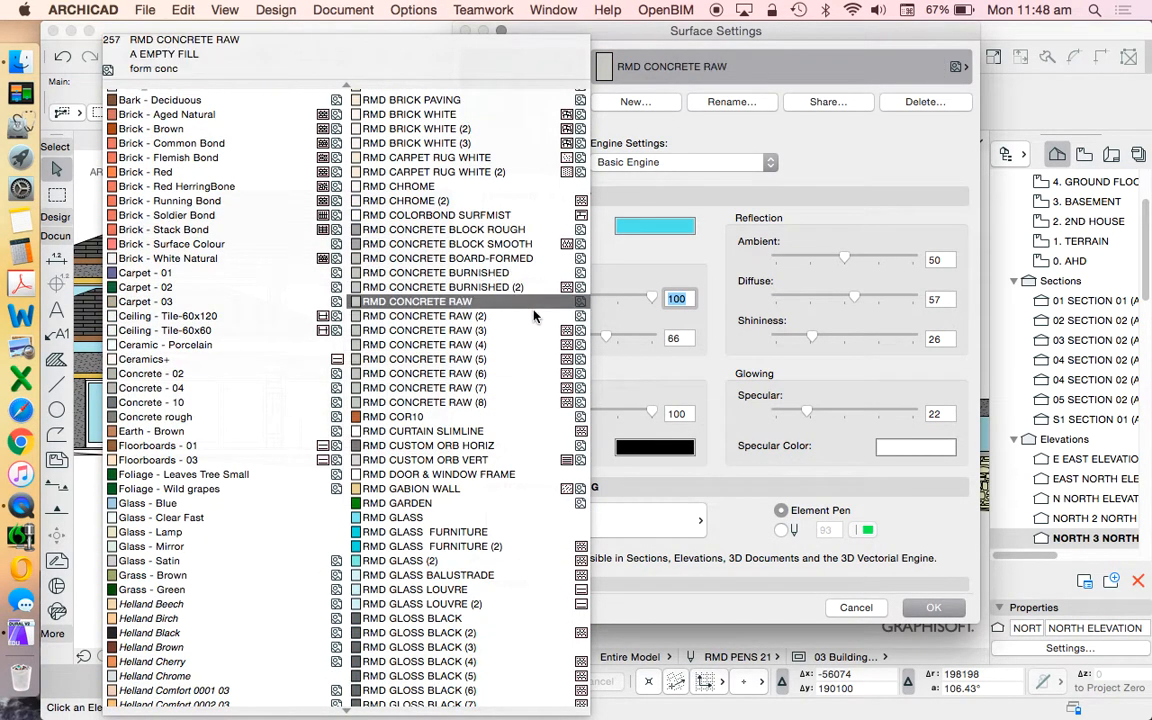
pyautogui.click(428, 576)
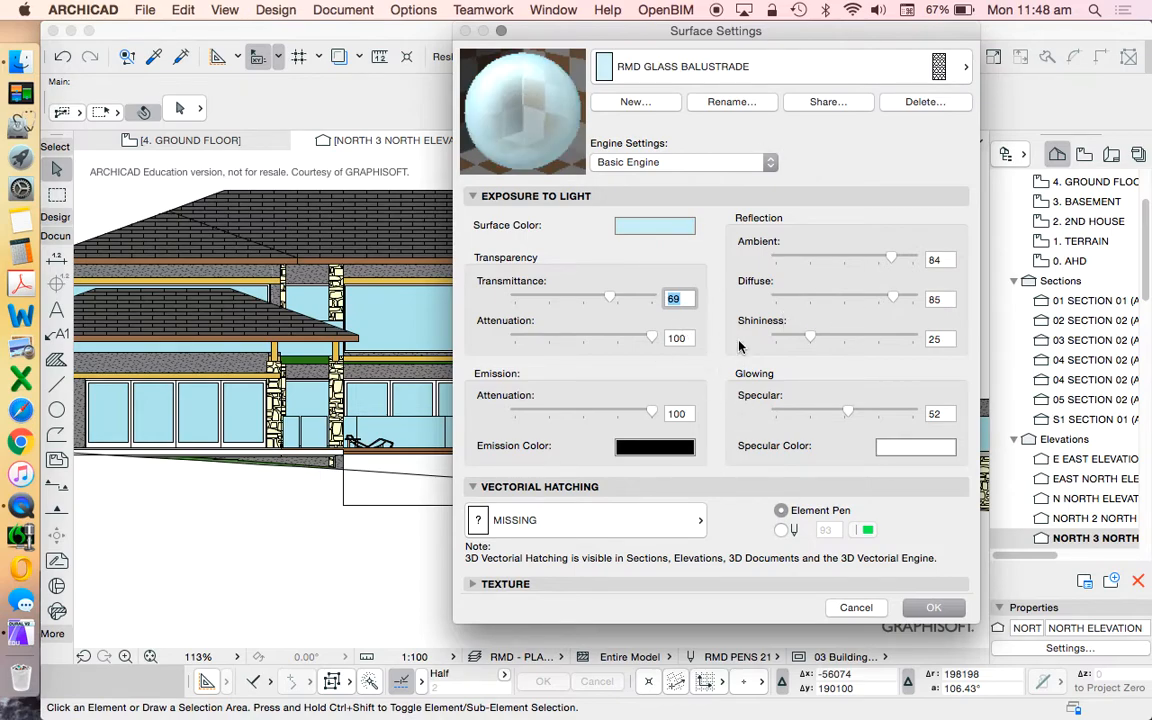
# - Set the RMD GLASS BALUSTRADE vectorial hatching to A EMPTY FILL
pyautogui.click(700, 520)
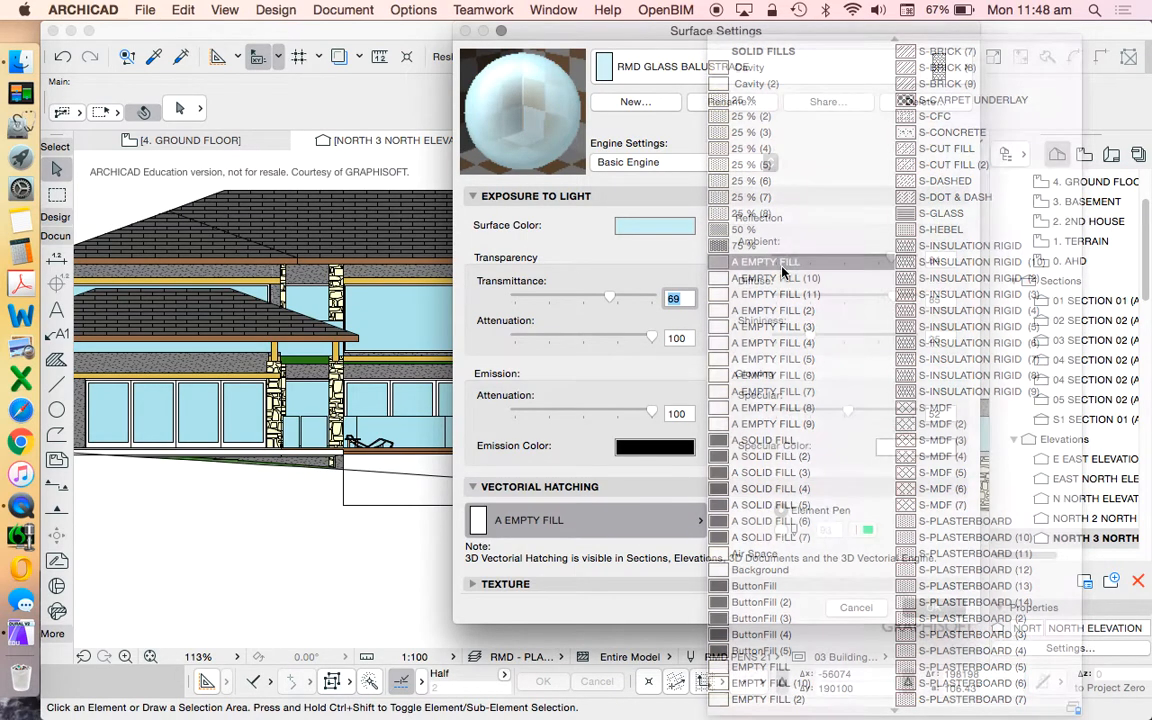
pyautogui.click(866, 528)
pyautogui.write('100')
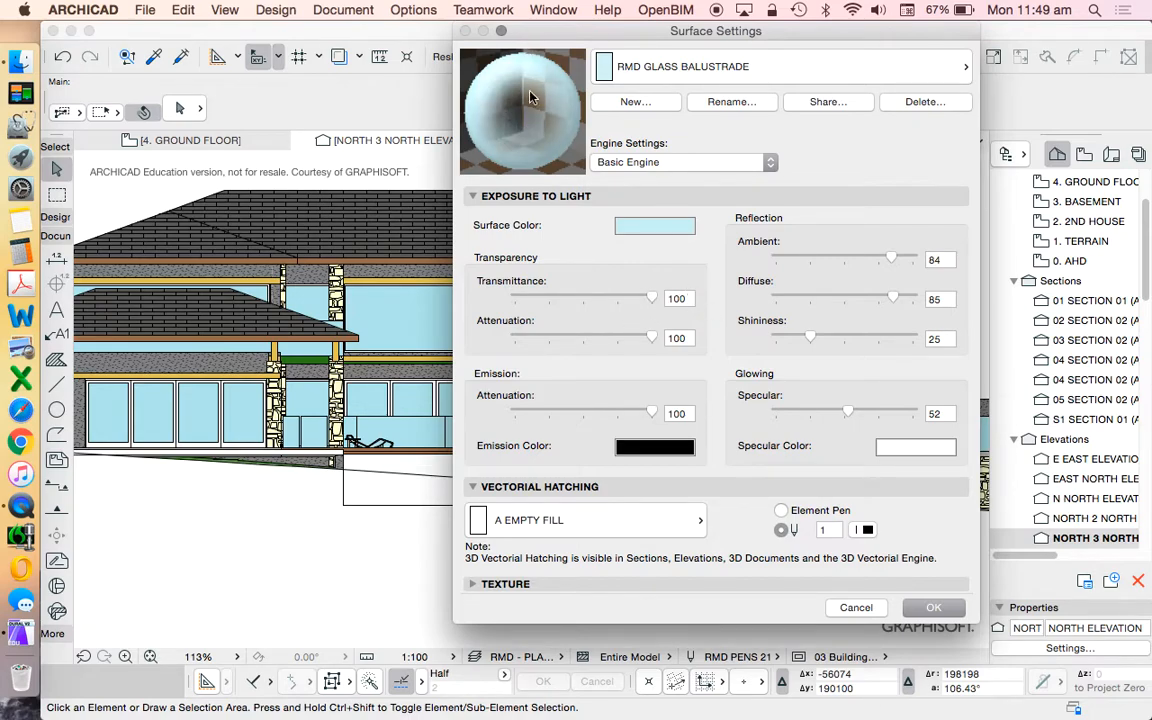
pyautogui.moveTo(564, 112)
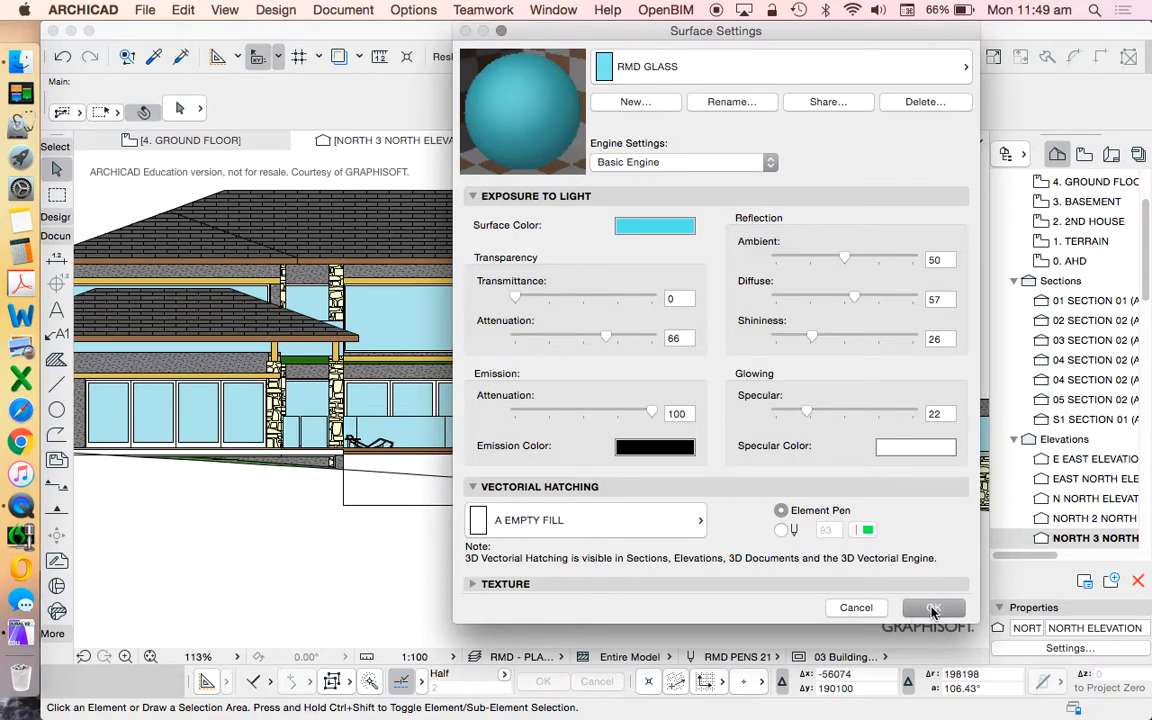
# - Confirm the surface changes, enable Transparency for uncut elements in North 3, and return to that elevation
pyautogui.click(932, 608)
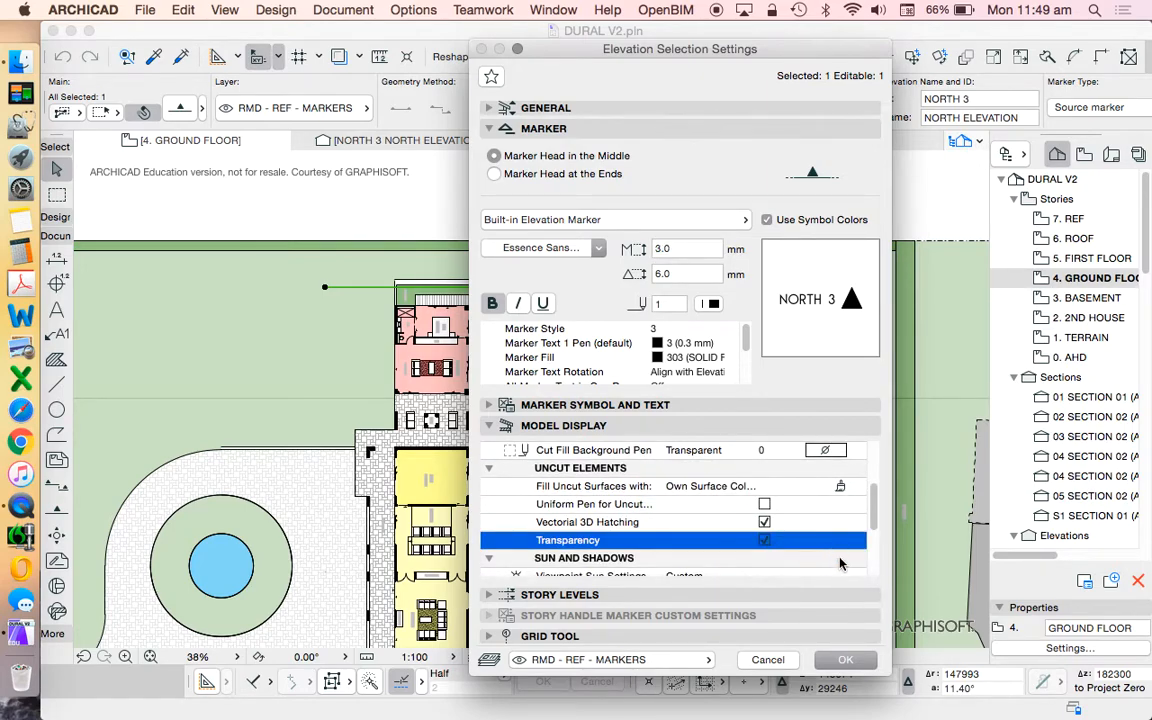
pyautogui.click(844, 660)
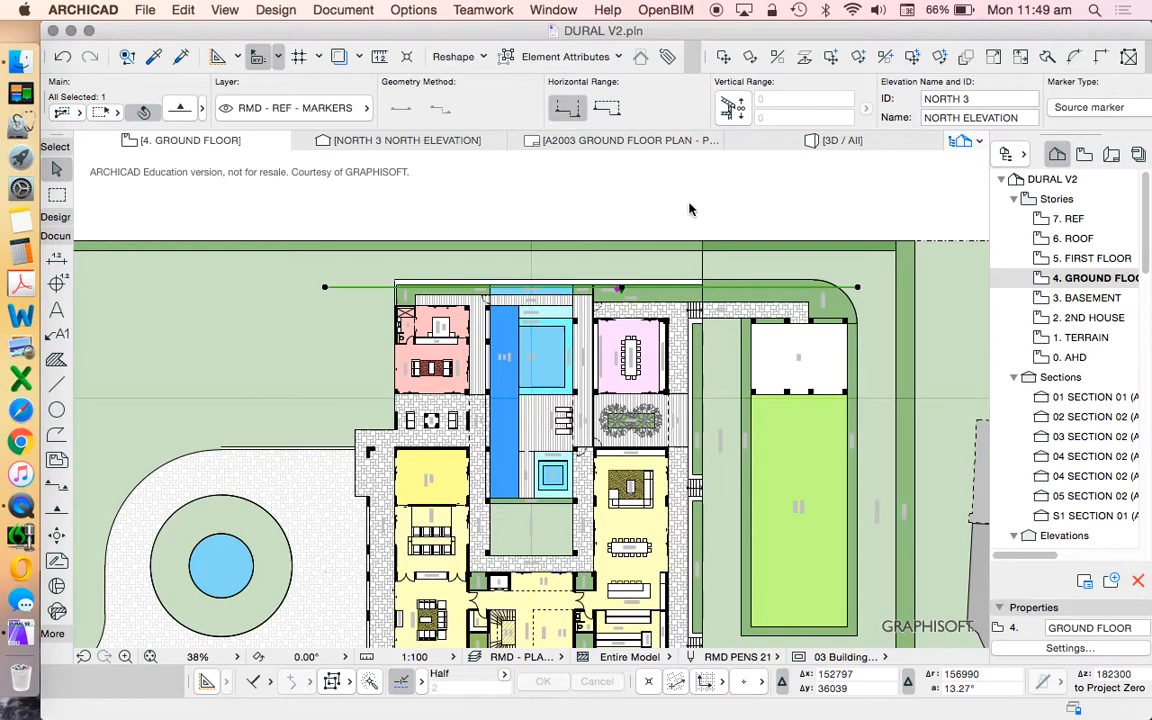
pyautogui.click(408, 140)
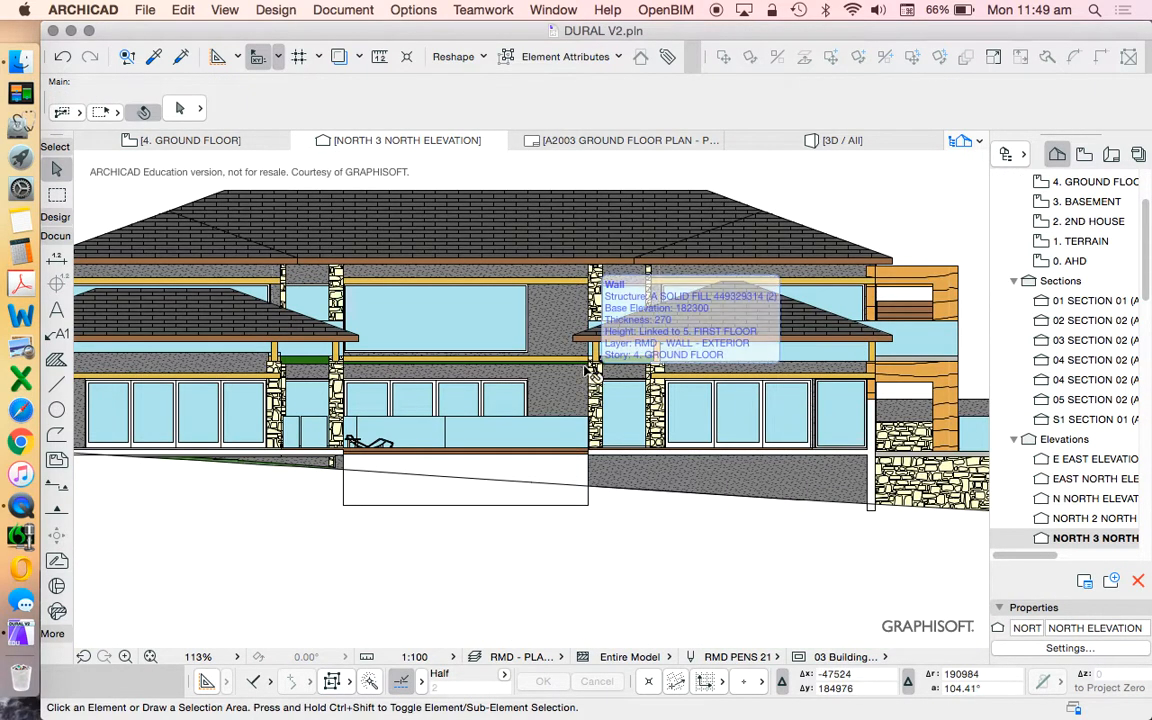
pyautogui.moveTo(544, 436)
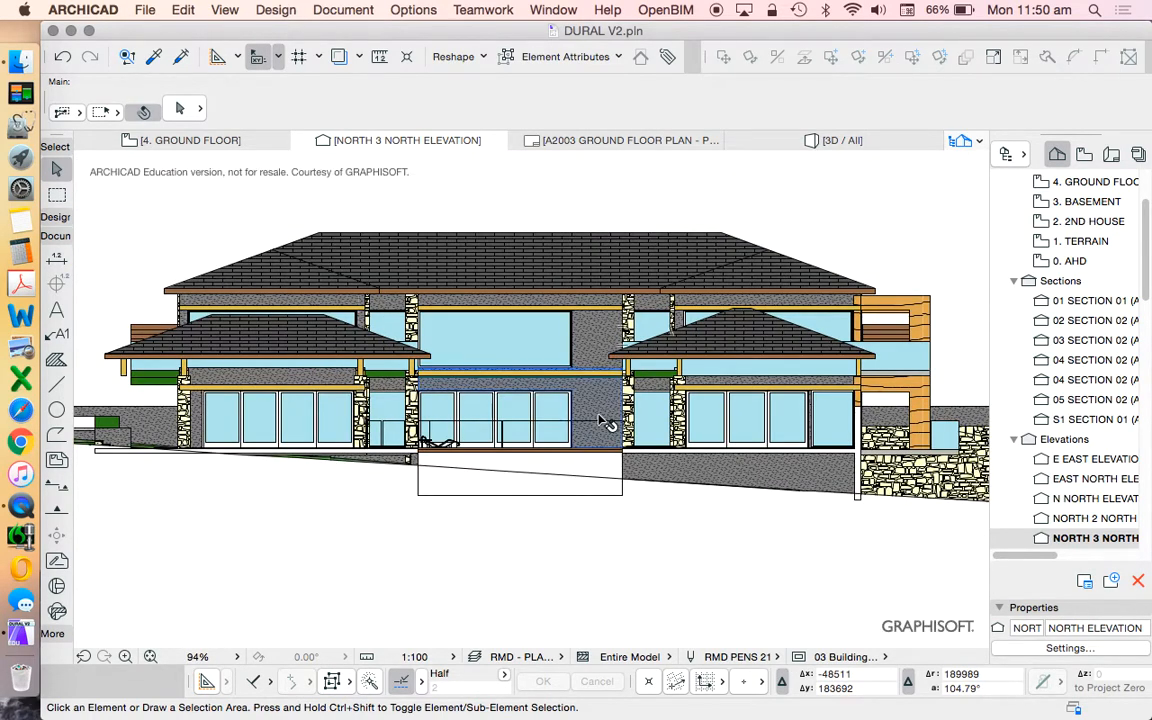
pyautogui.moveTo(716, 400)
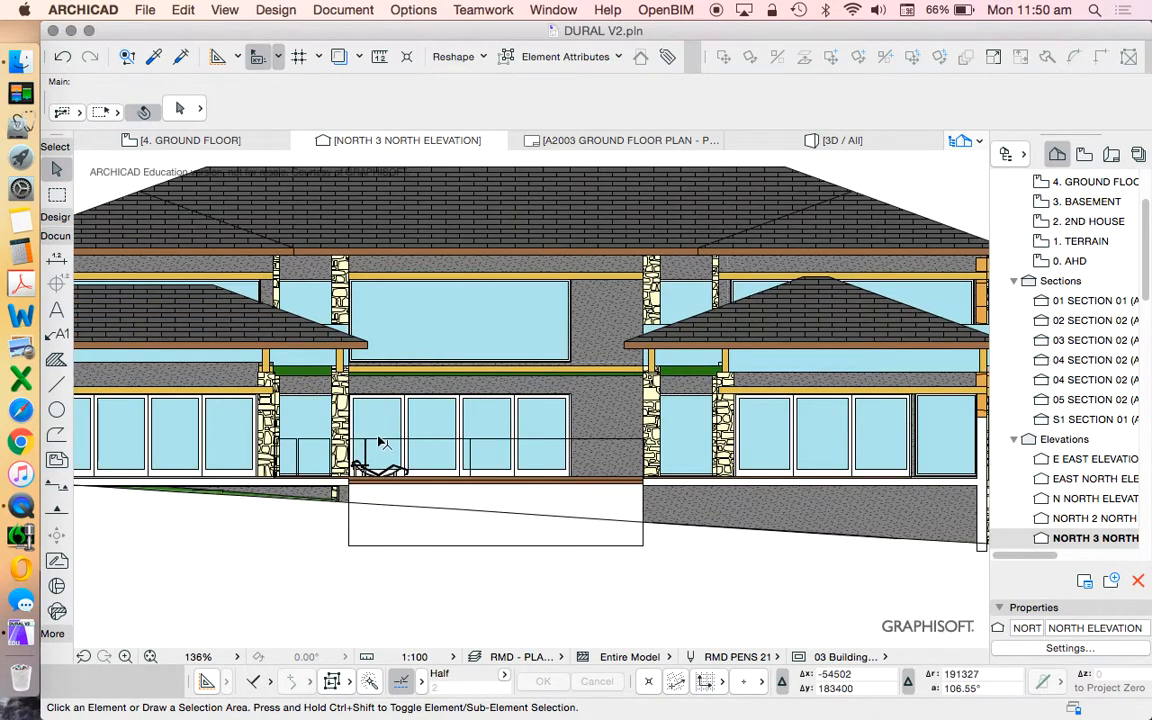
pyautogui.moveTo(490, 420)
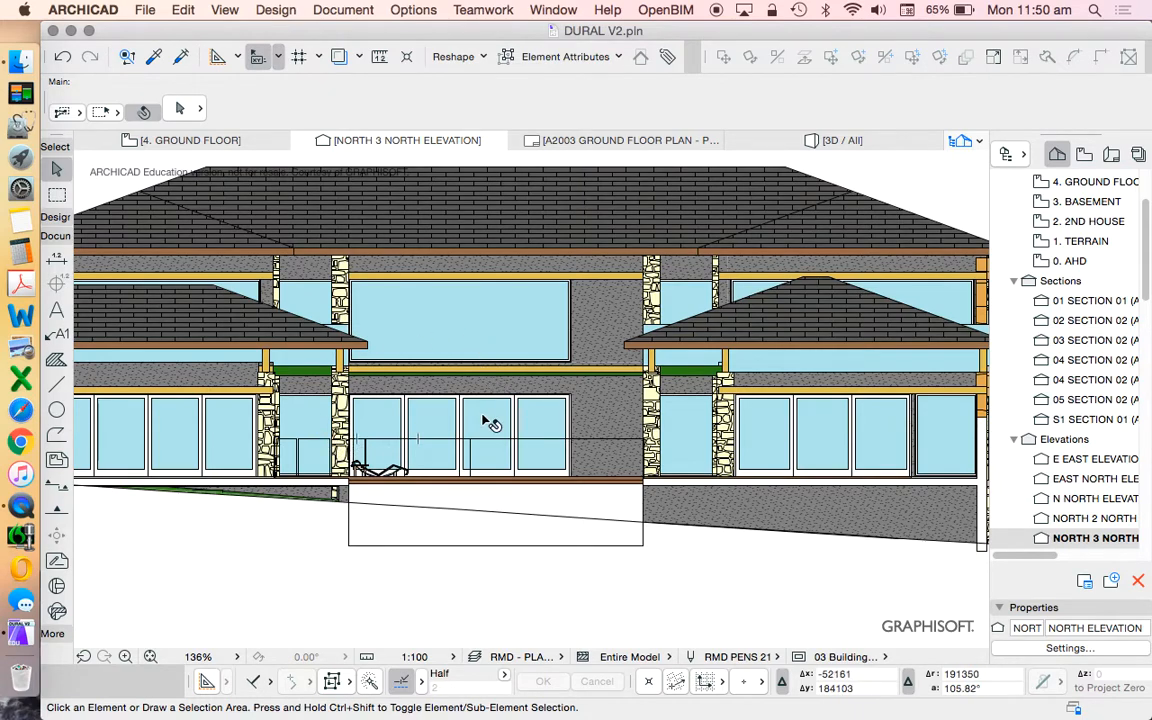
pyautogui.moveTo(492, 448)
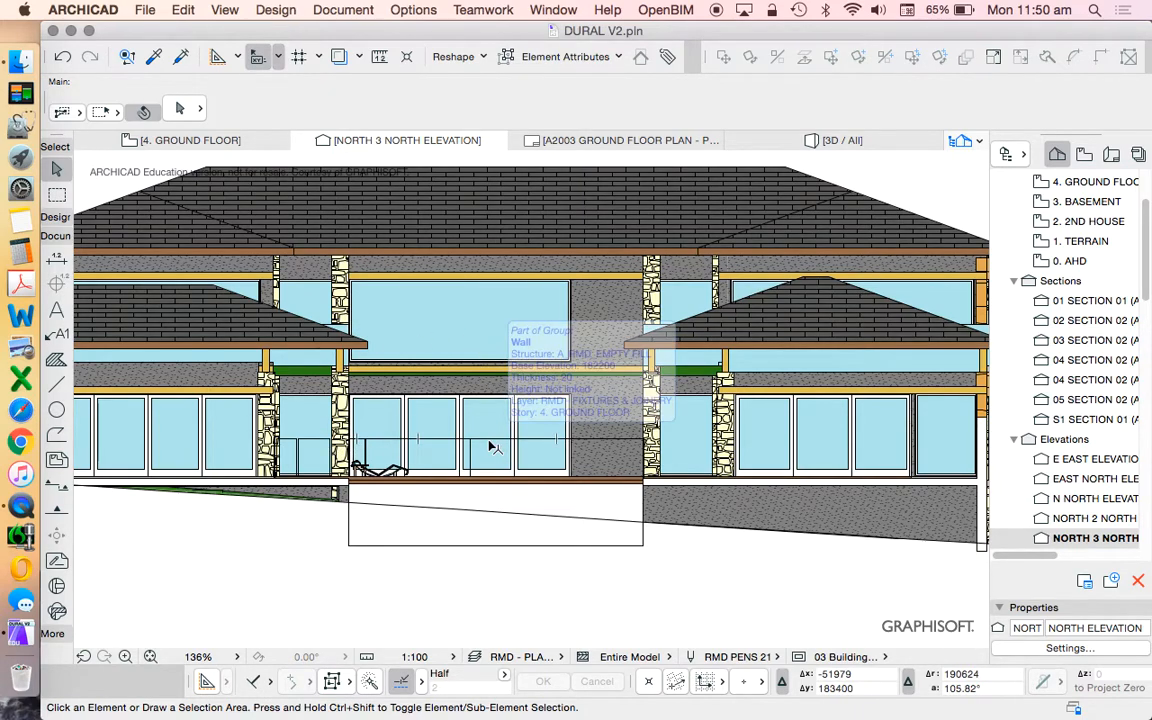
# - Inspect the see-through glass balustrade on North 3, then return to the 4. GROUND FLOOR plan
pyautogui.click(470, 450)
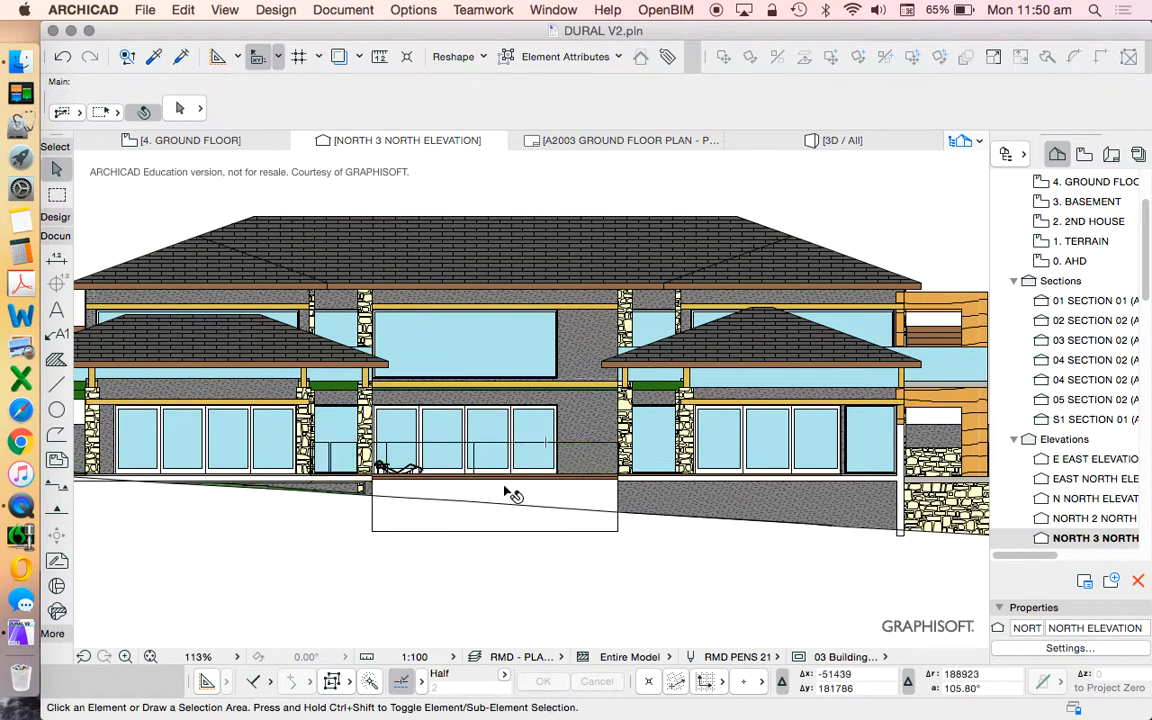
pyautogui.moveTo(520, 430)
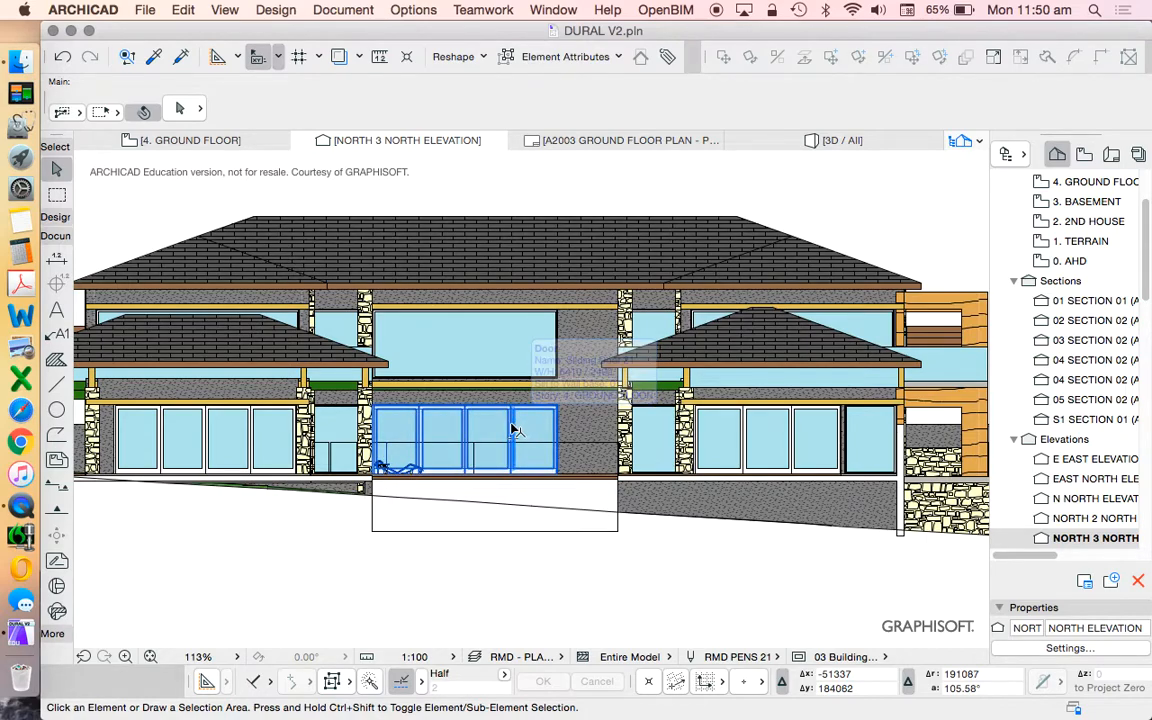
pyautogui.moveTo(512, 430)
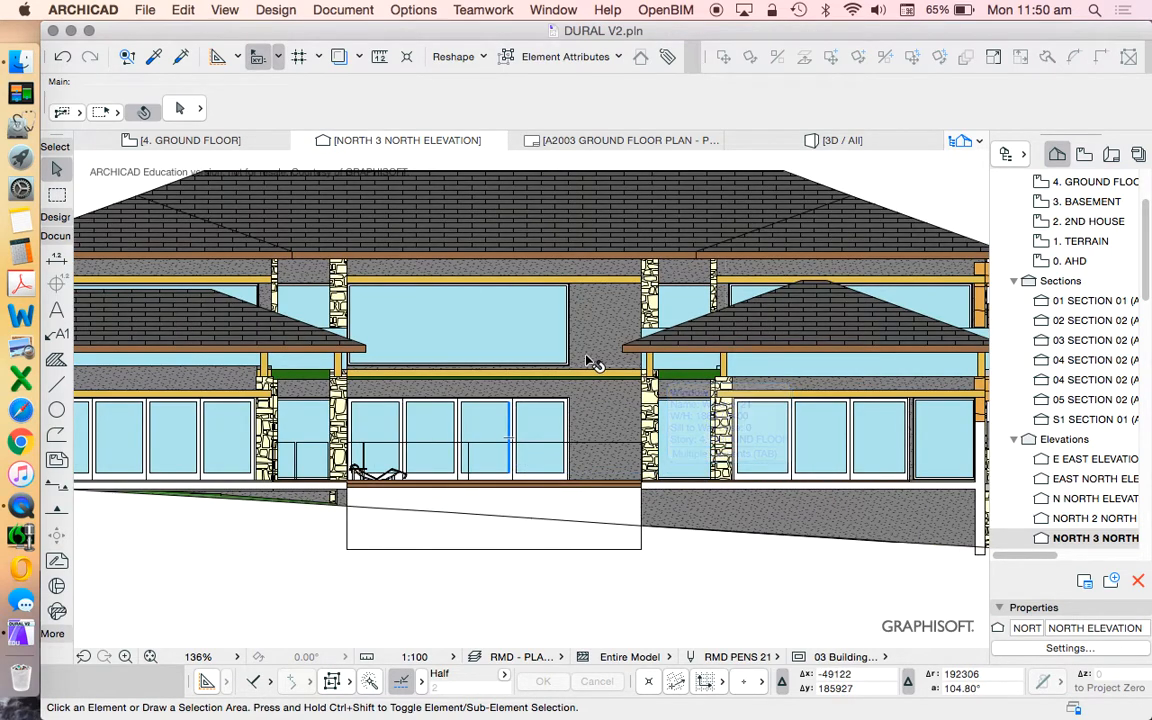
pyautogui.moveTo(548, 436)
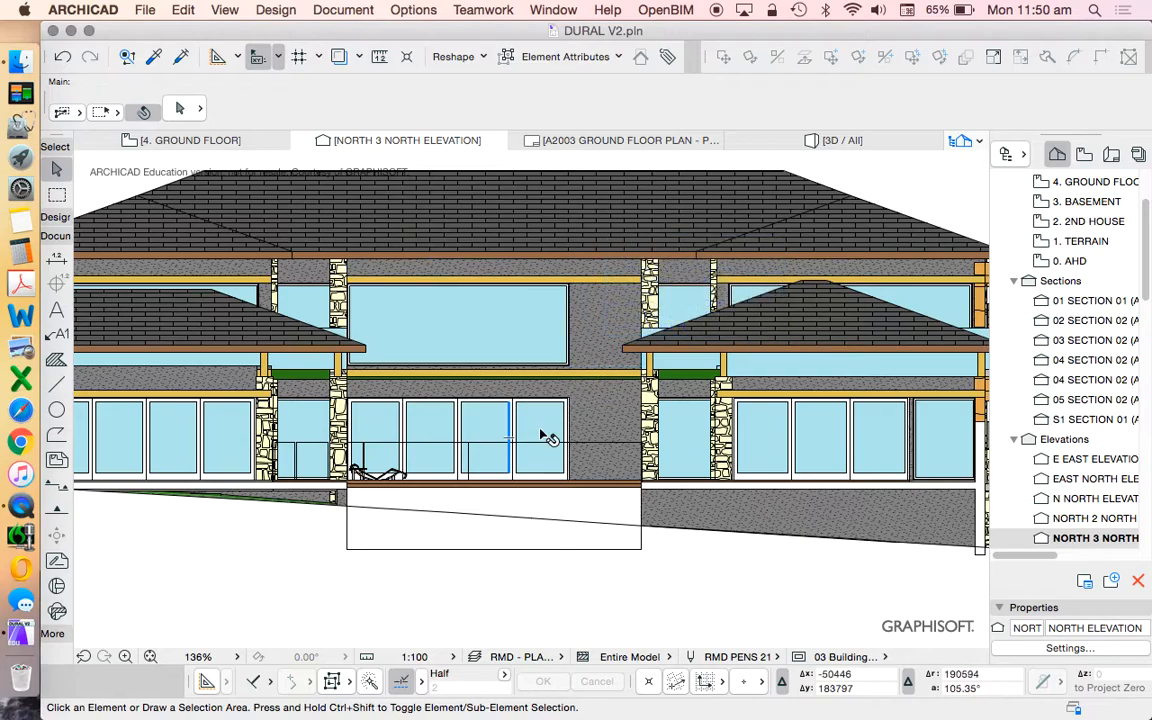
pyautogui.scroll(-3)
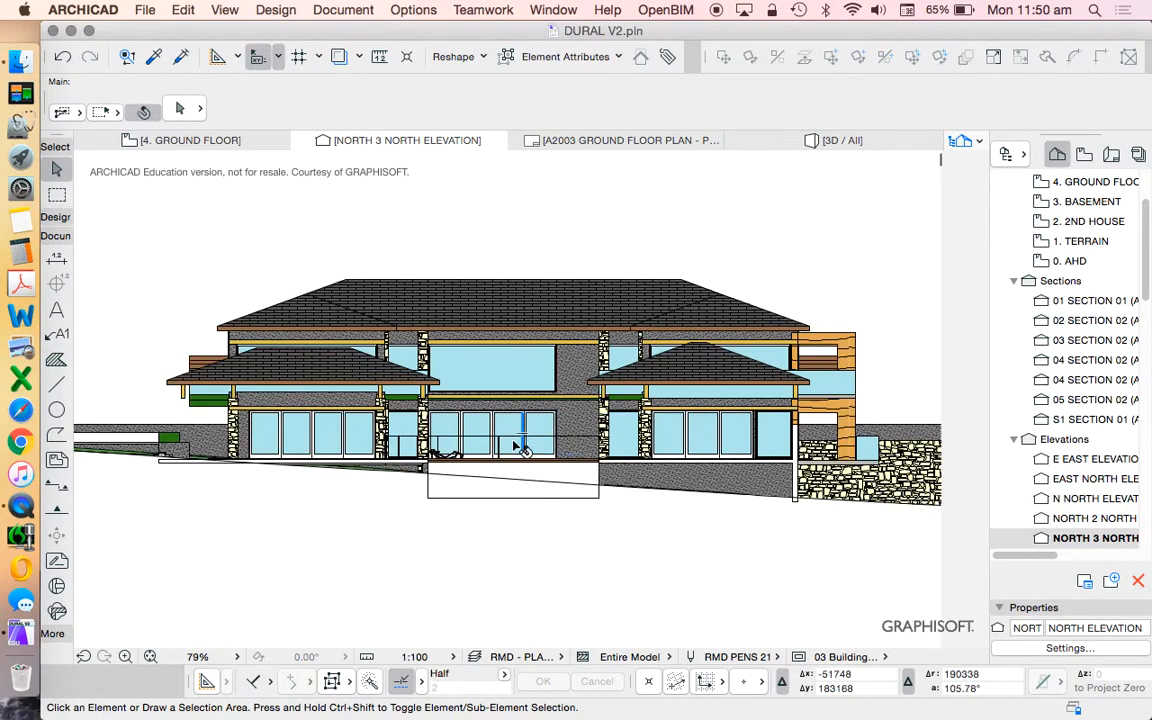
pyautogui.moveTo(508, 444)
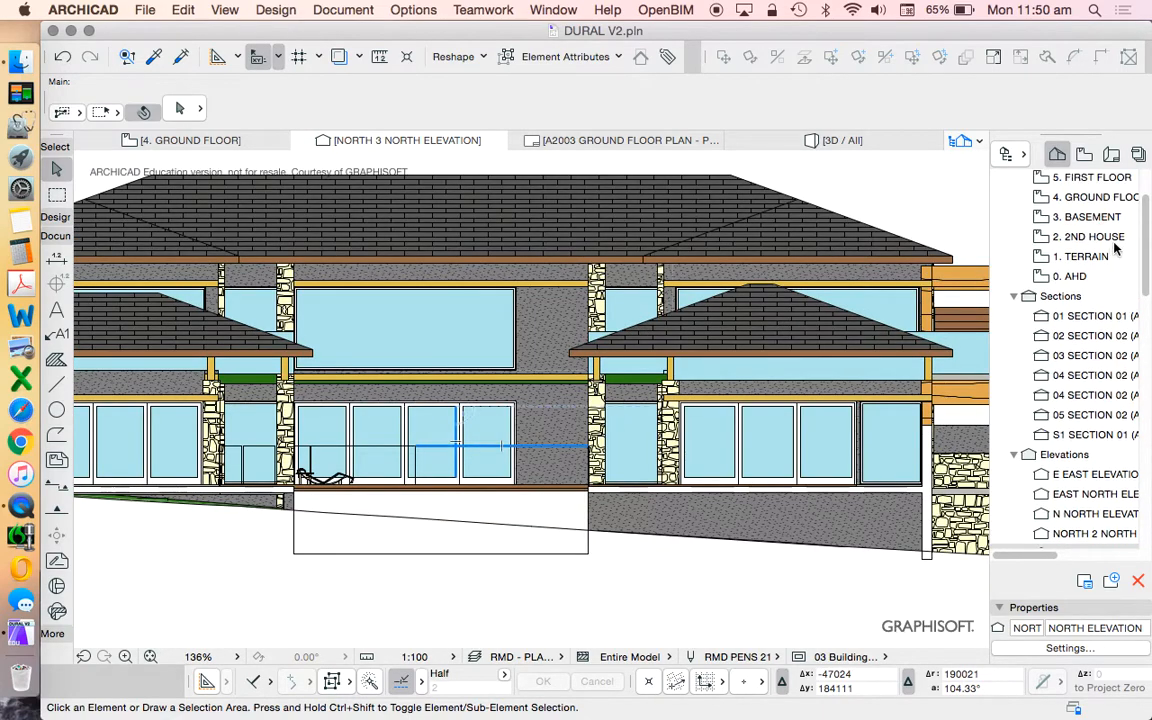
pyautogui.click(190, 140)
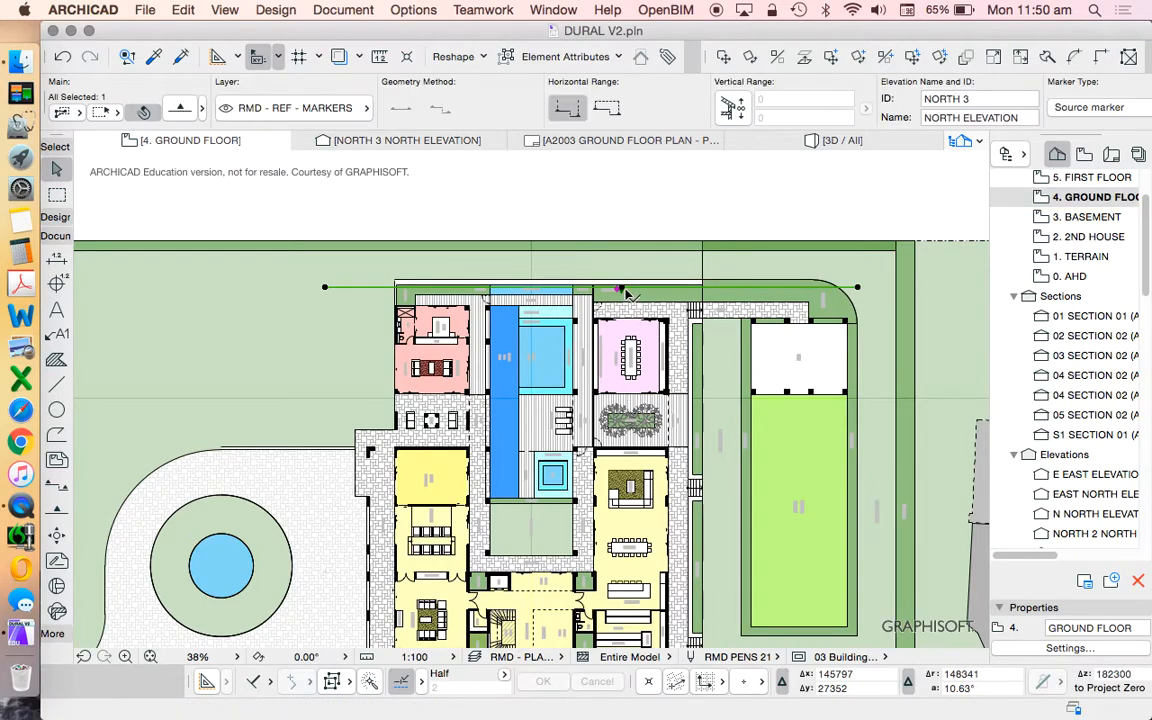
# - Reopen the North 3 elevation from its plan marker using Open with Current View Settings
pyautogui.doubleClick(620, 290)
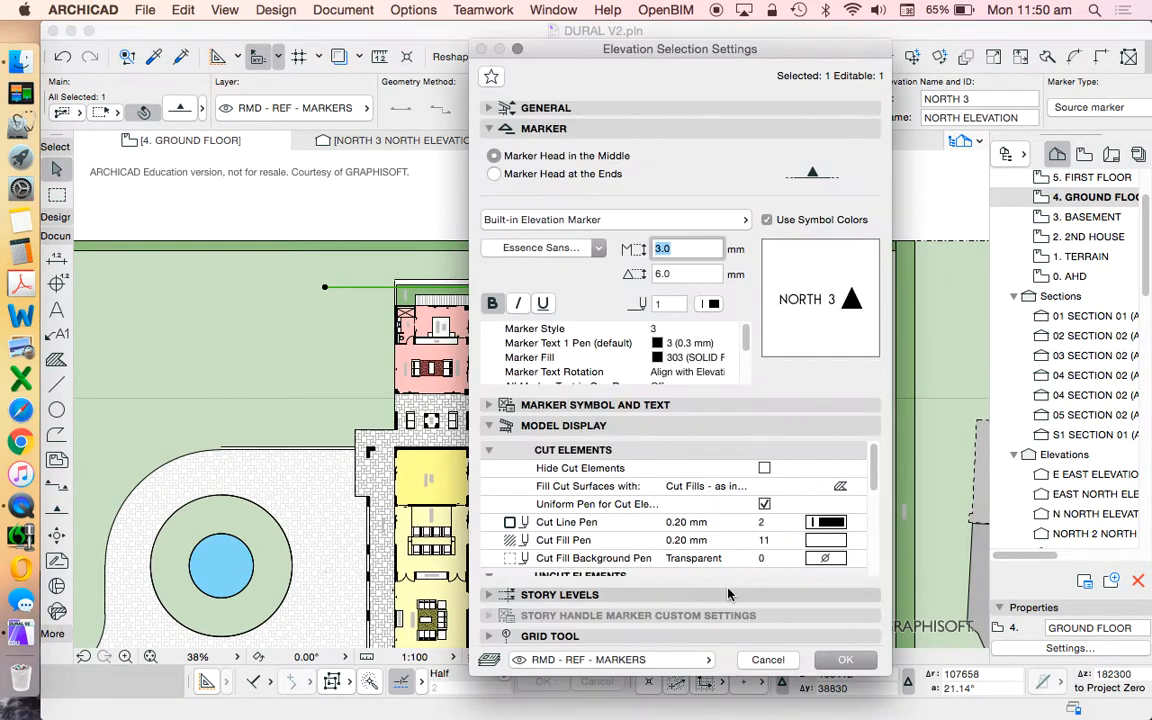
pyautogui.scroll(-3)
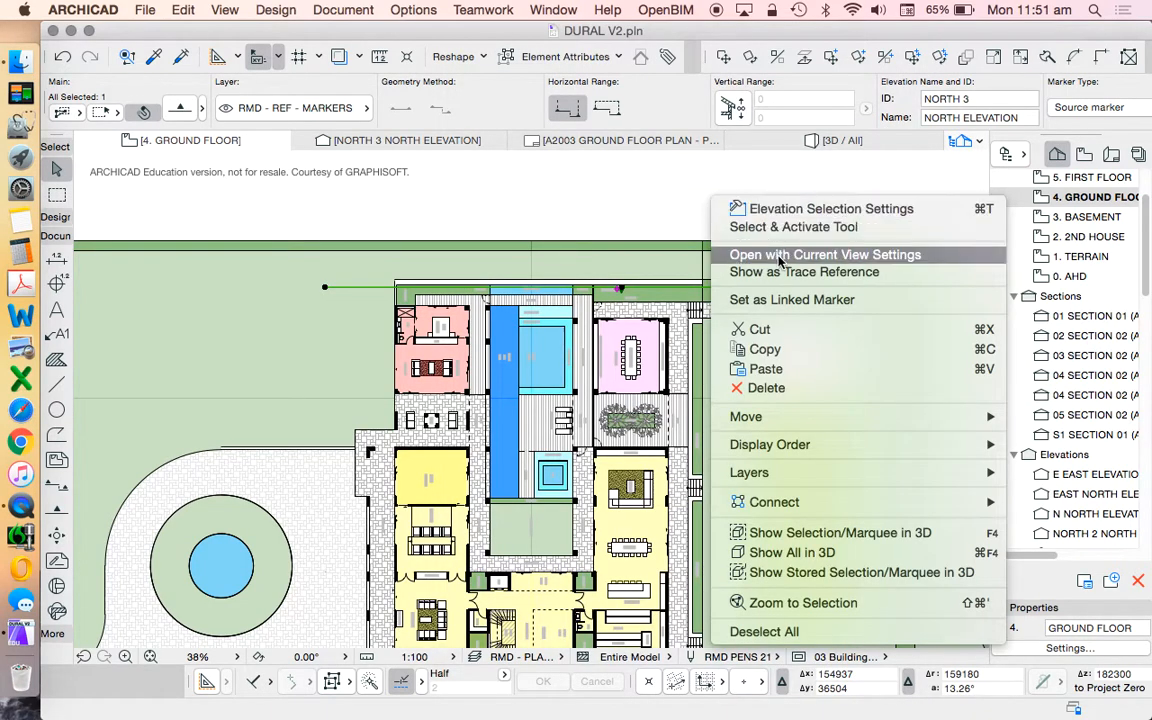
pyautogui.click(824, 254)
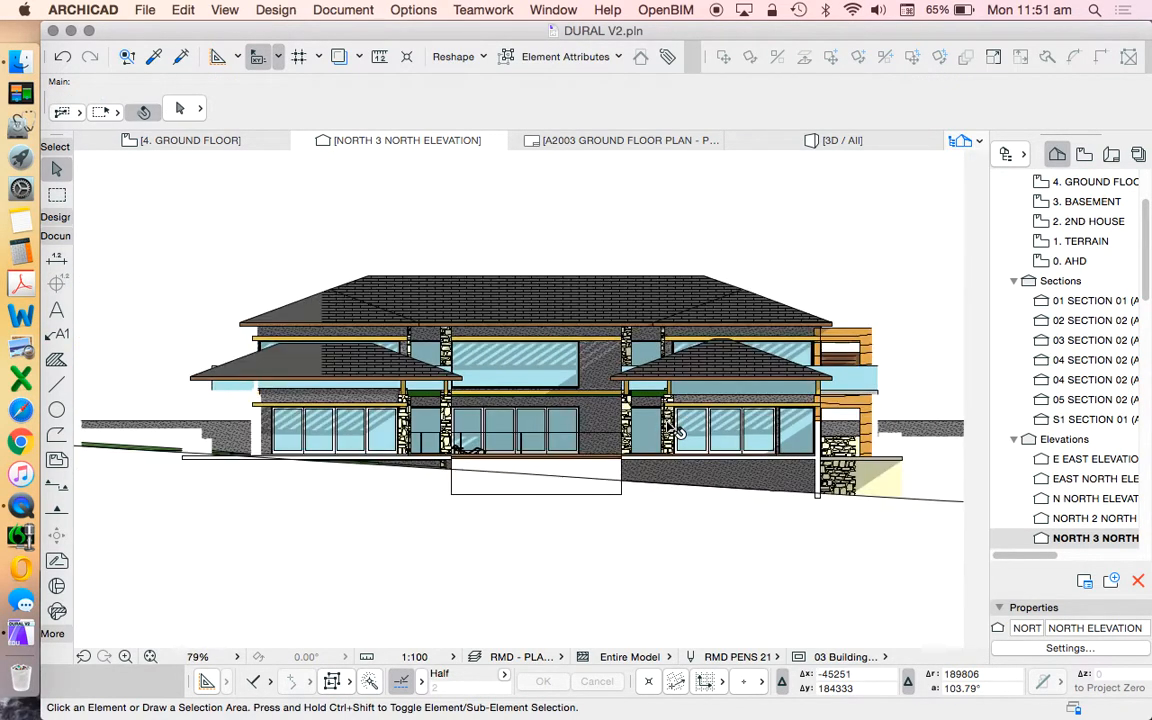
# - Zoom around the regenerated North 3 elevation before bringing up its marker settings on the plan
pyautogui.scroll(3)
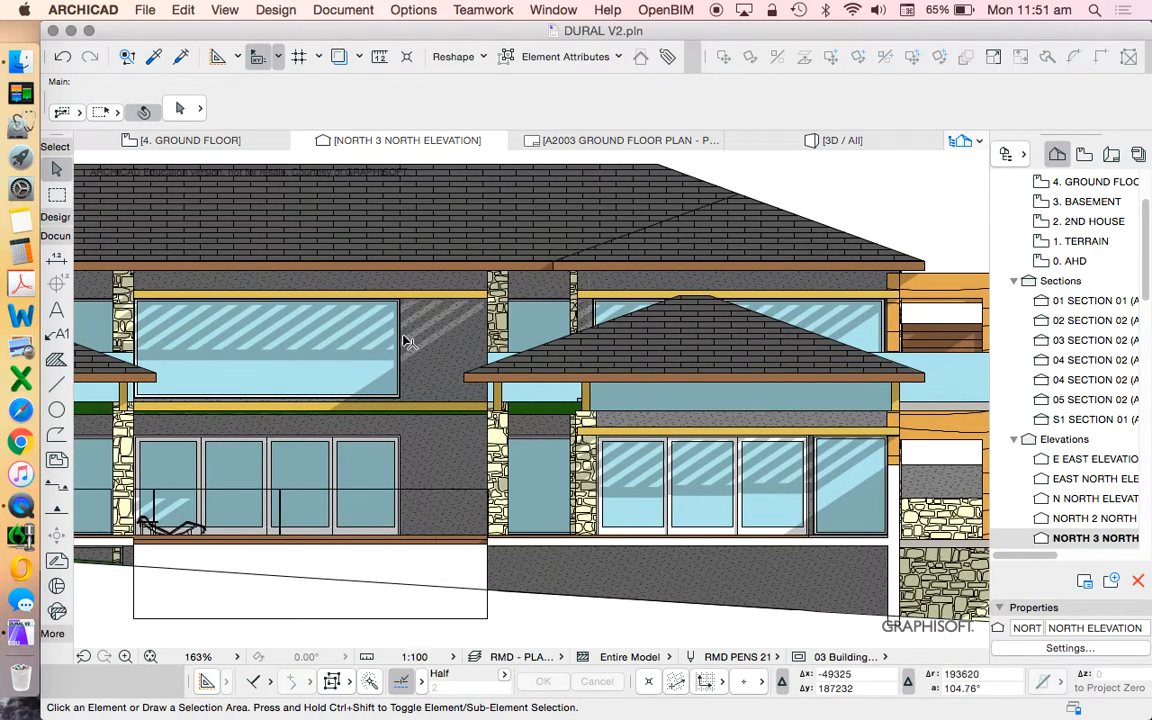
pyautogui.scroll(-3)
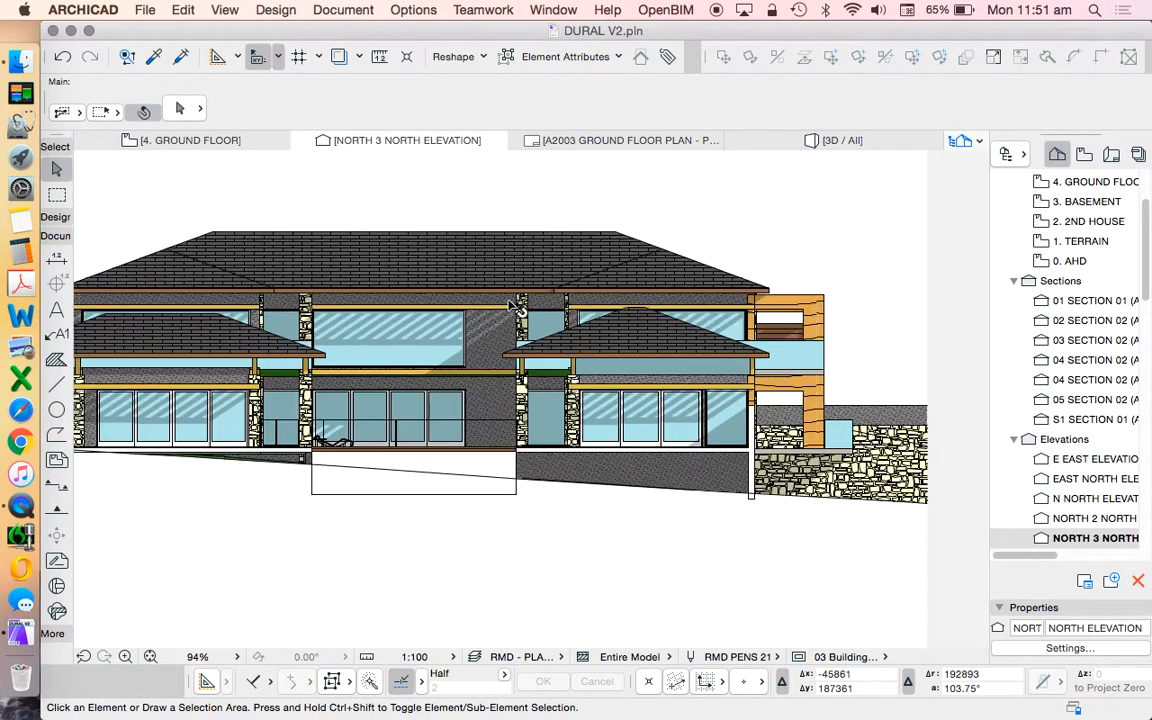
pyautogui.scroll(-3)
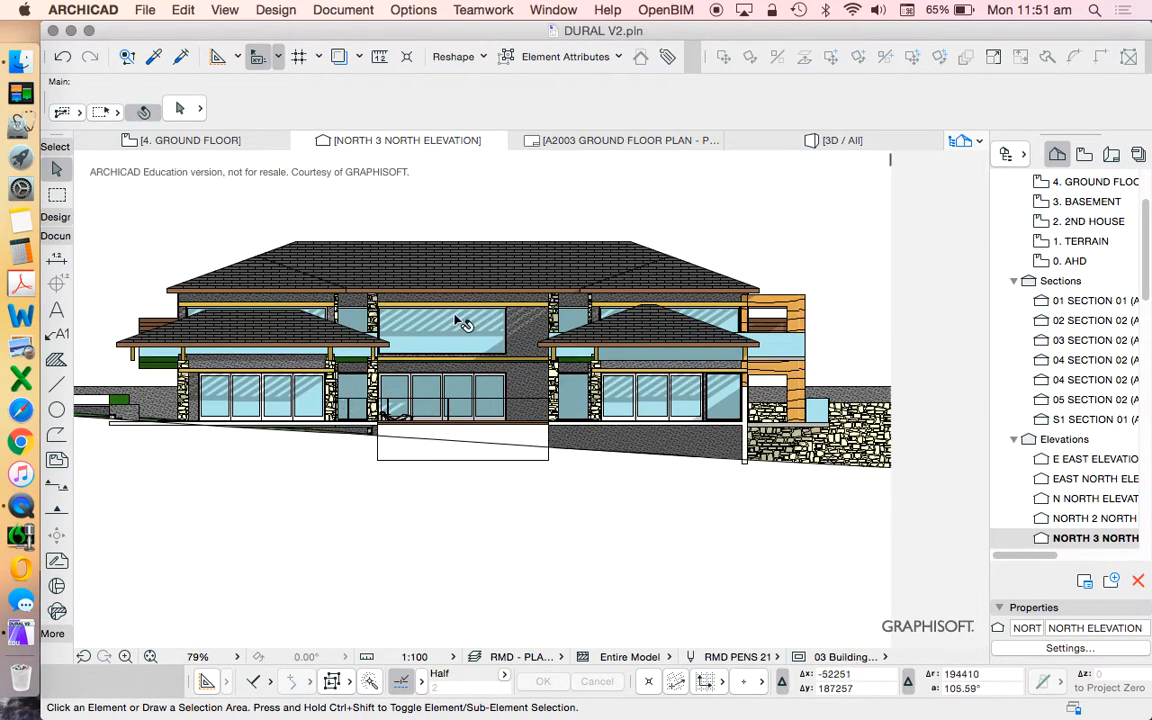
pyautogui.moveTo(480, 330)
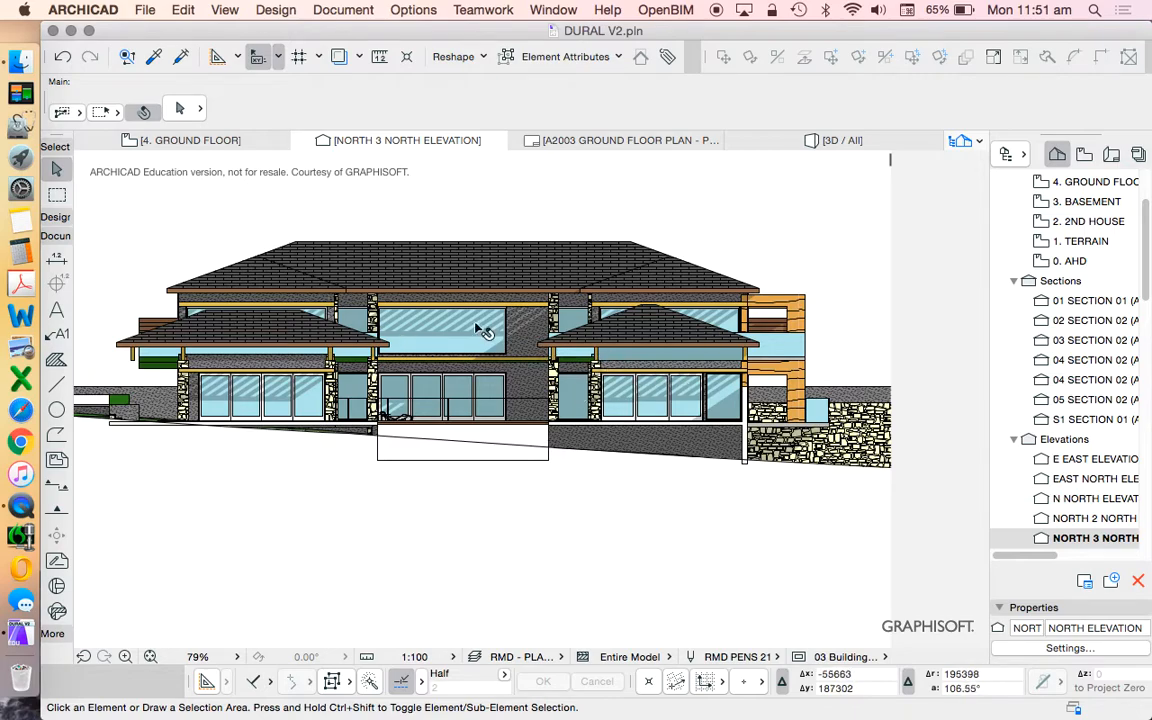
pyautogui.scroll(3)
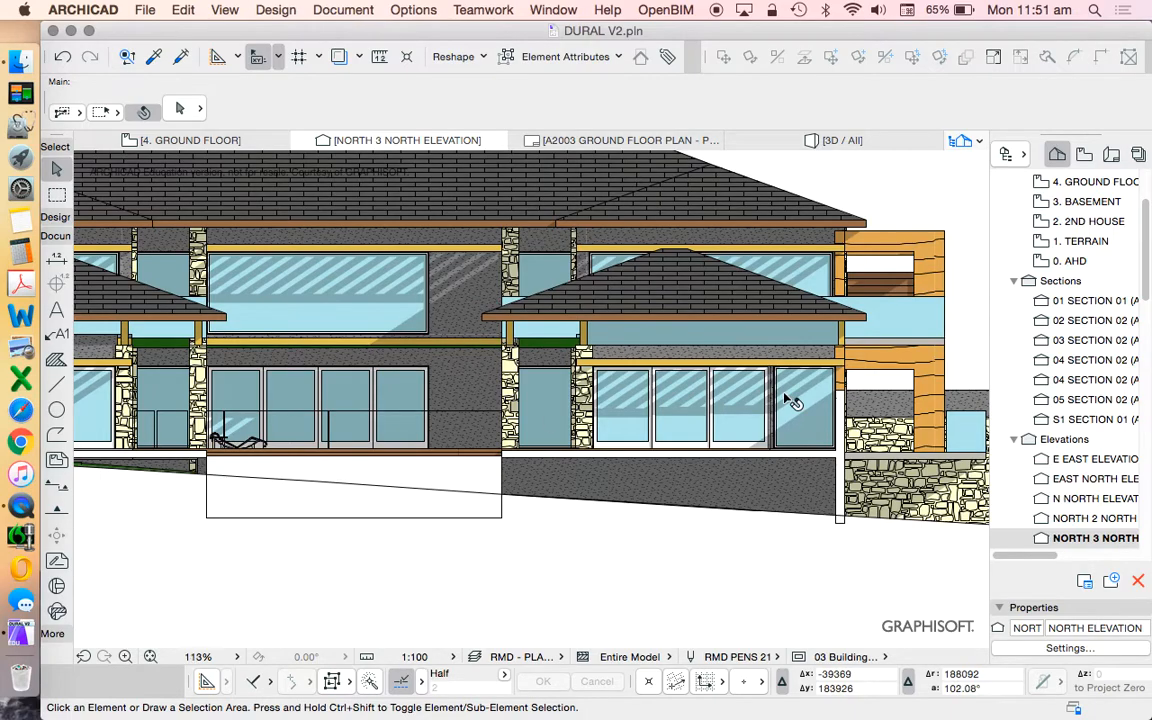
pyautogui.scroll(-3)
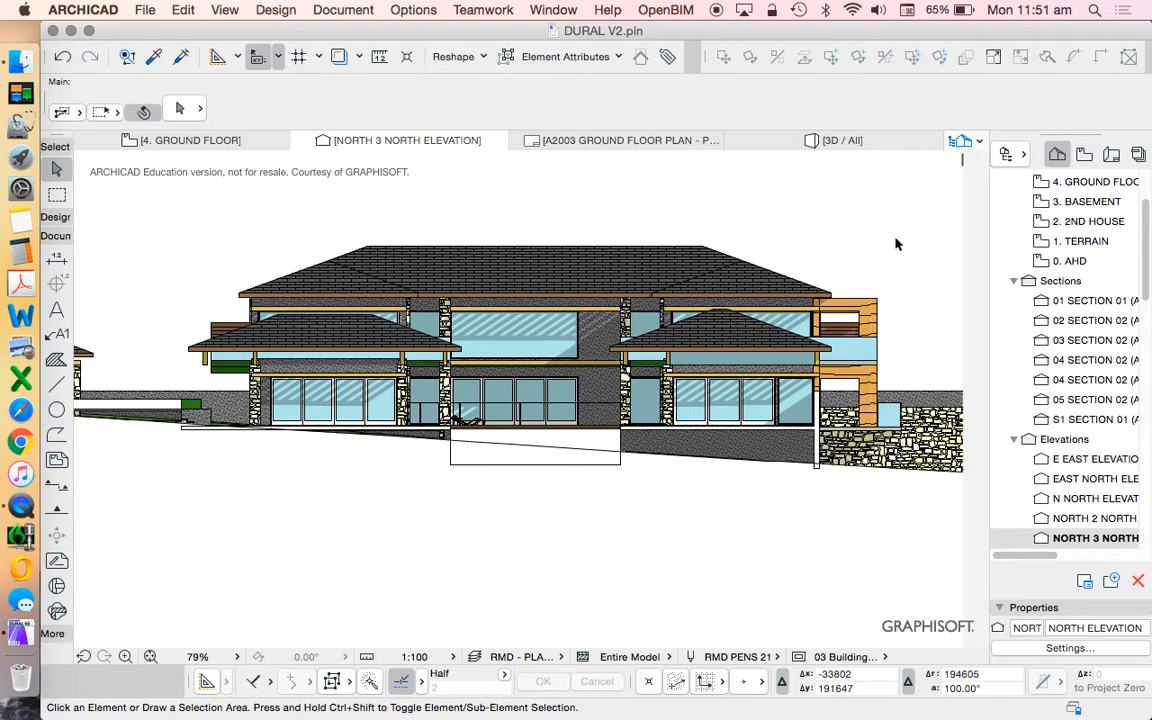
pyautogui.moveTo(824, 244)
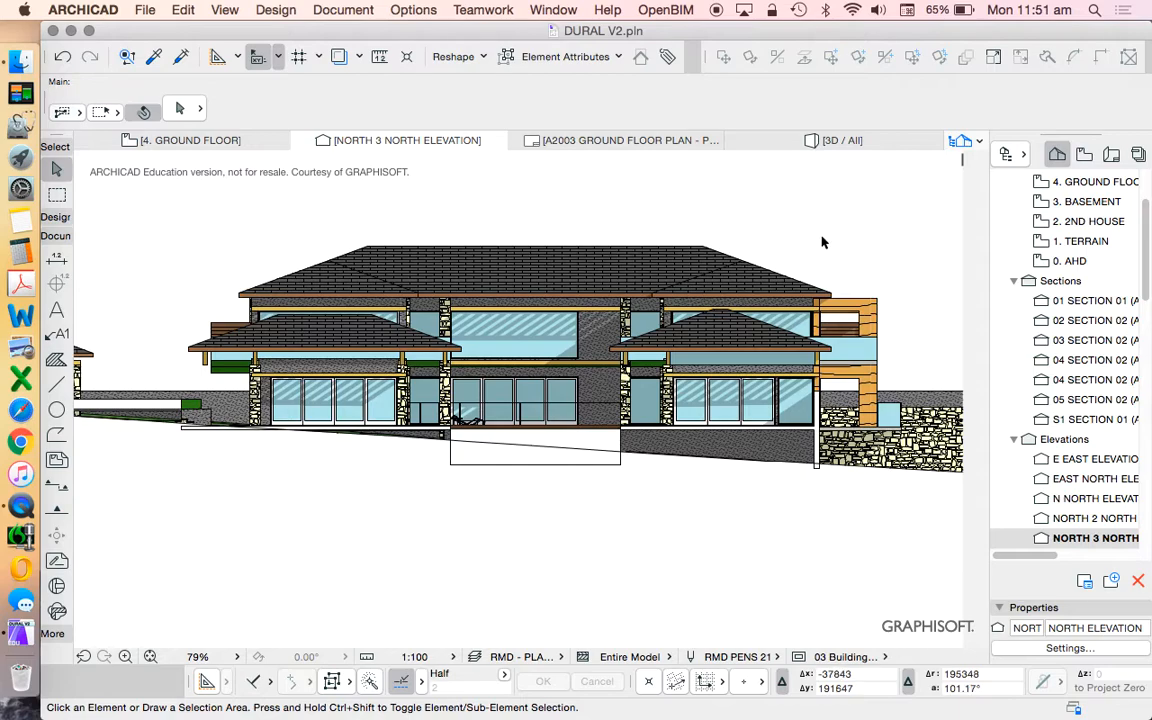
pyautogui.scroll(3)
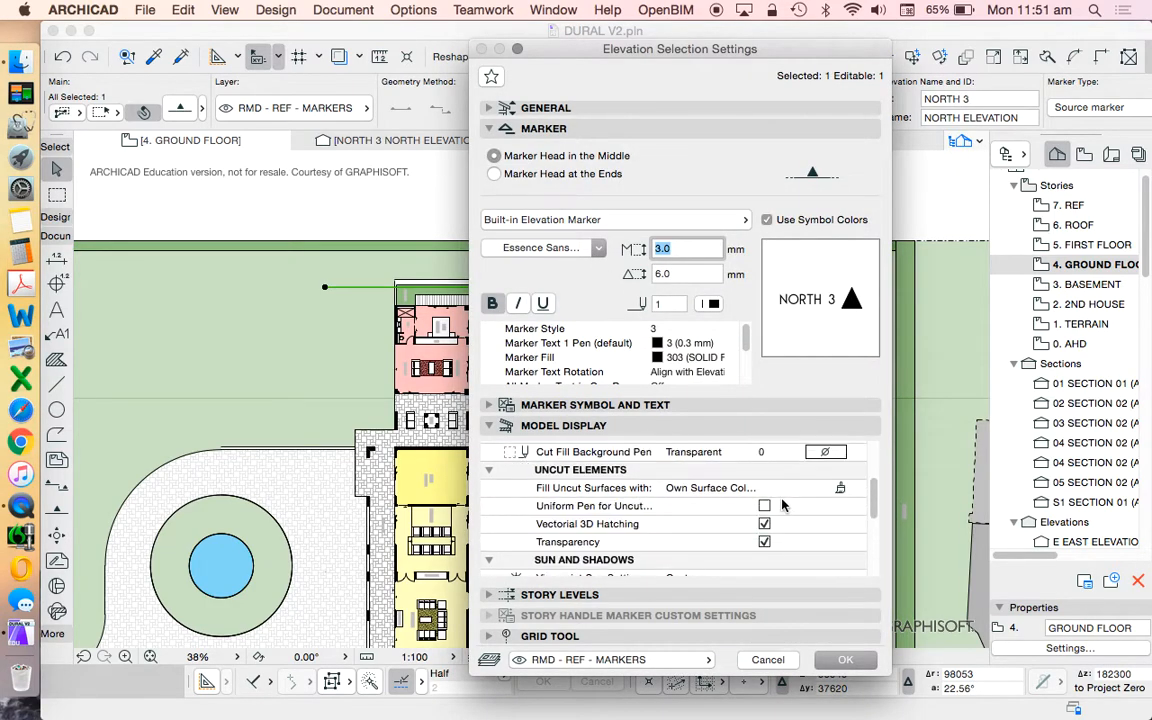
# - Enable Marked Distant Area and Sun Shadow with Own Surface Colors (Non-Shaded) uncut fill, and confirm
pyautogui.scroll(-3)
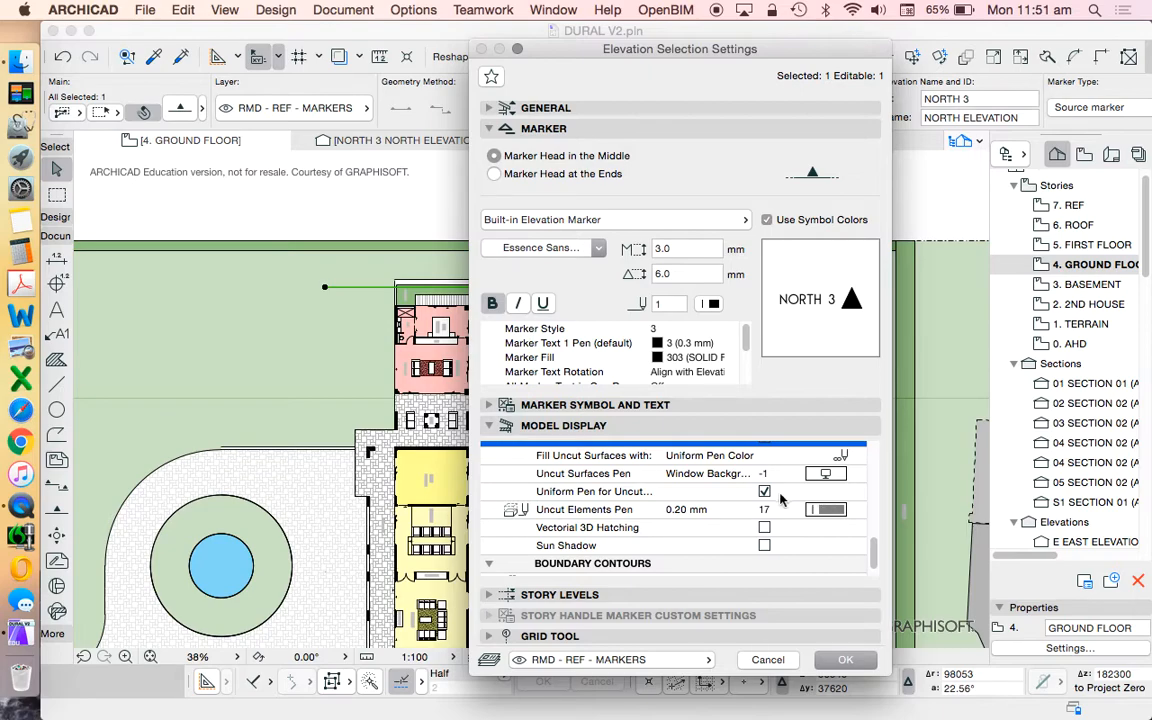
pyautogui.click(764, 492)
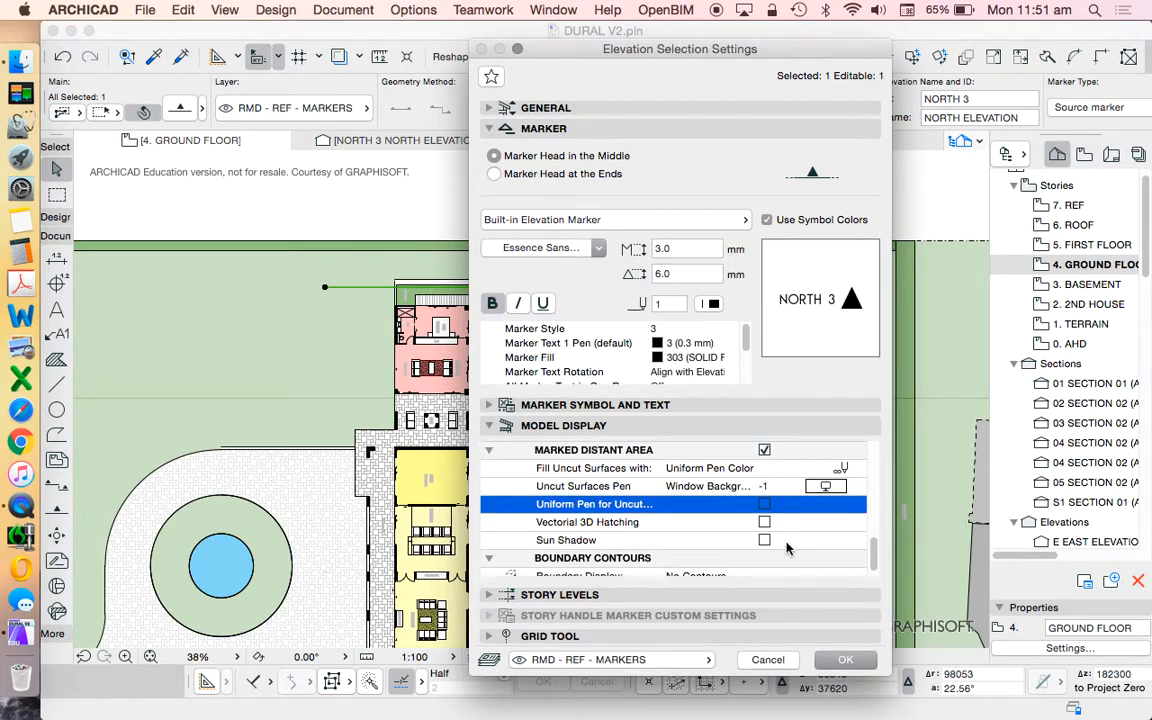
pyautogui.click(764, 522)
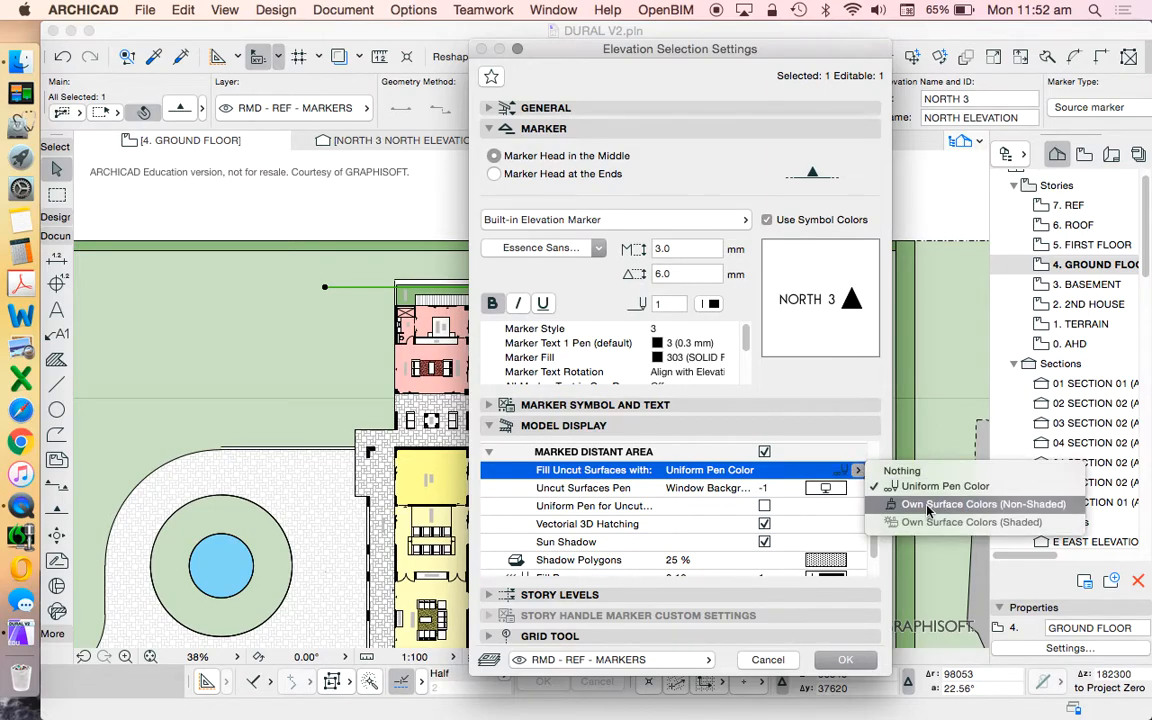
pyautogui.moveTo(964, 508)
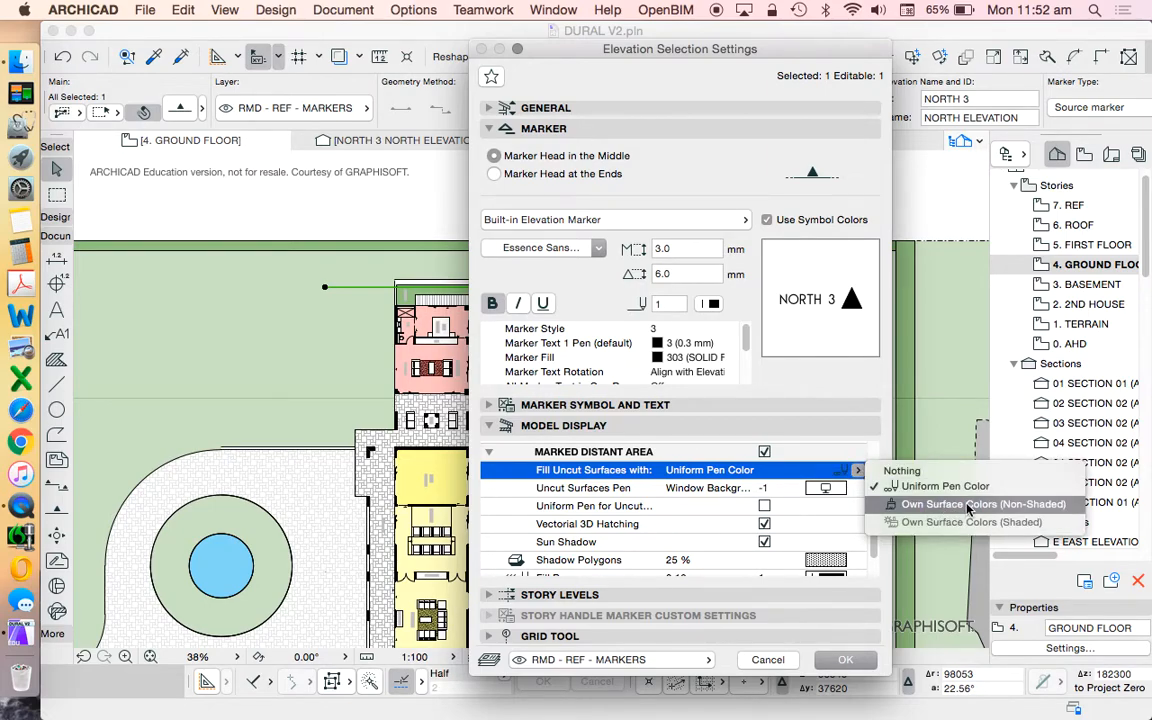
pyautogui.click(984, 504)
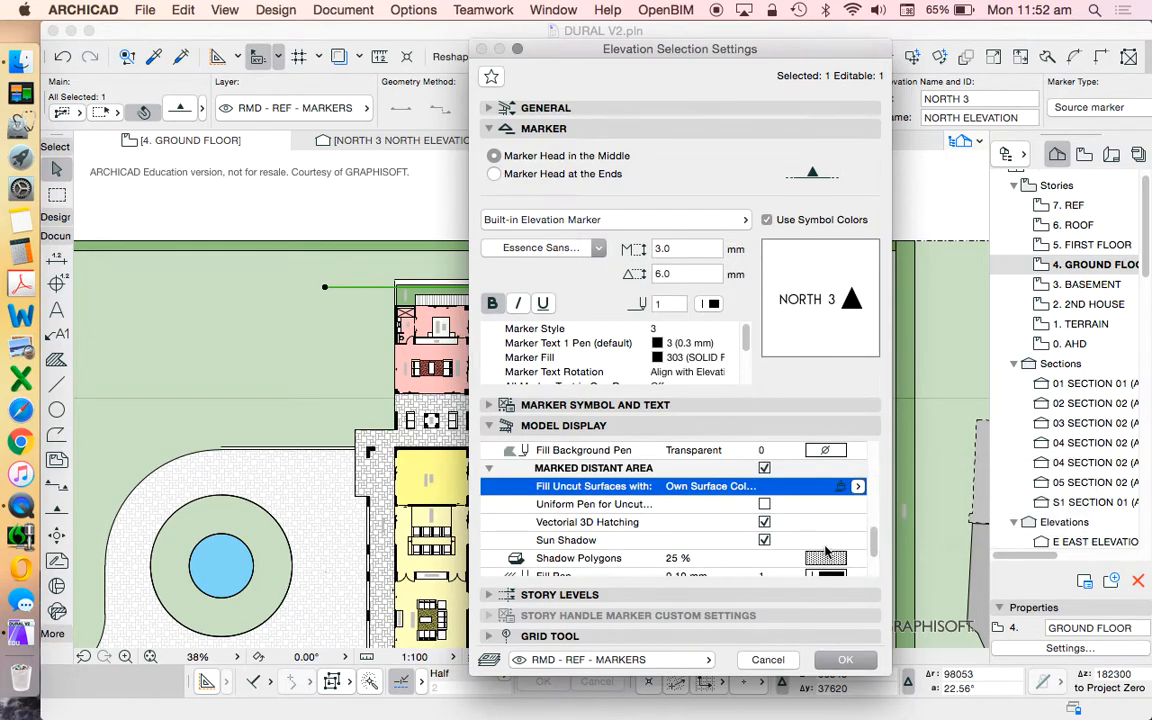
pyautogui.click(844, 660)
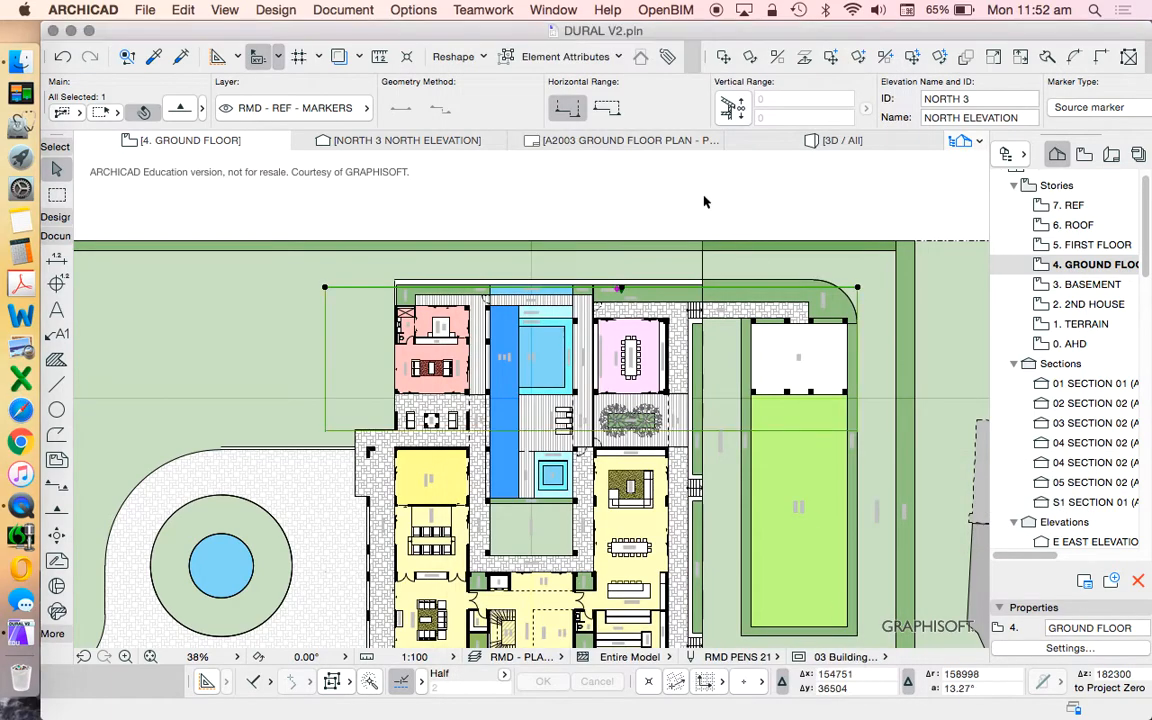
# - Show the rebuilt NORTH 3 elevation and inspect its sun shadows and greyed distant area
pyautogui.click(408, 140)
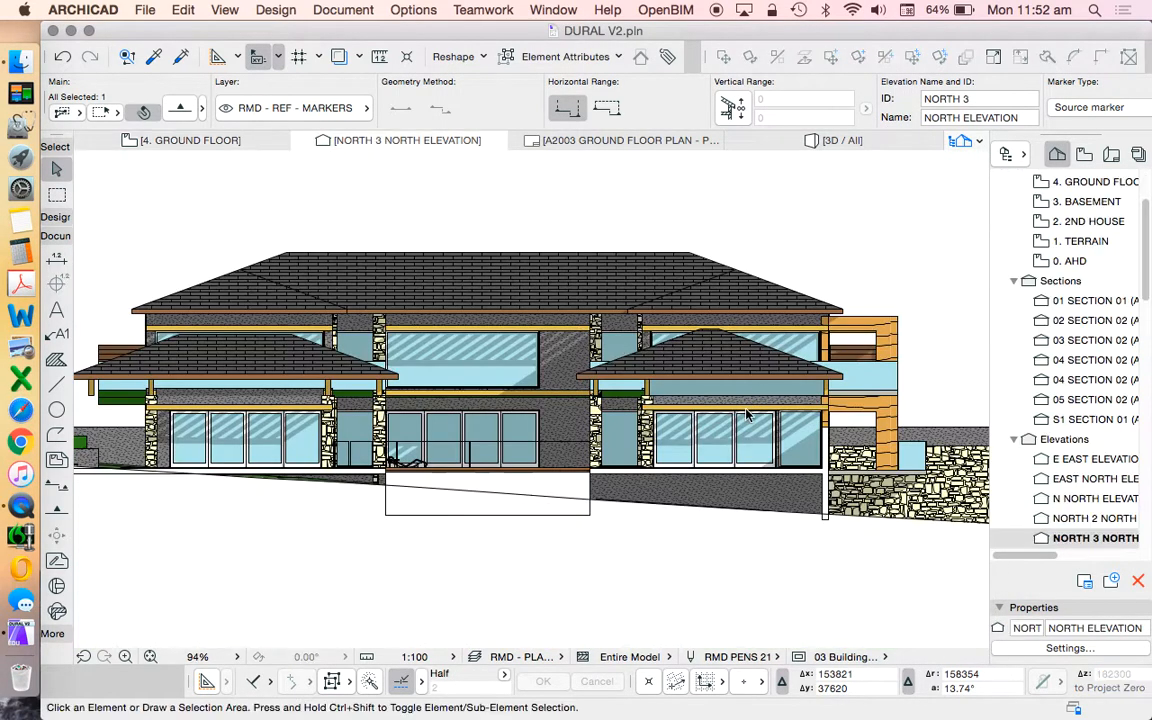
pyautogui.scroll(3)
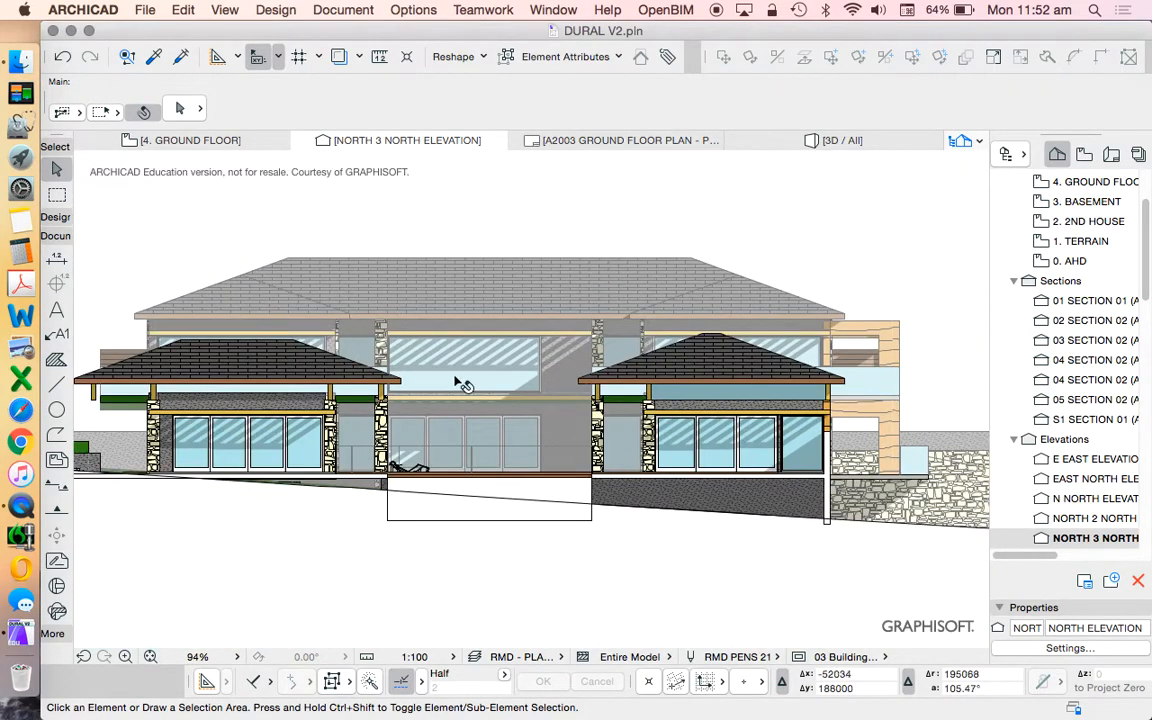
pyautogui.moveTo(490, 348)
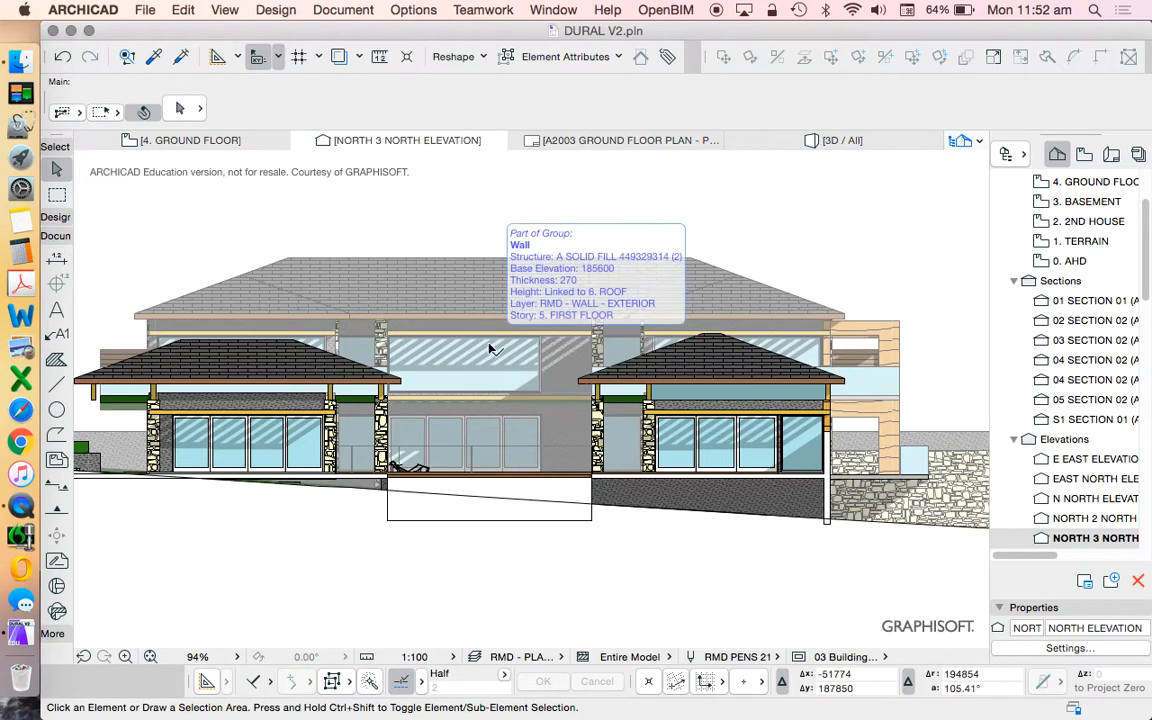
pyautogui.scroll(-3)
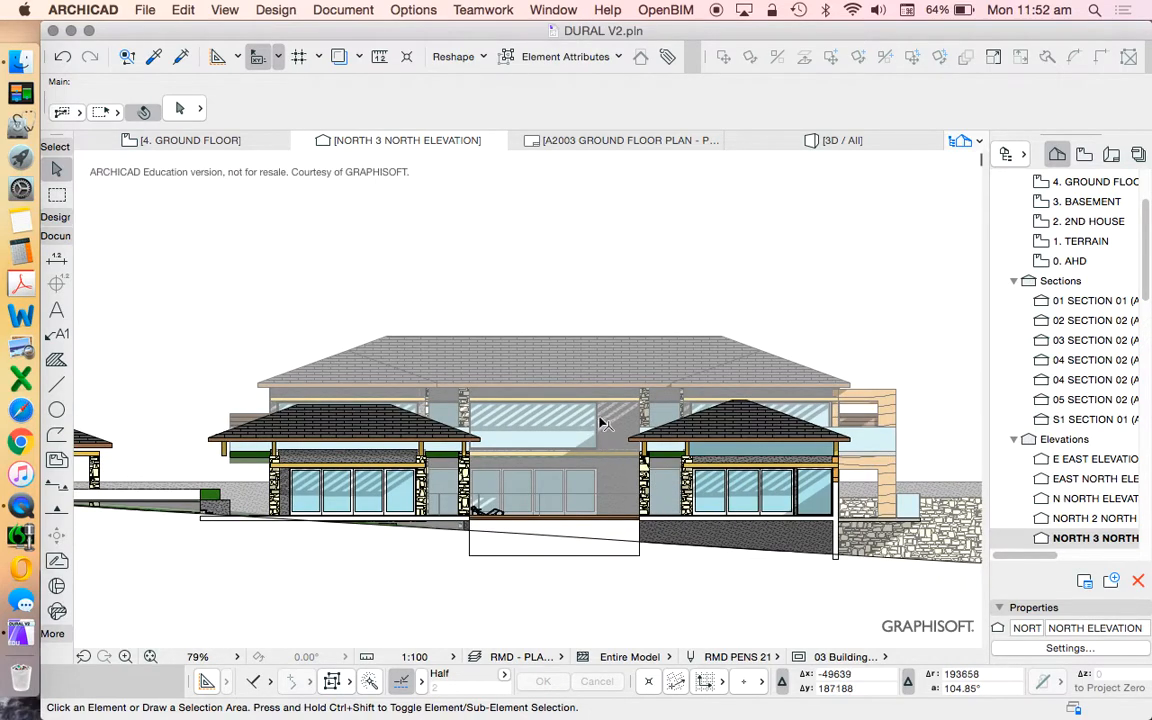
pyautogui.moveTo(730, 504)
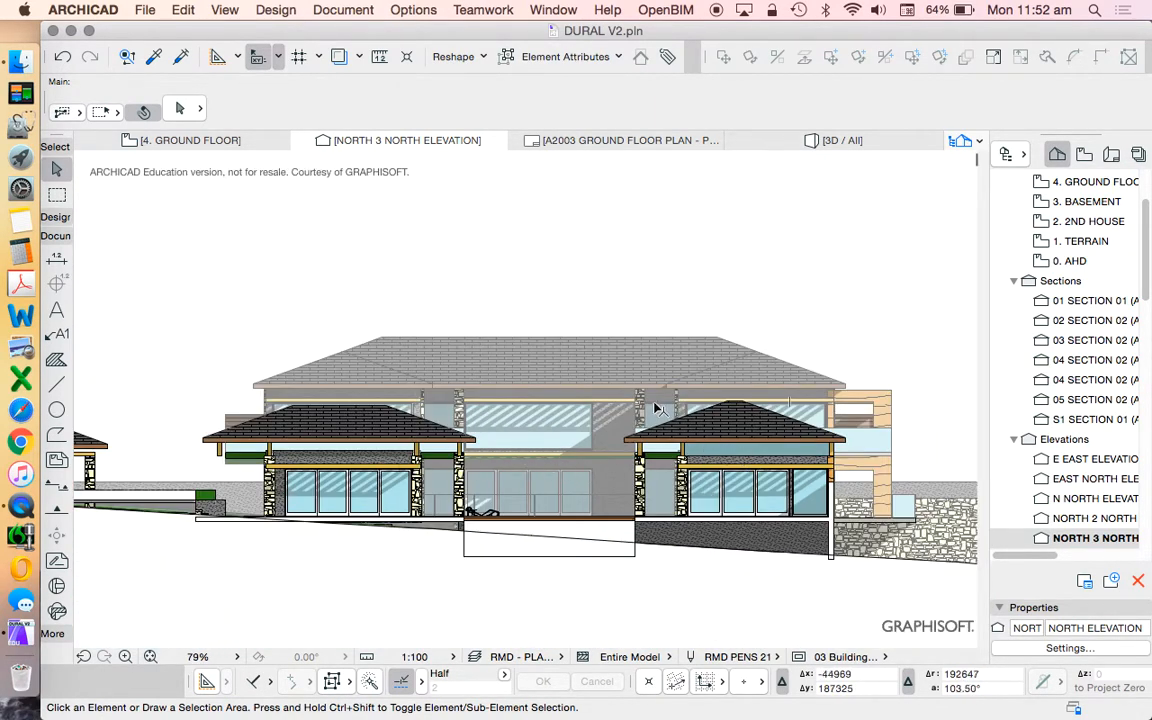
pyautogui.moveTo(640, 400)
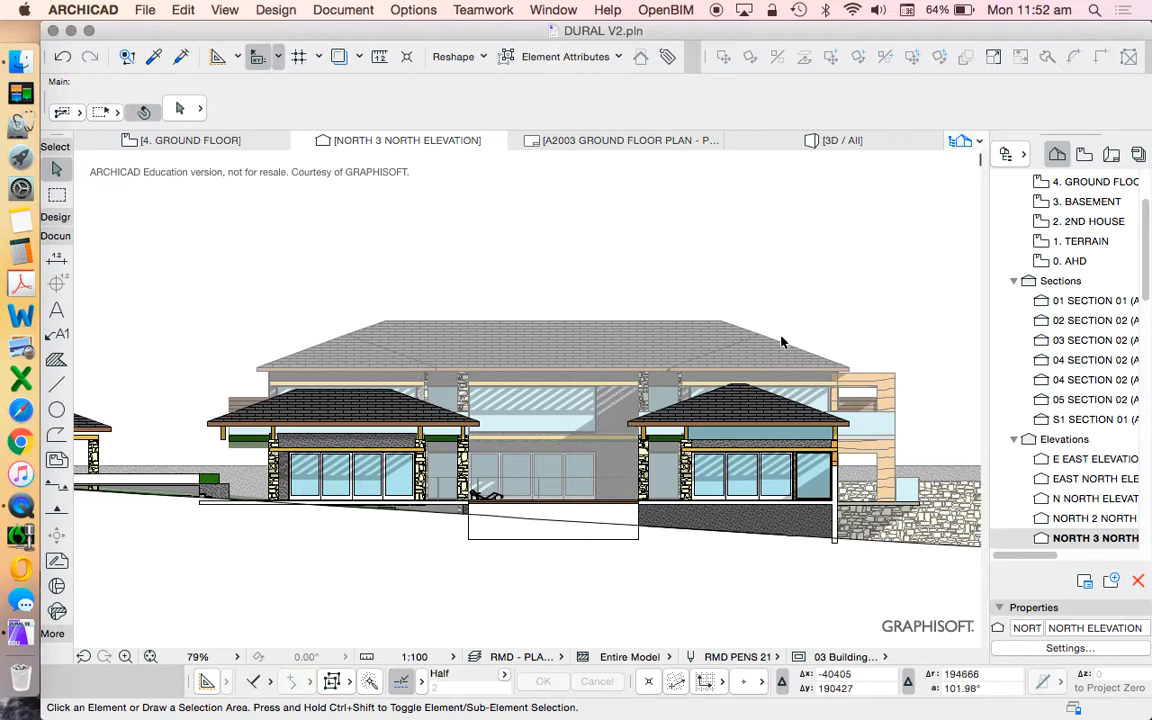
pyautogui.moveTo(550, 504)
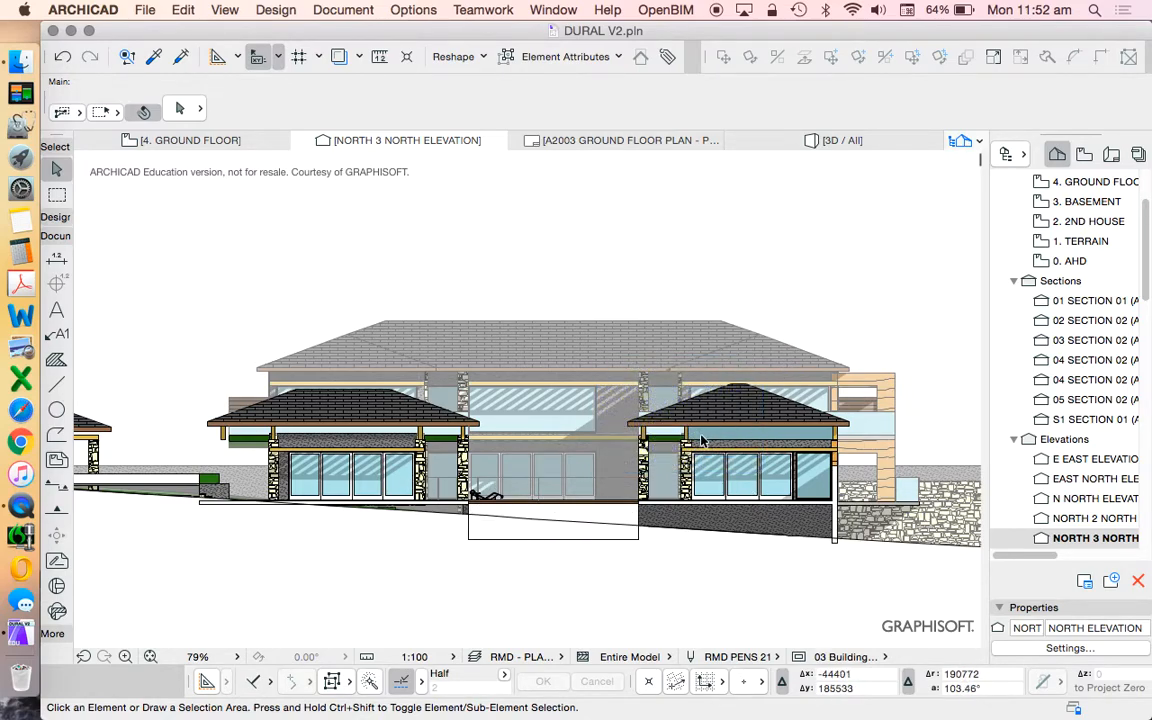
pyautogui.moveTo(418, 358)
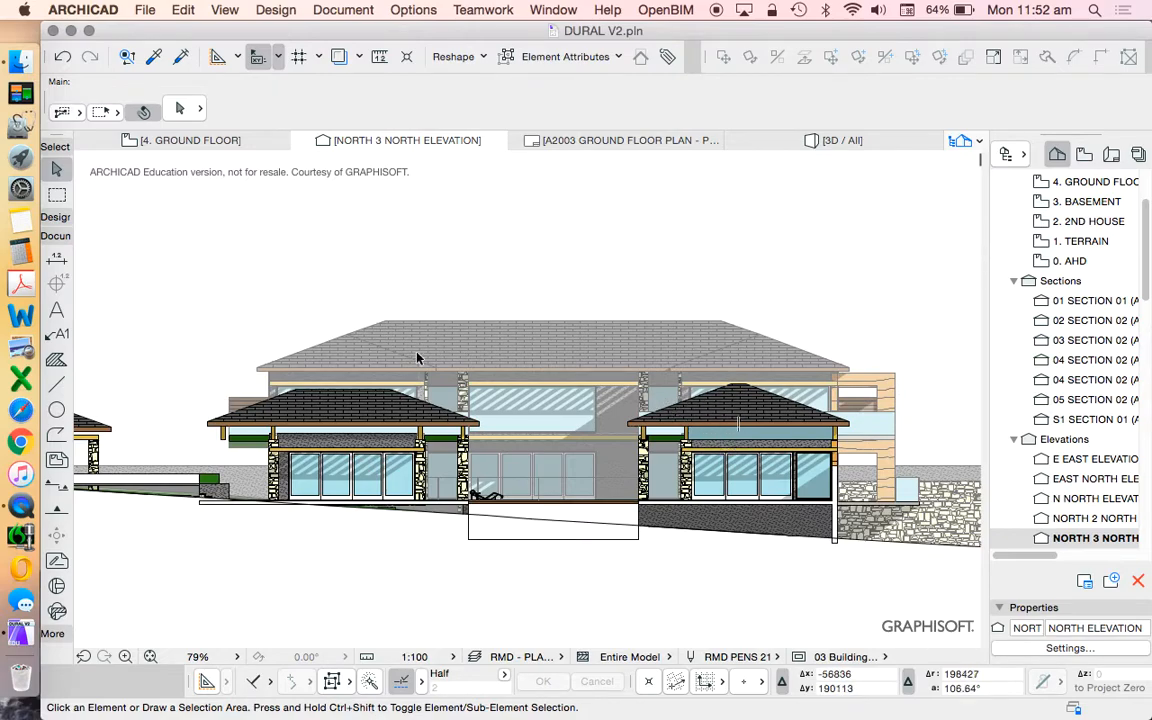
pyautogui.moveTo(484, 400)
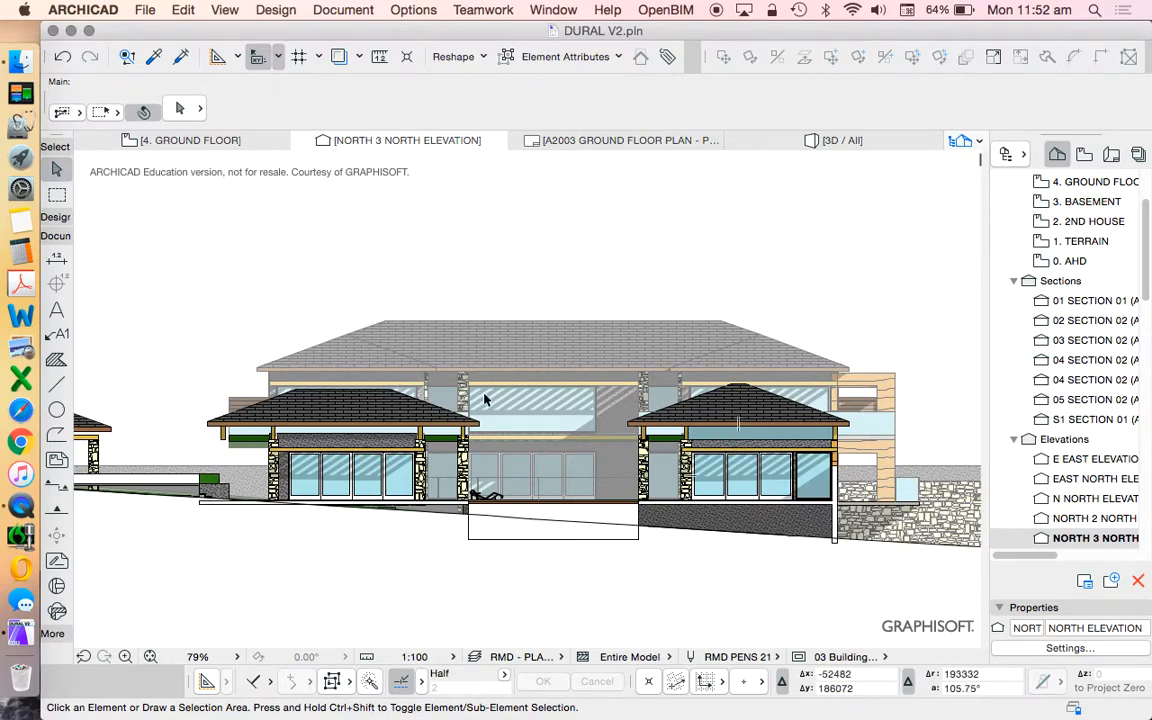
pyautogui.moveTo(640, 332)
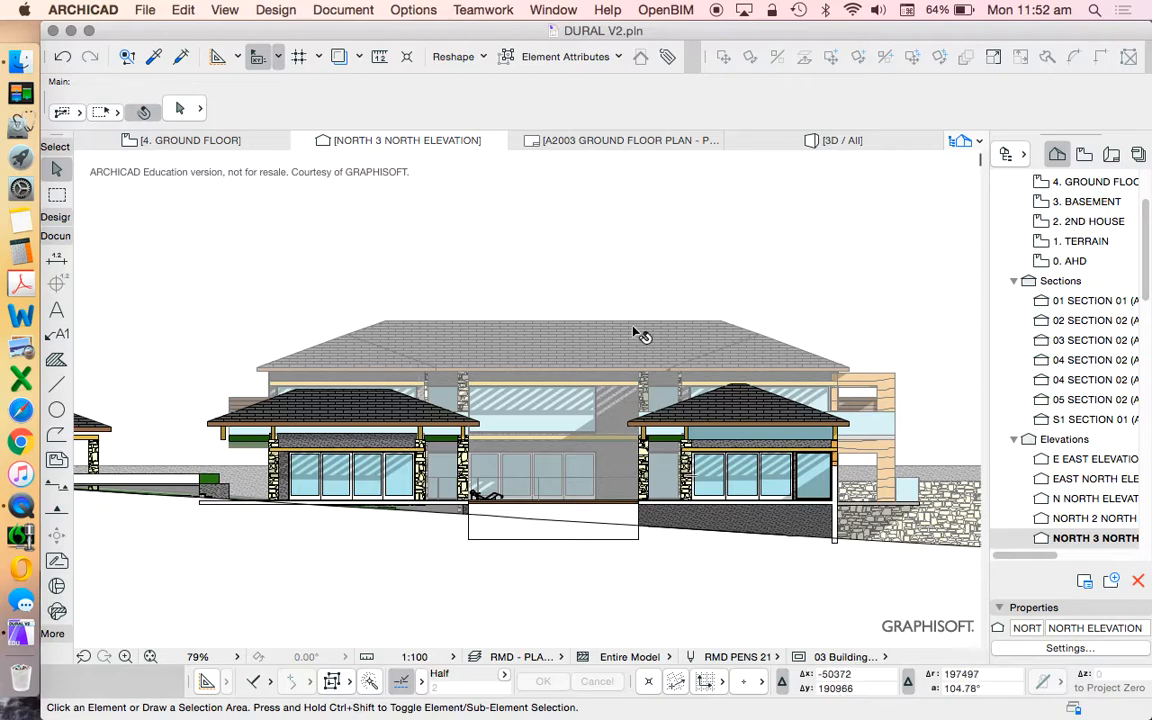
pyautogui.moveTo(804, 374)
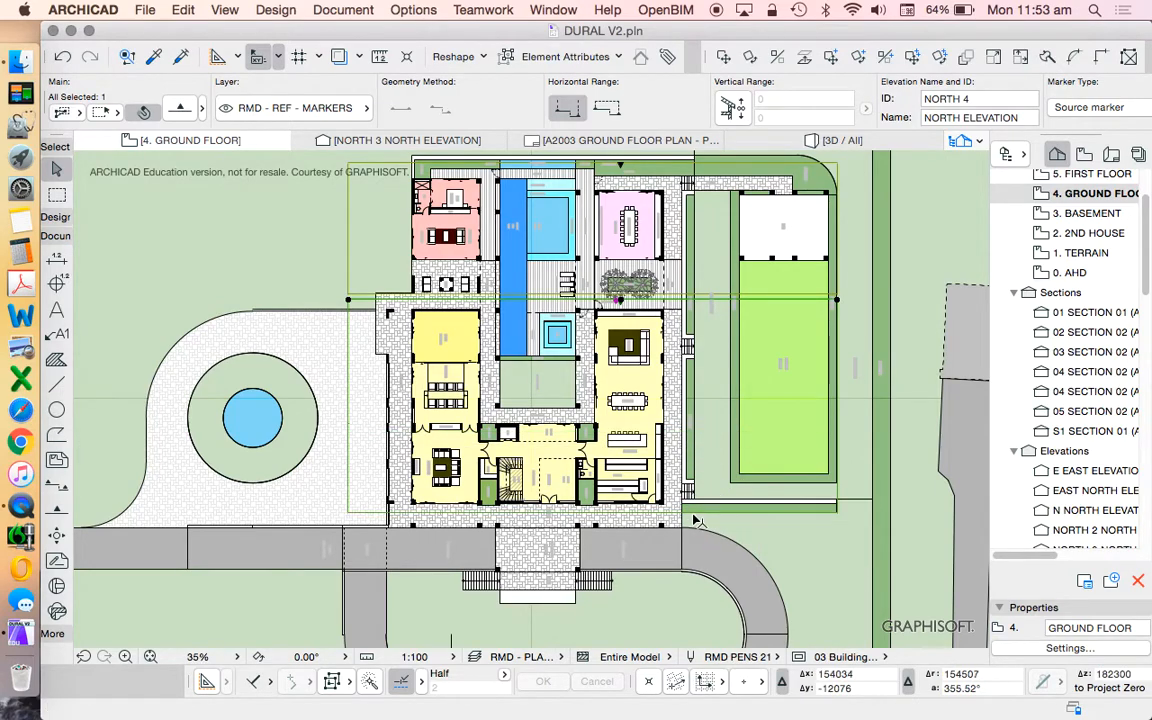
# - Switch to the newly placed NORTH 4 NORTH ELEVATION view
pyautogui.scroll(-3)
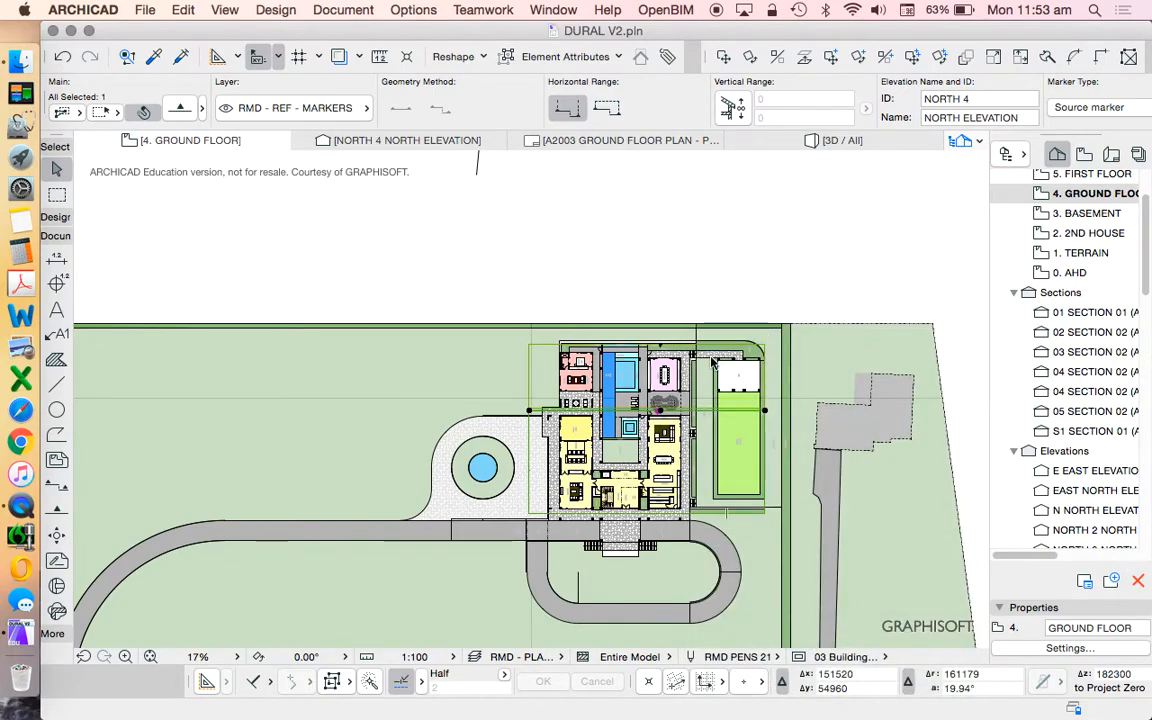
pyautogui.click(406, 140)
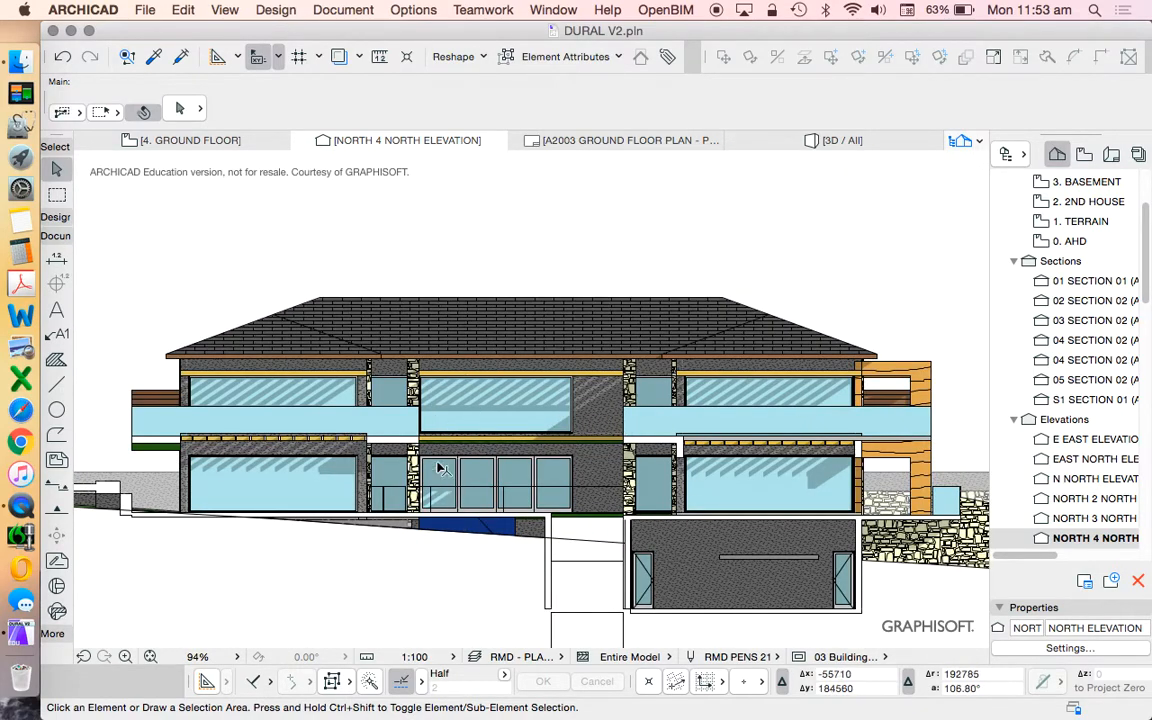
# - Select the upper-terrace balustrade walls in the NORTH 4 elevation
pyautogui.scroll(-3)
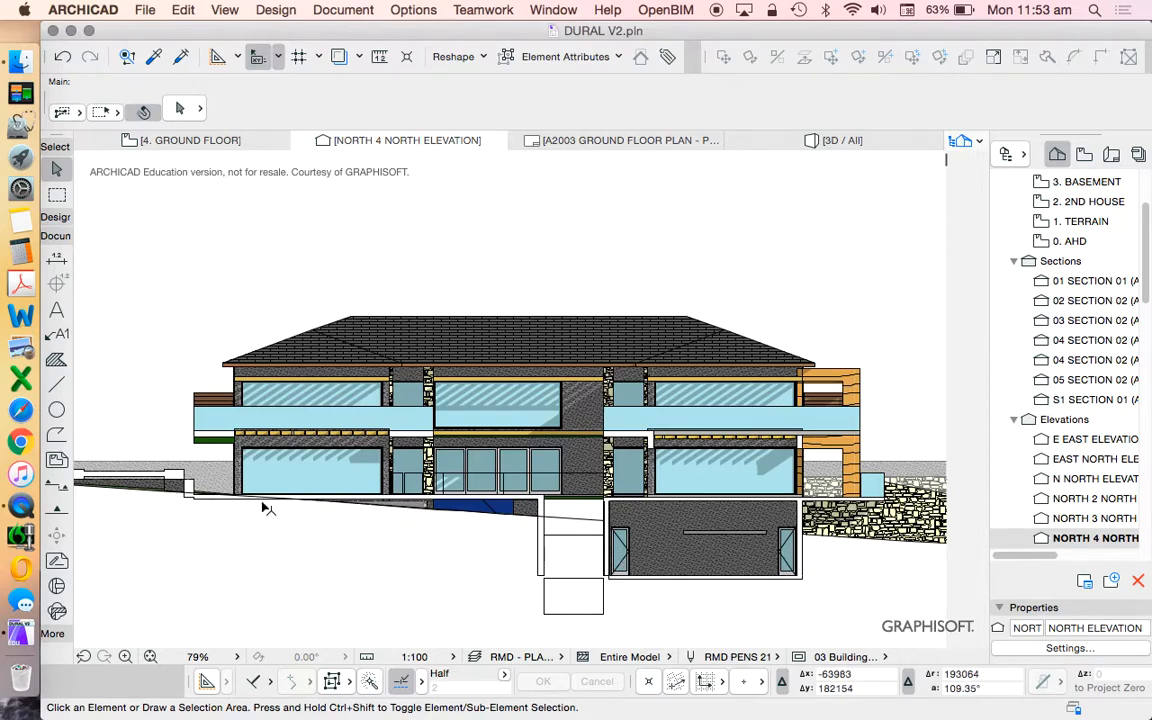
pyautogui.moveTo(624, 510)
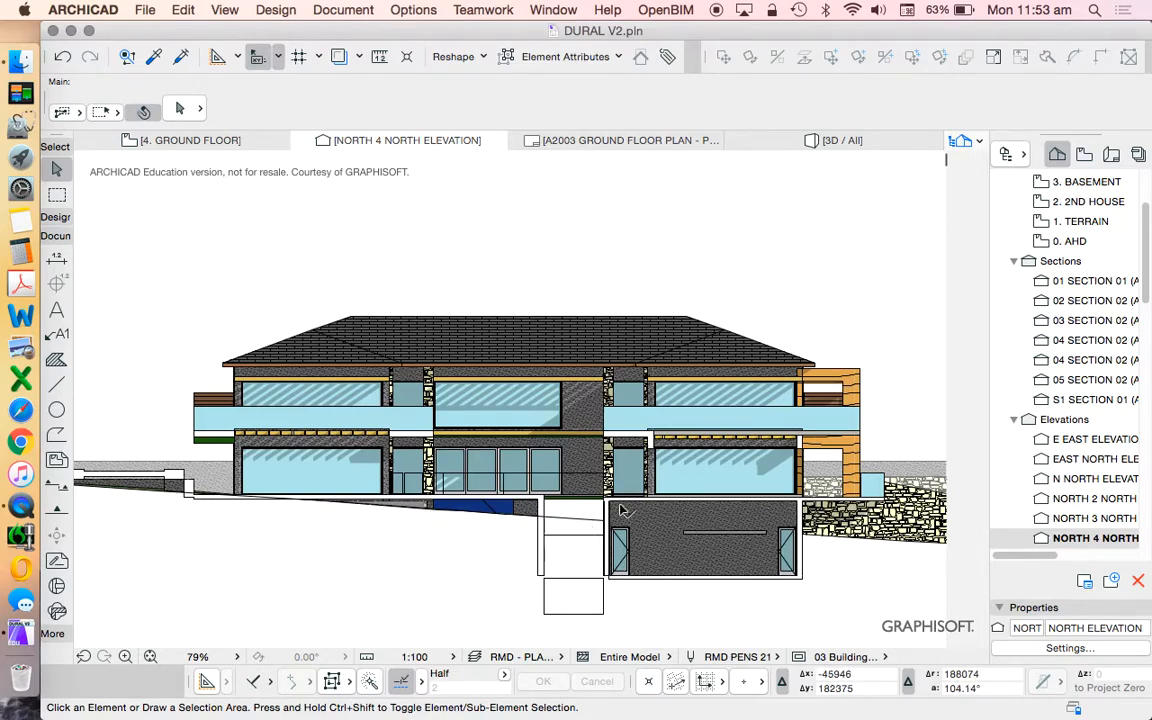
pyautogui.moveTo(760, 588)
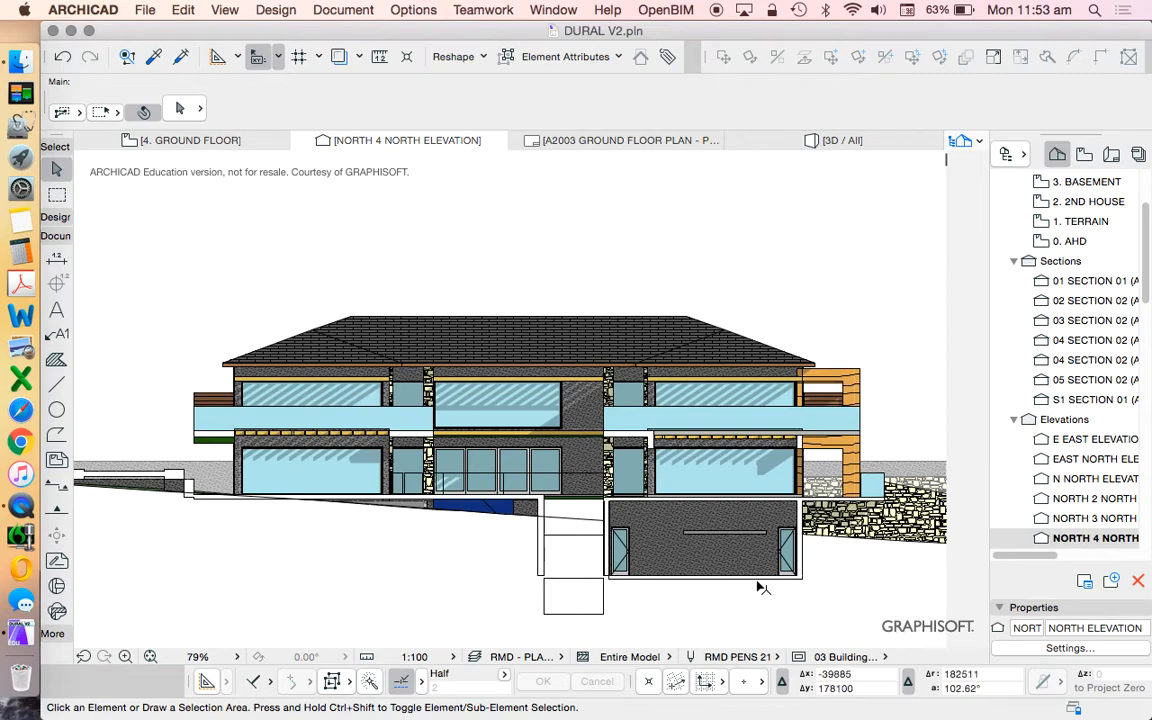
pyautogui.click(480, 478)
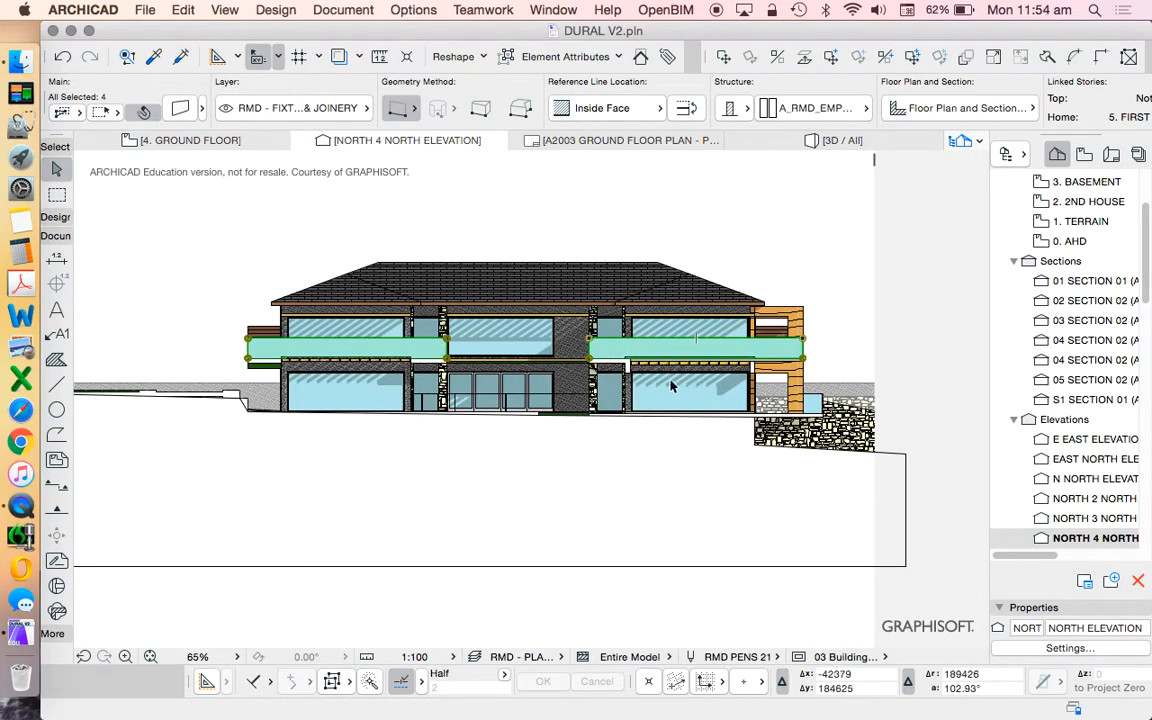
pyautogui.moveTo(630, 360)
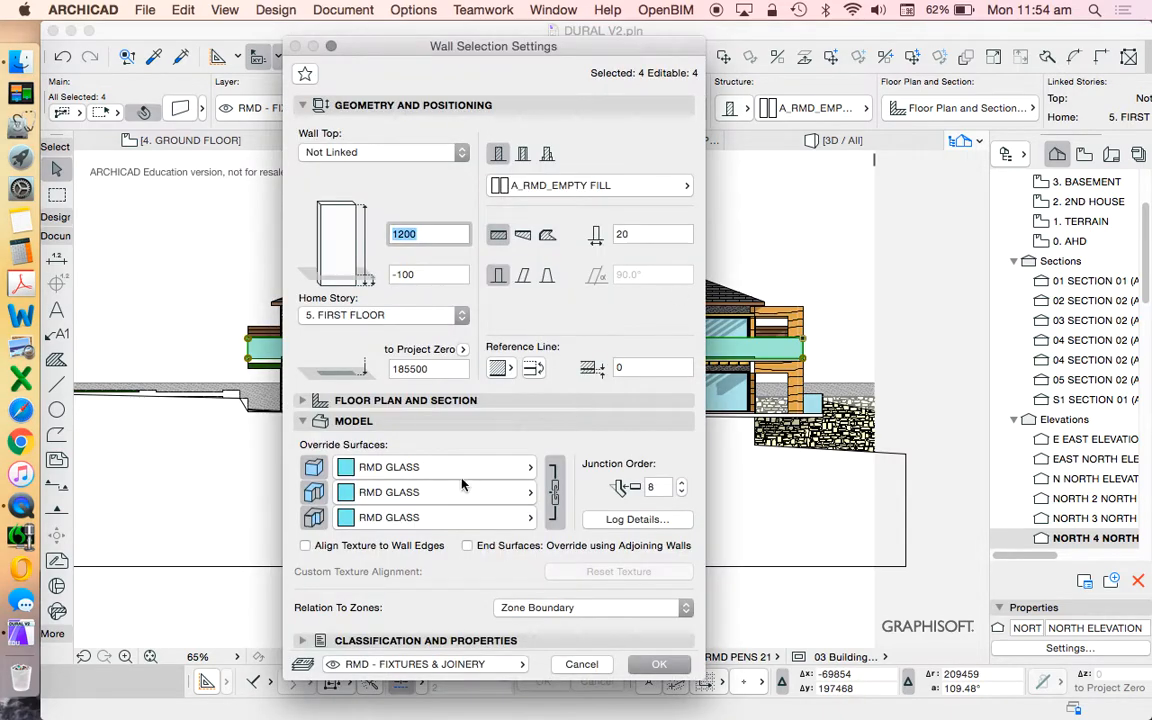
# - Apply RMD GLASS override surfaces to the balustrade walls, deselect, and pick the small wall by the stone base
pyautogui.click(530, 492)
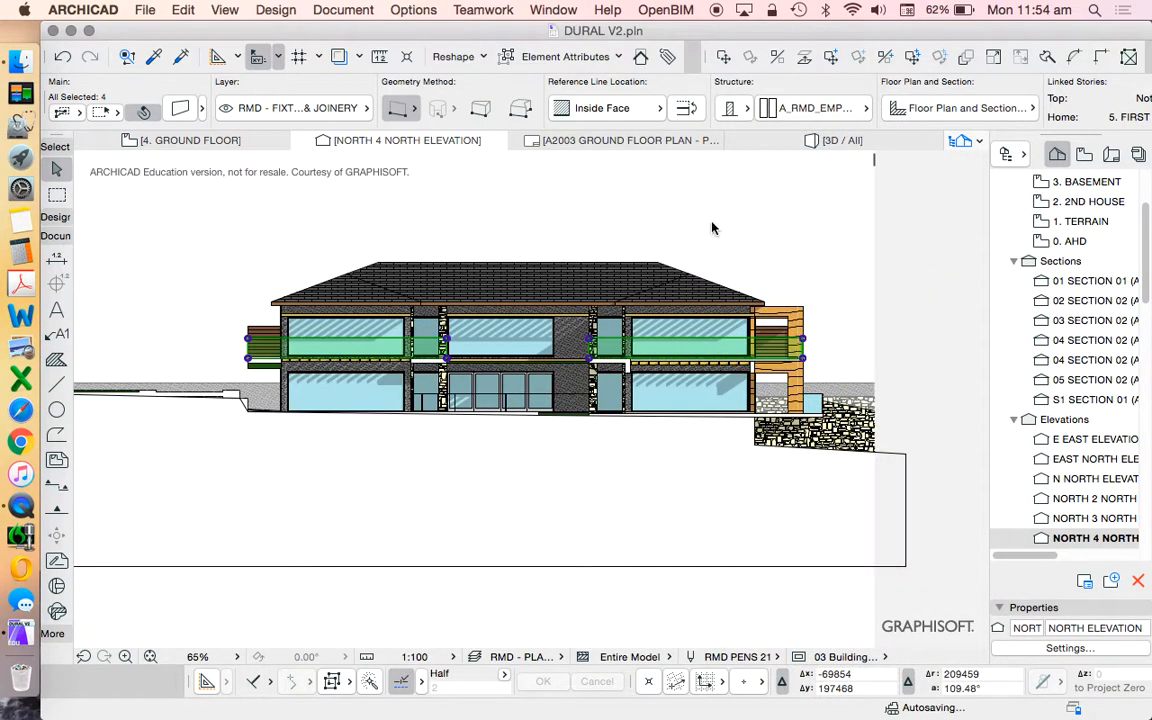
pyautogui.click(708, 228)
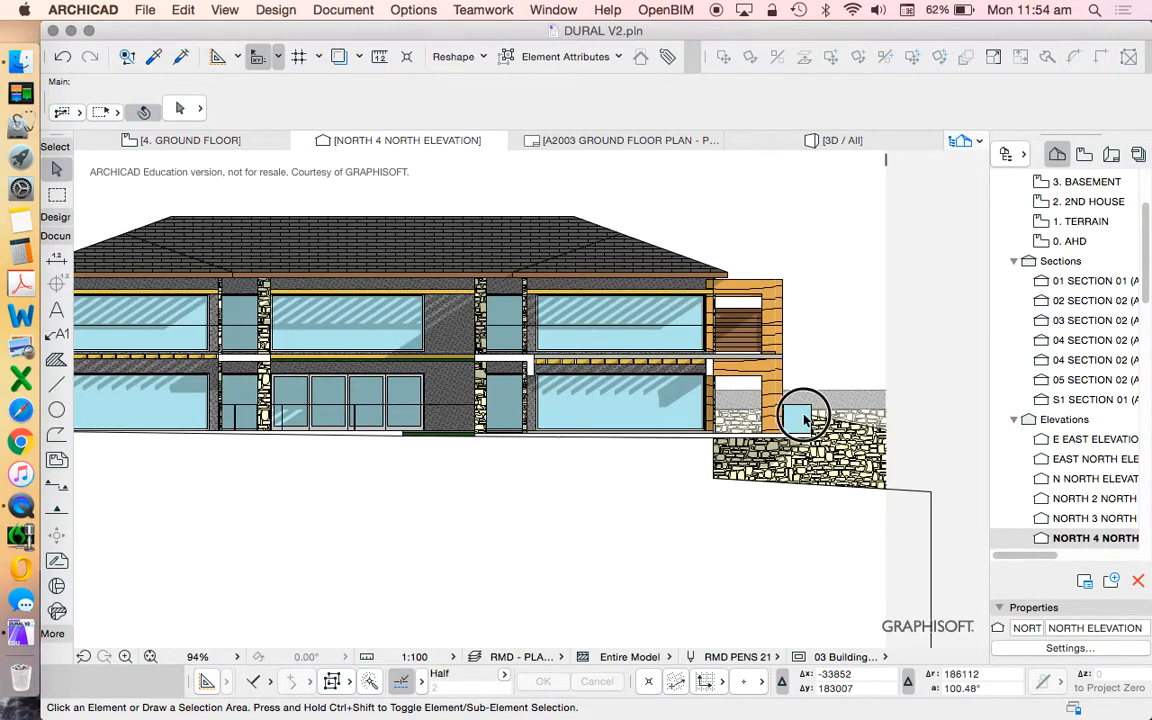
pyautogui.click(804, 418)
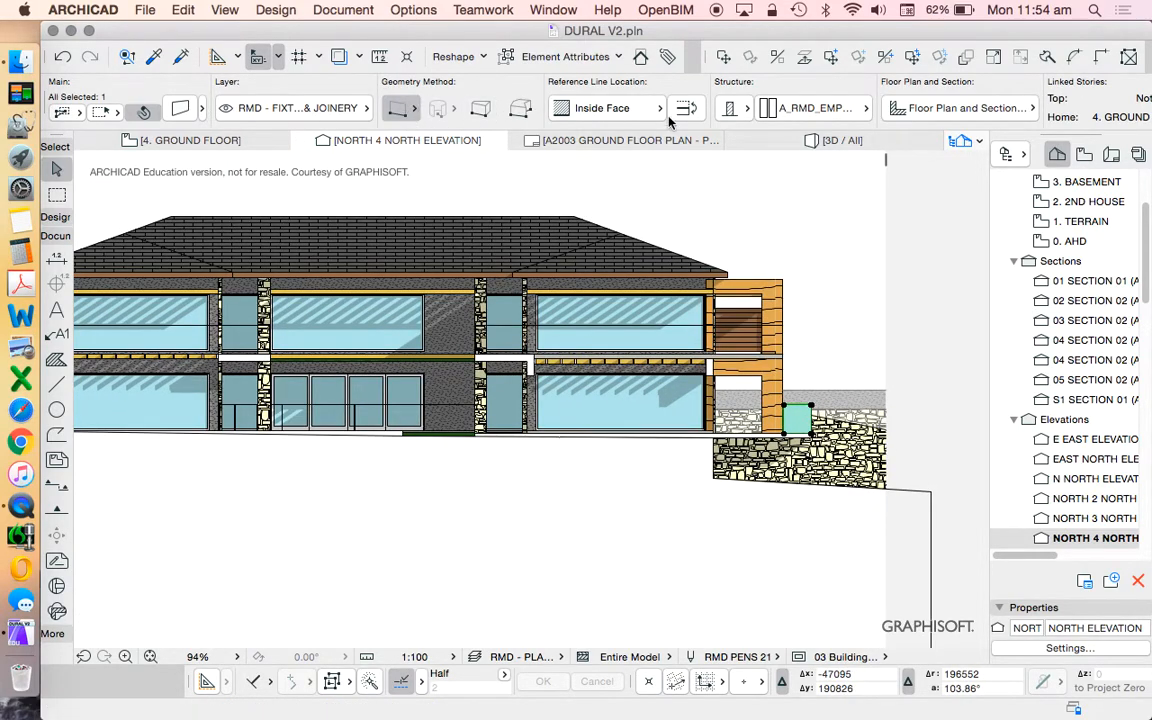